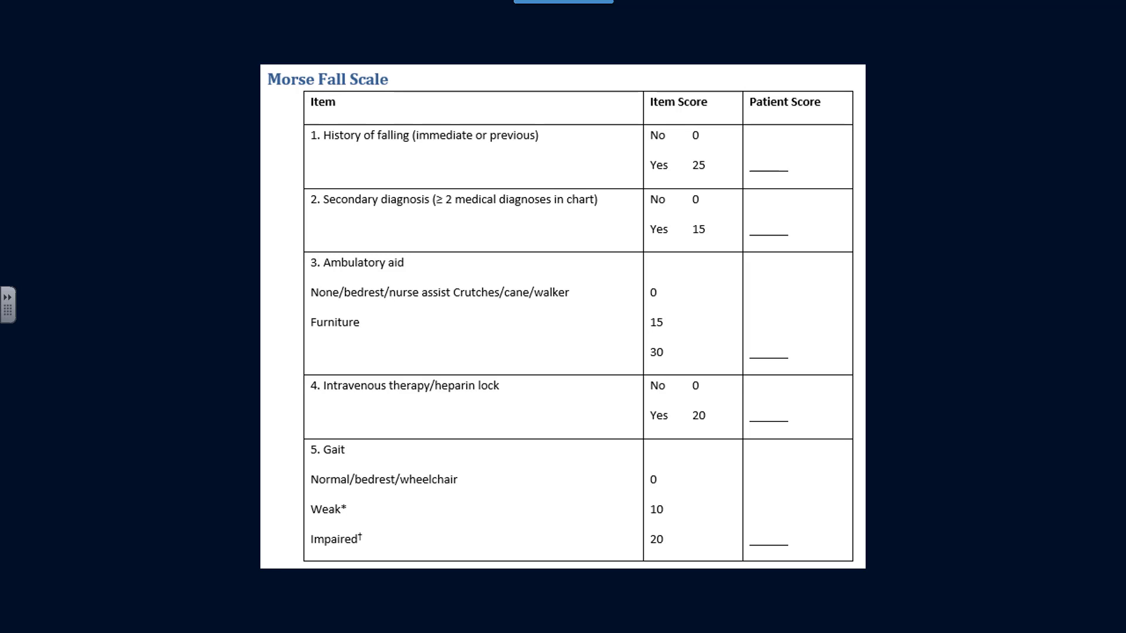
mouse_move(993, 560)
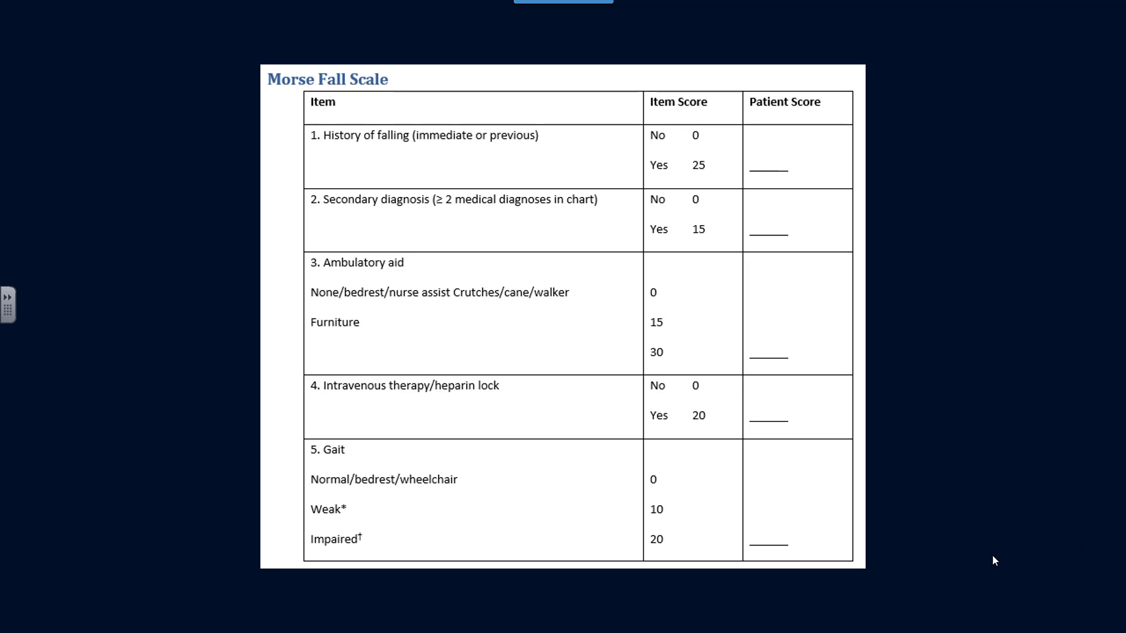
mouse_move(720, 397)
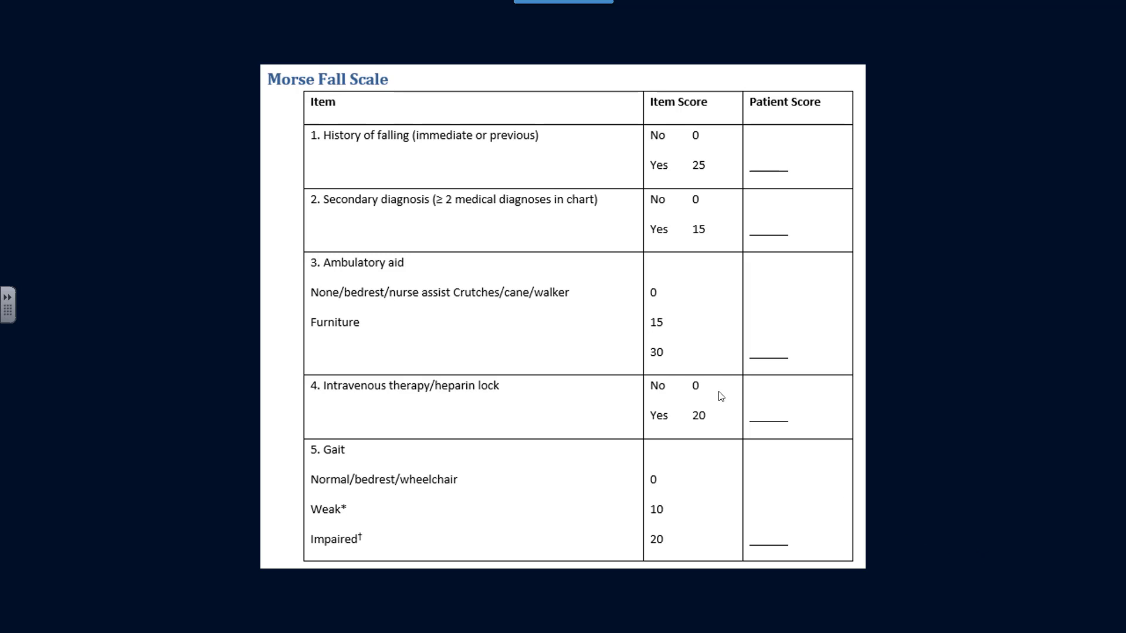
mouse_move(706, 438)
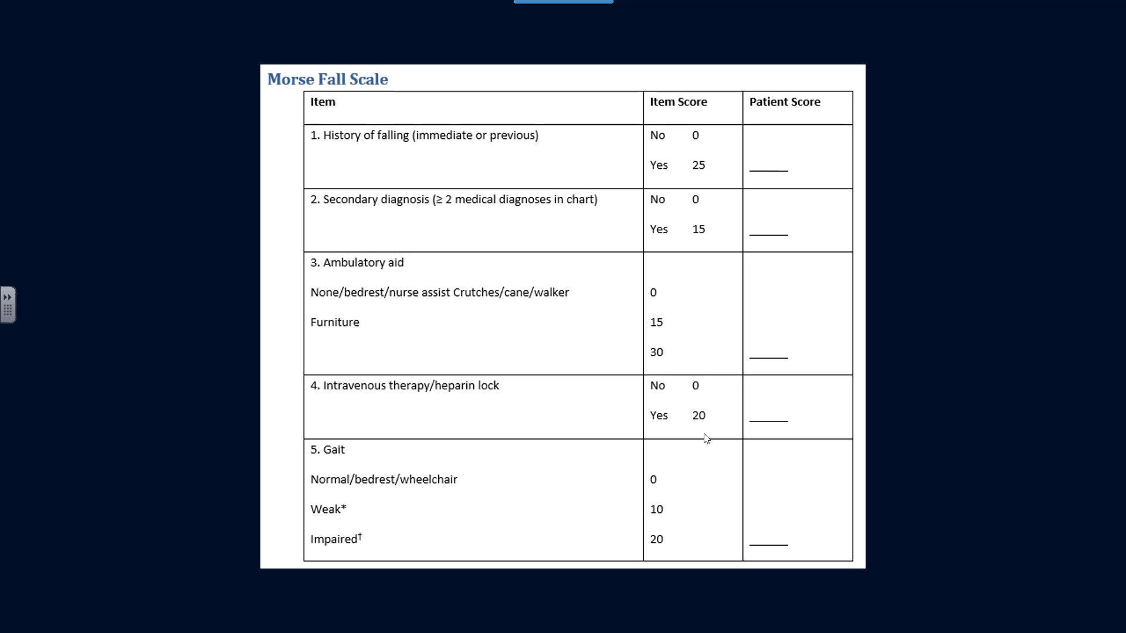
mouse_move(472, 202)
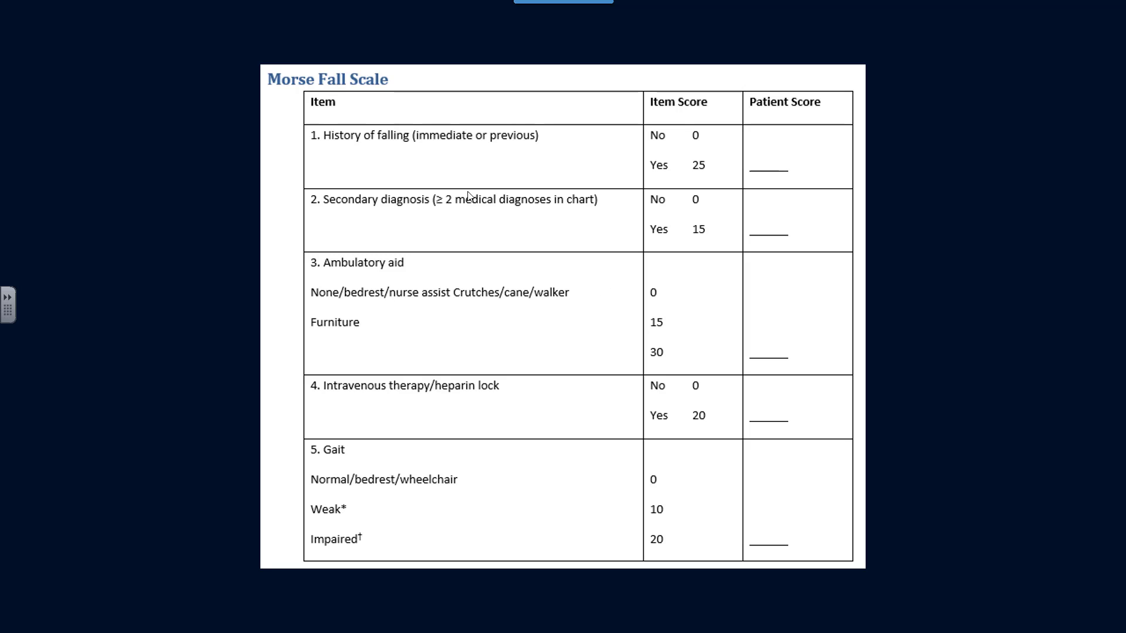
mouse_move(576, 163)
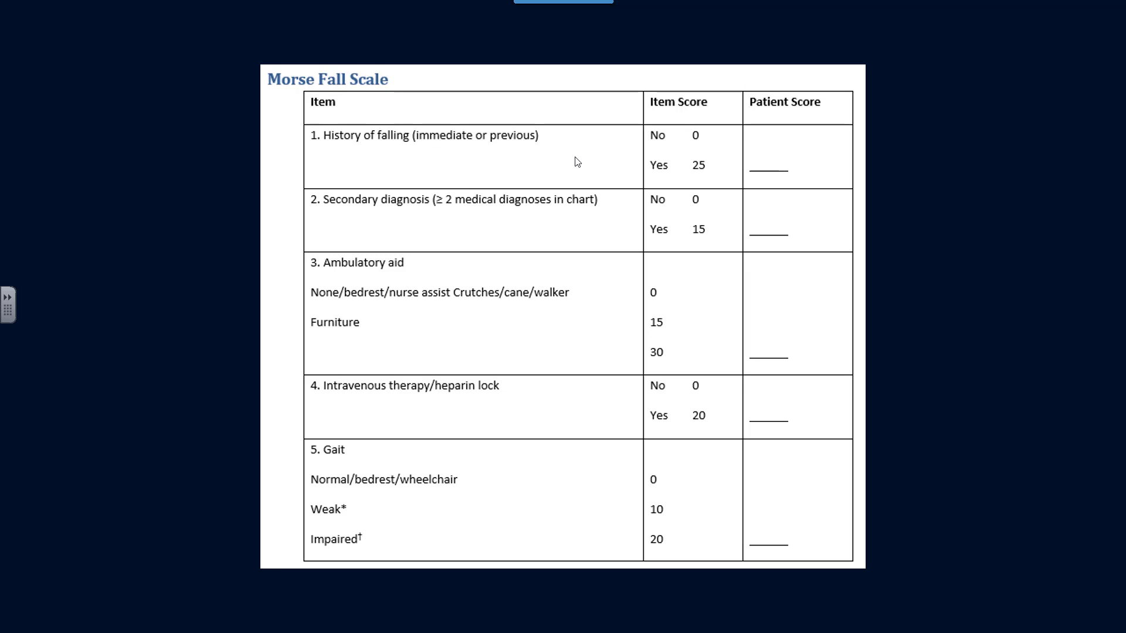
mouse_move(782, 151)
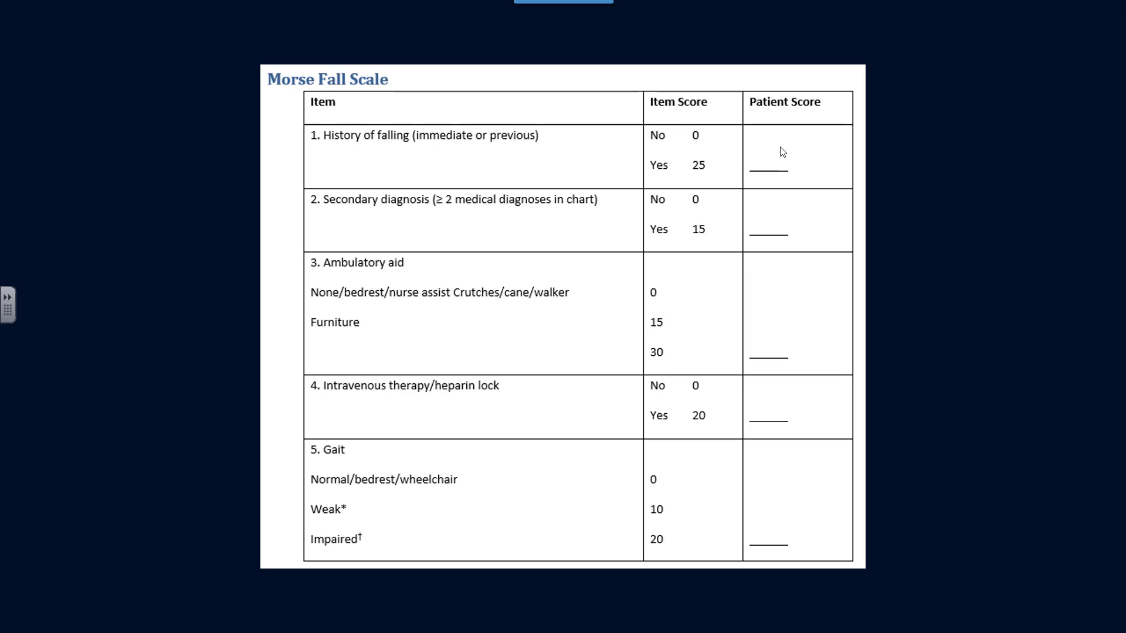
mouse_move(704, 181)
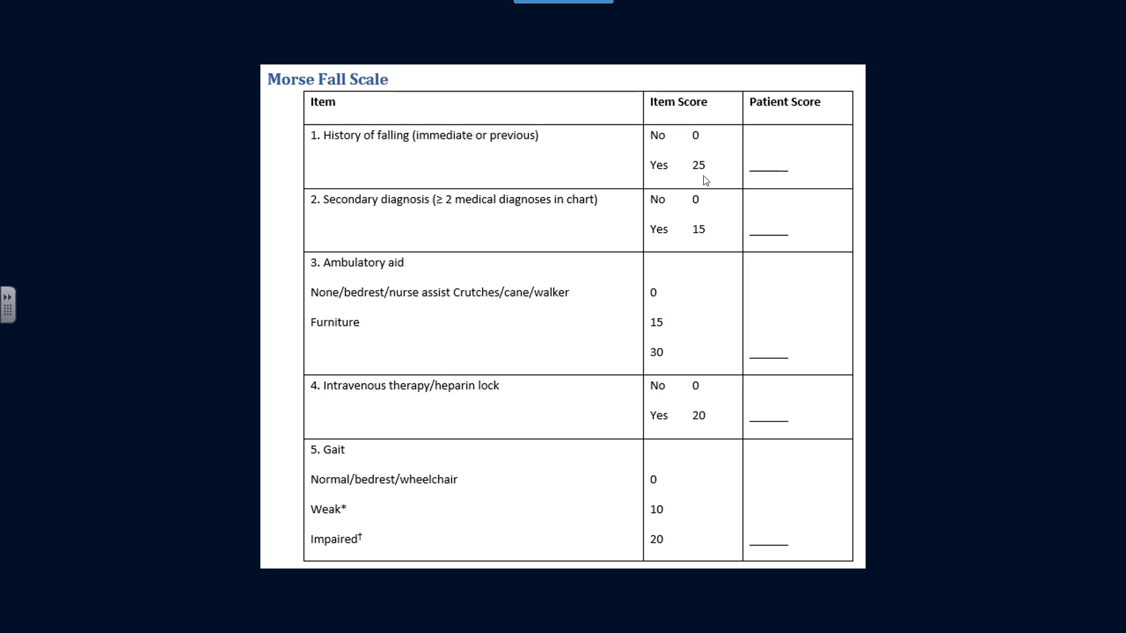
mouse_move(692, 175)
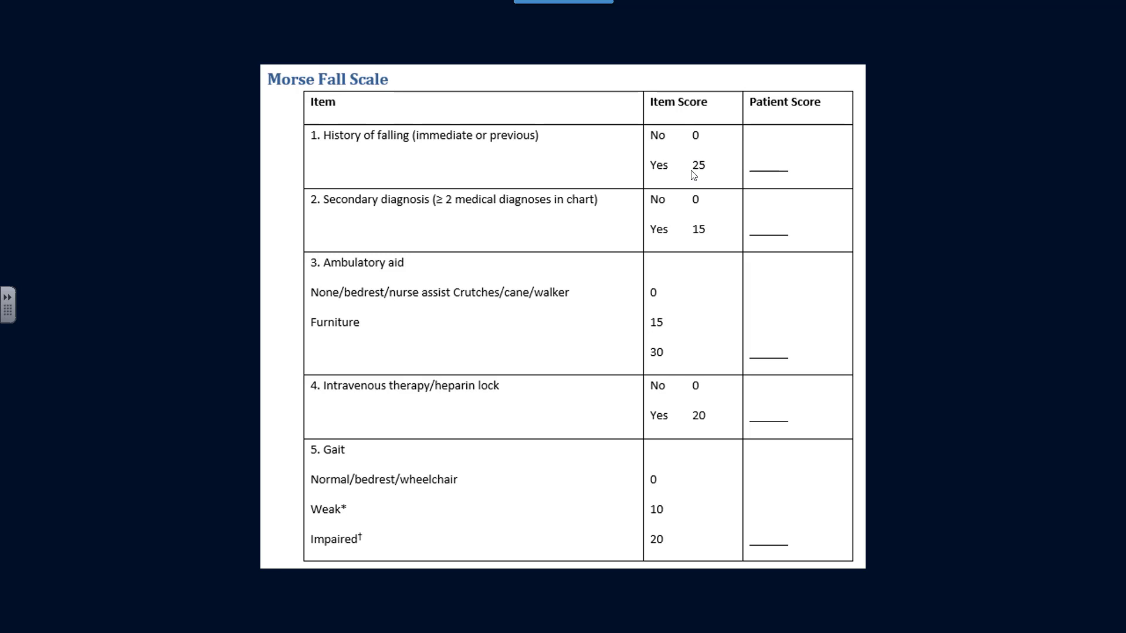
mouse_move(450, 206)
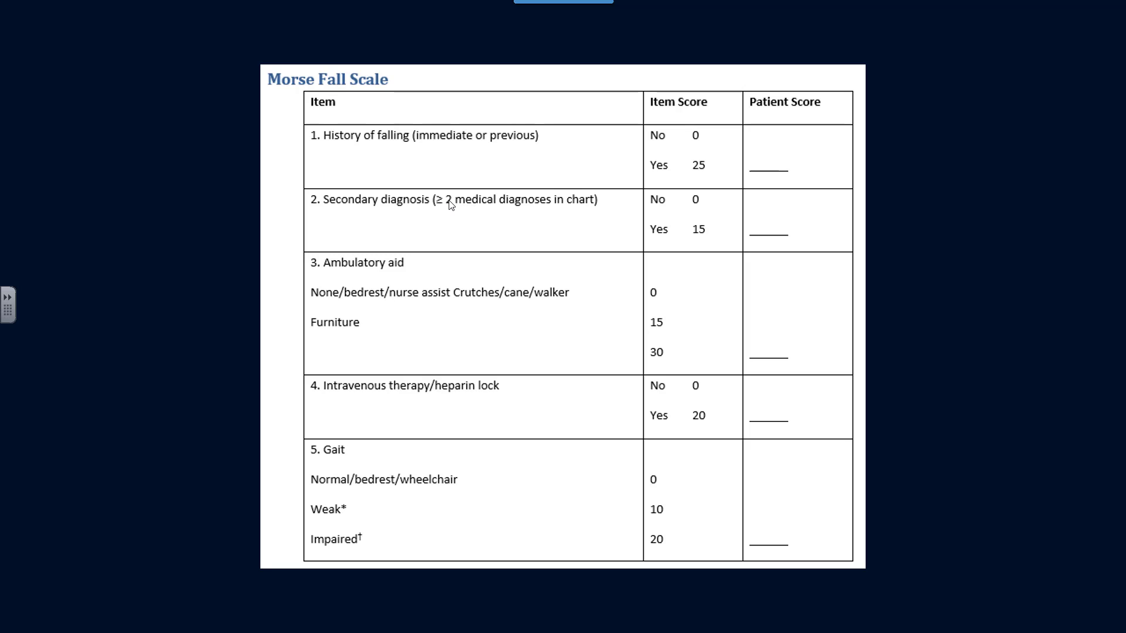
mouse_move(535, 211)
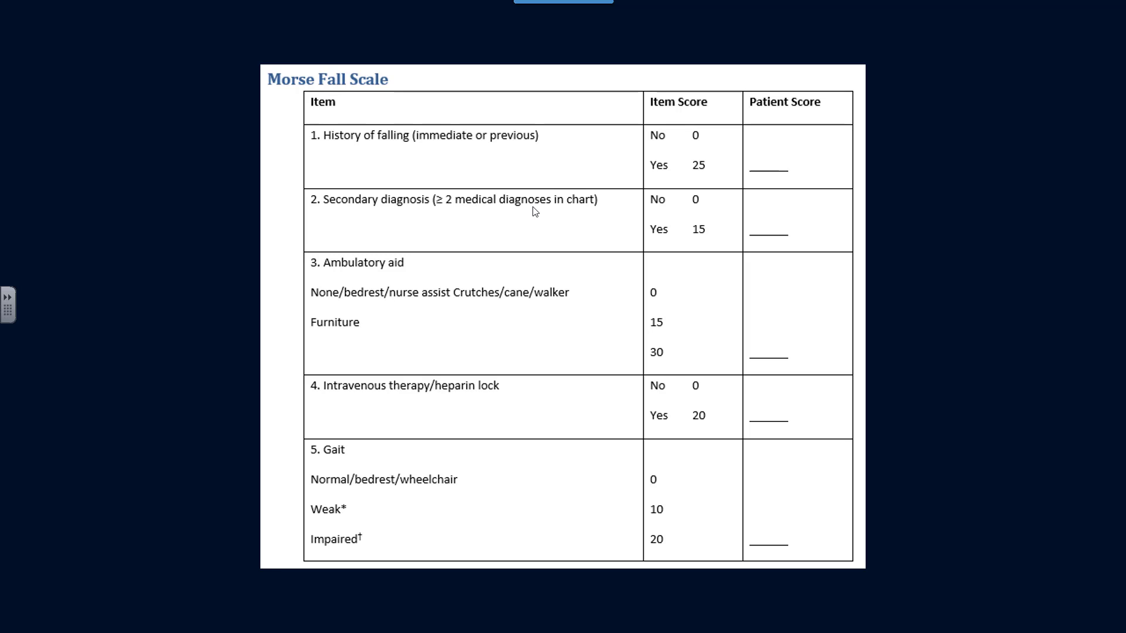
mouse_move(773, 239)
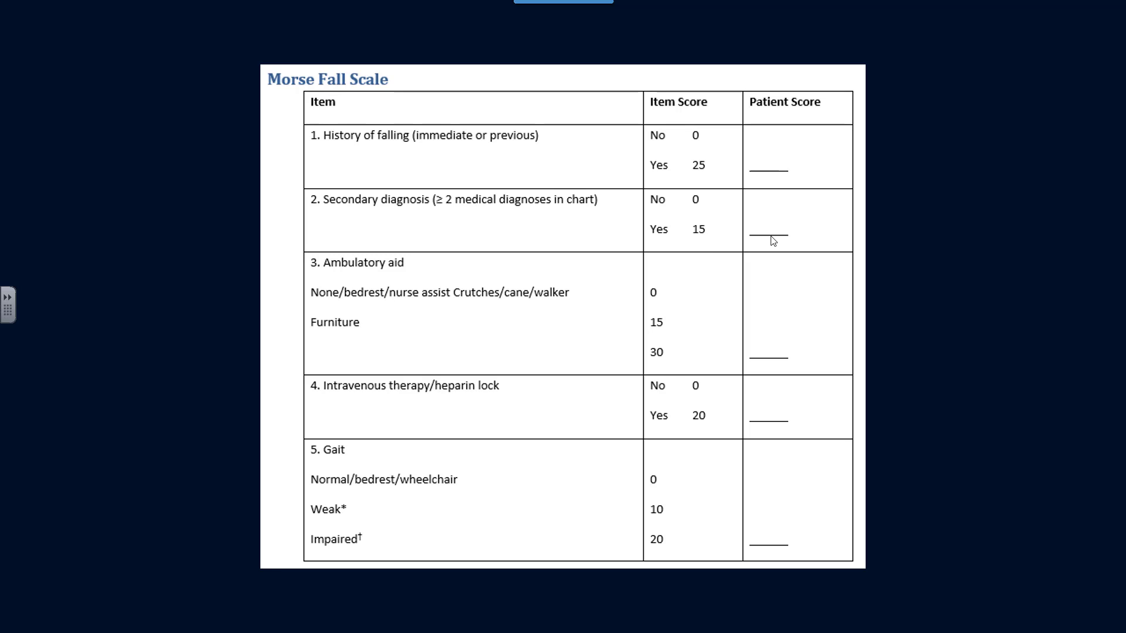
mouse_move(716, 251)
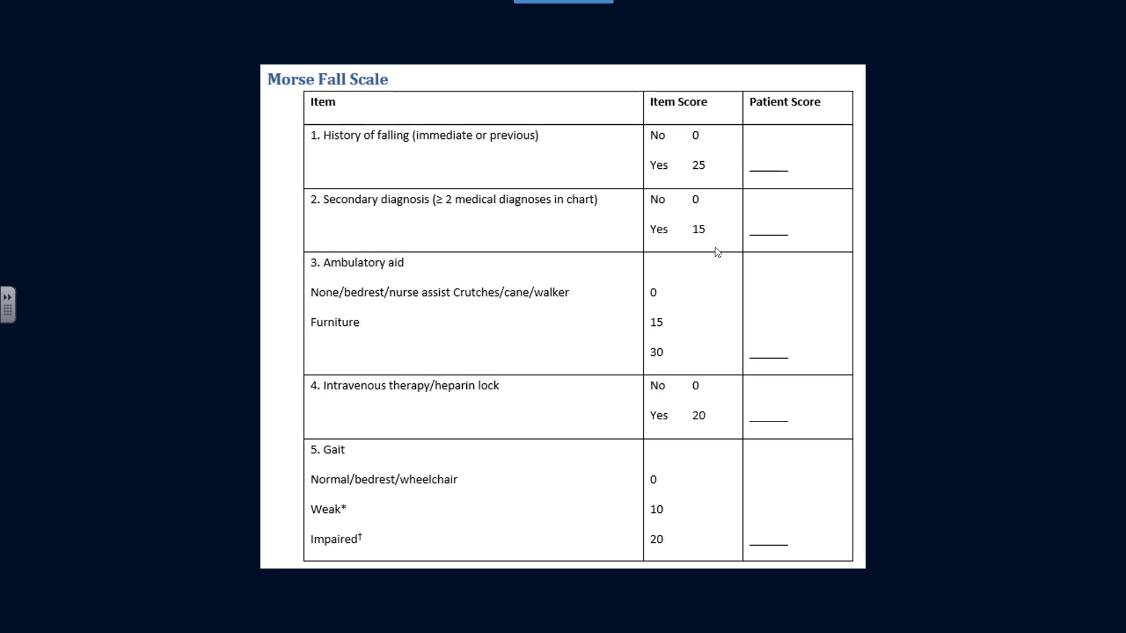
mouse_move(355, 362)
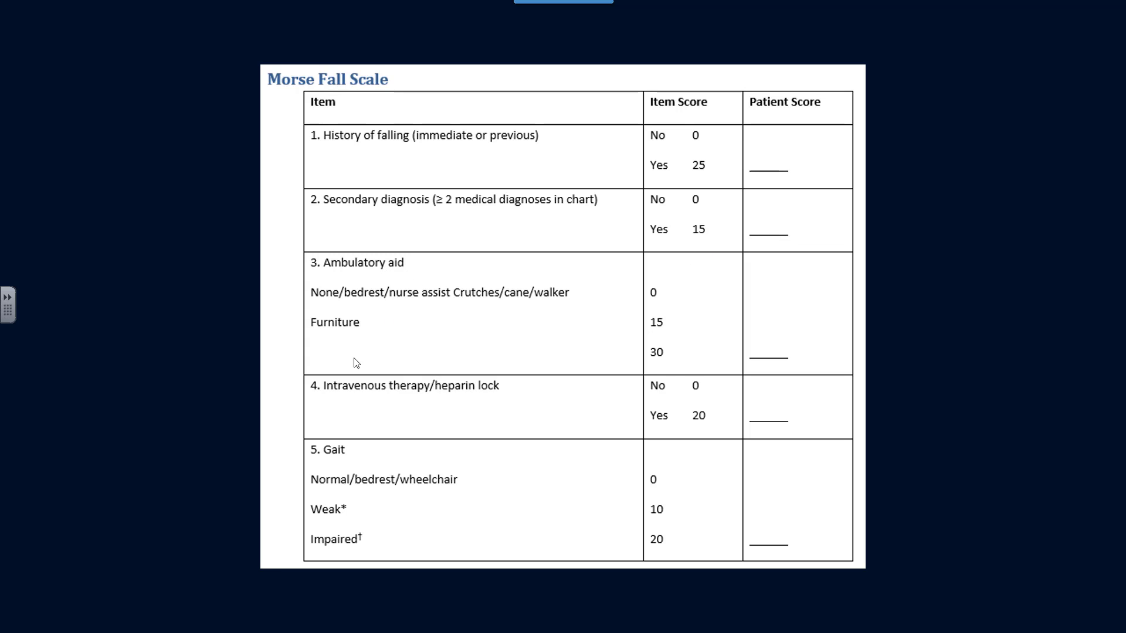
mouse_move(348, 485)
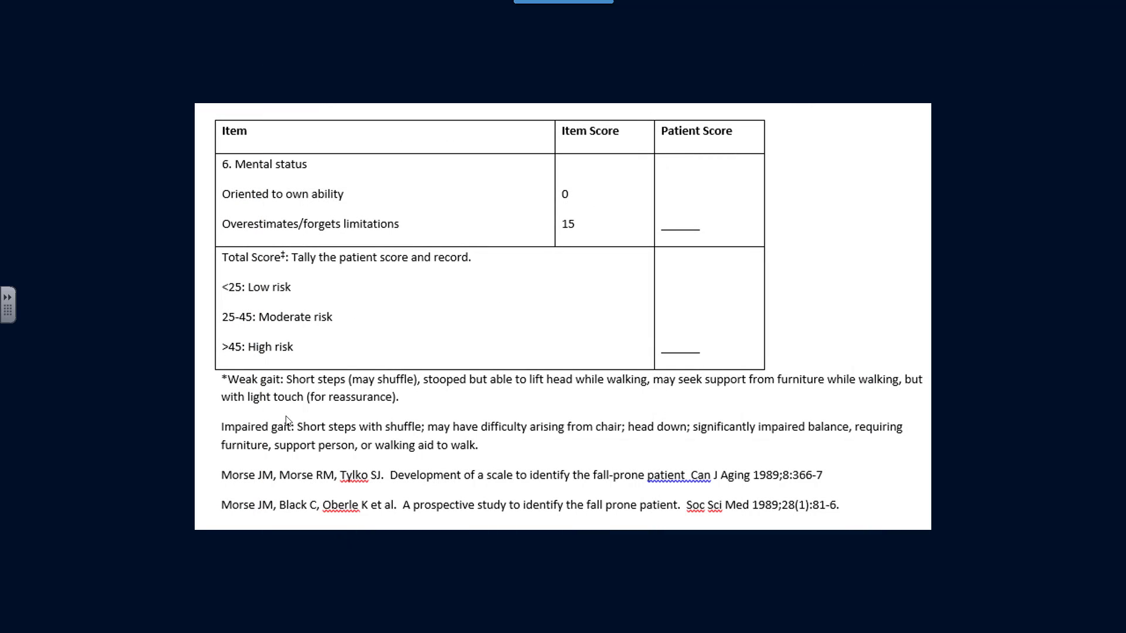
mouse_move(375, 467)
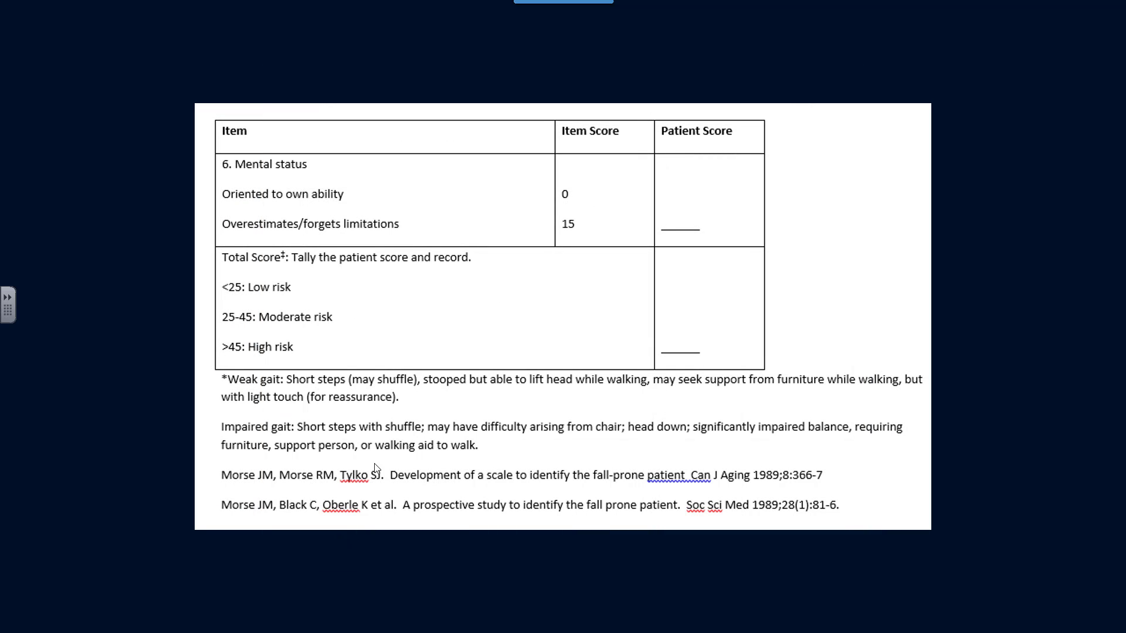
mouse_move(376, 217)
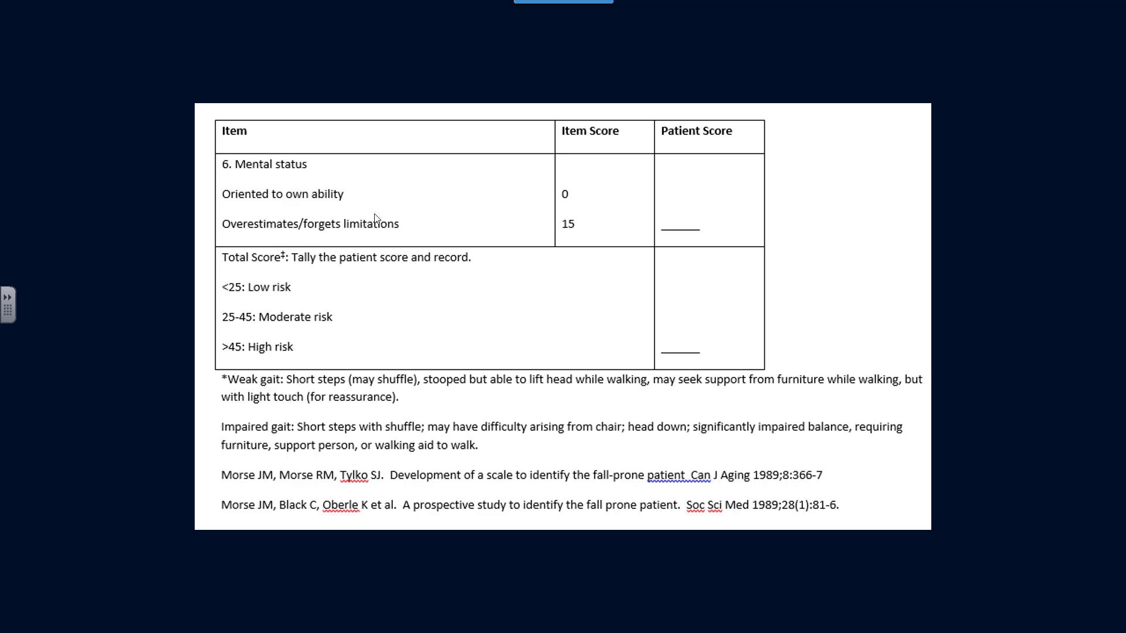
mouse_move(229, 318)
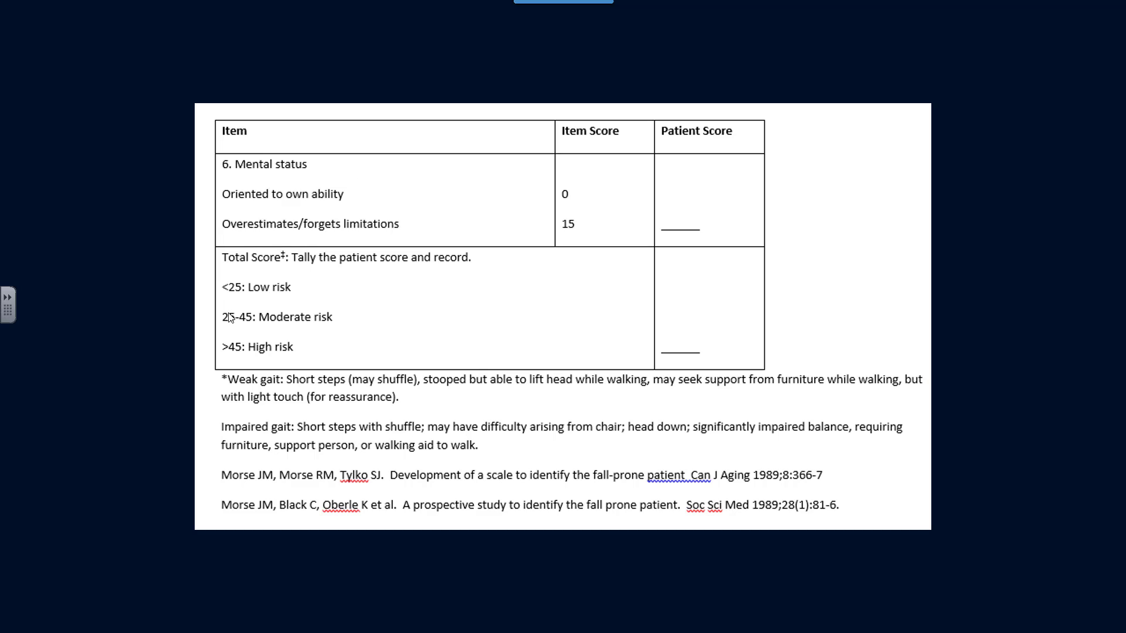
mouse_move(250, 352)
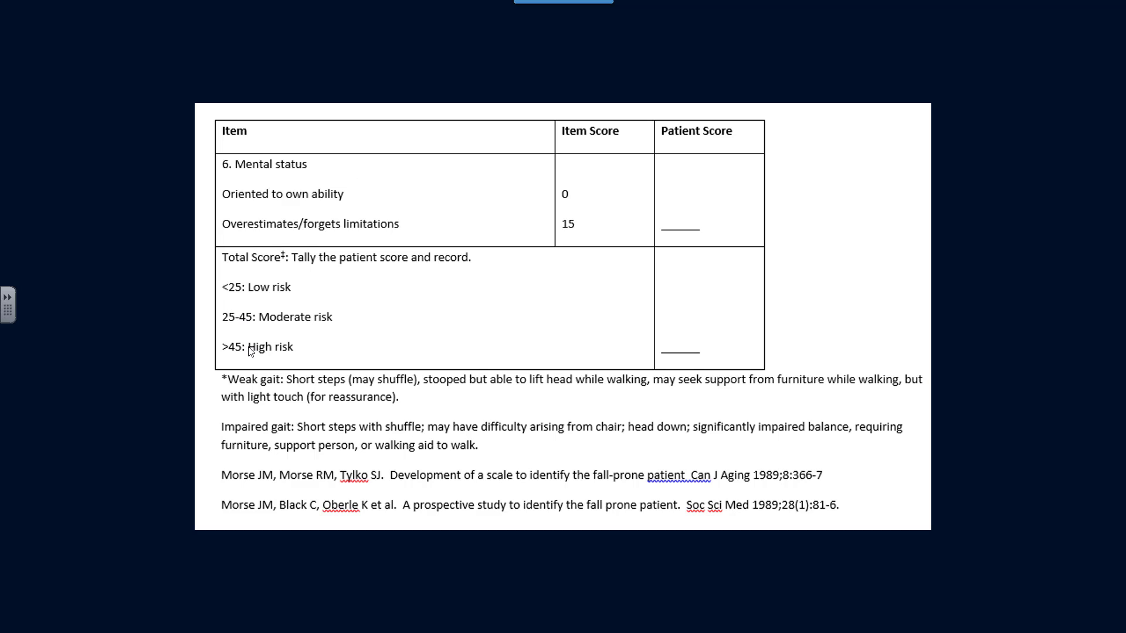
mouse_move(290, 356)
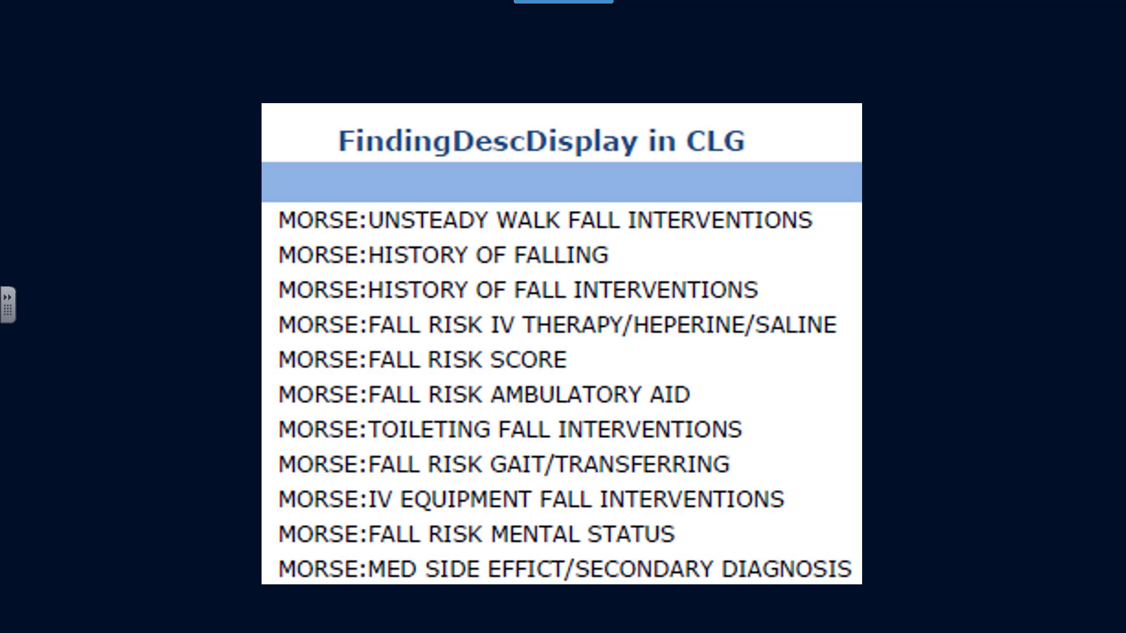
mouse_move(302, 300)
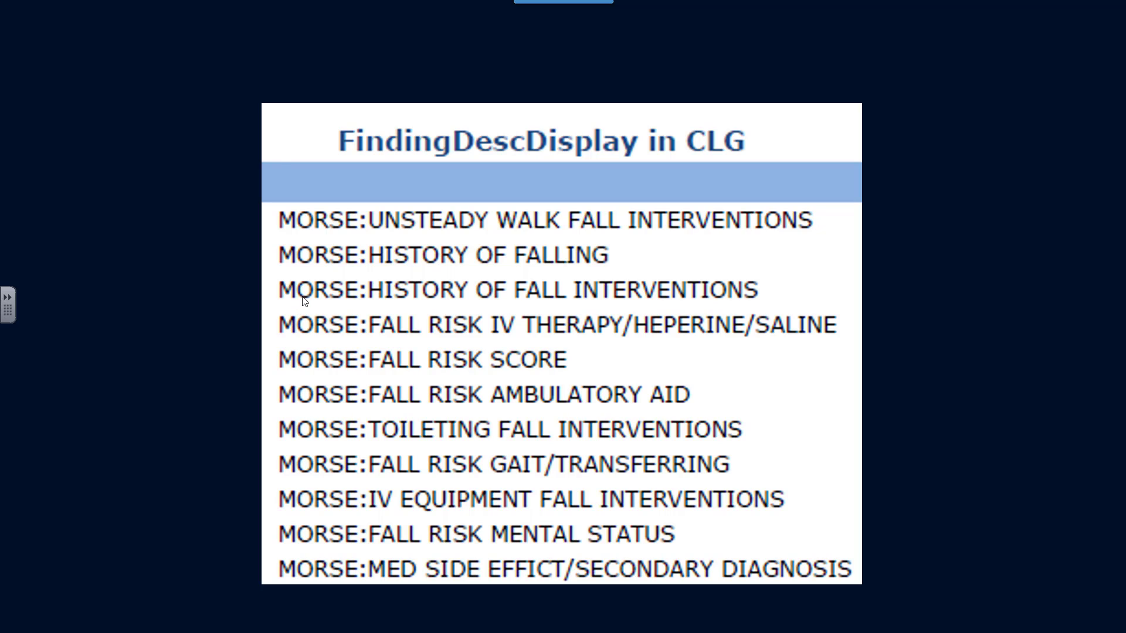
mouse_move(366, 251)
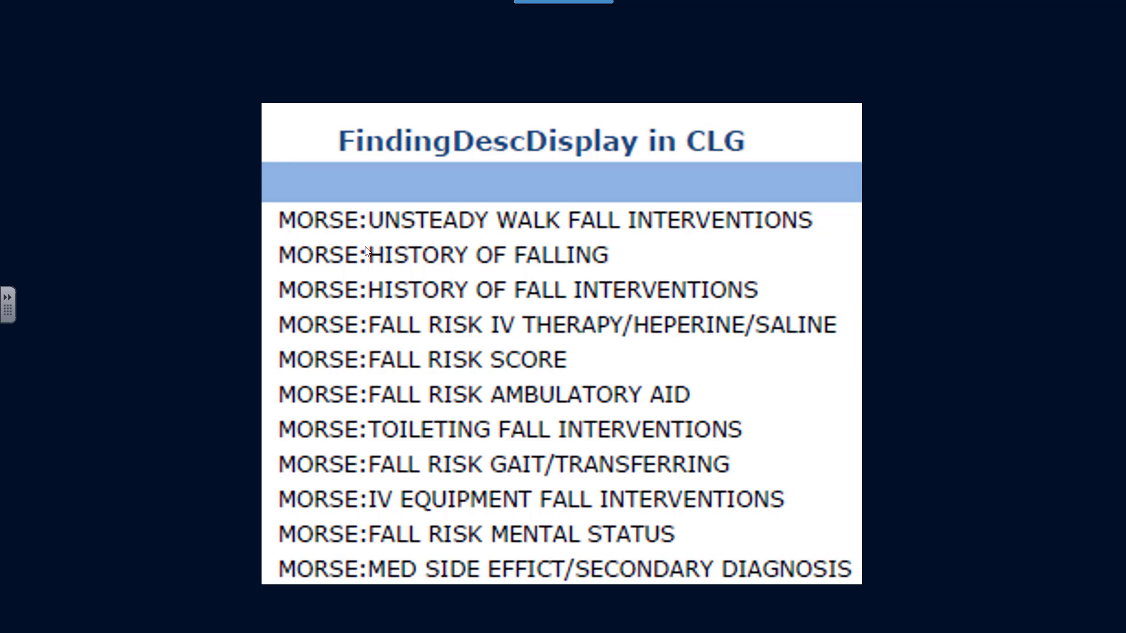
mouse_move(365, 202)
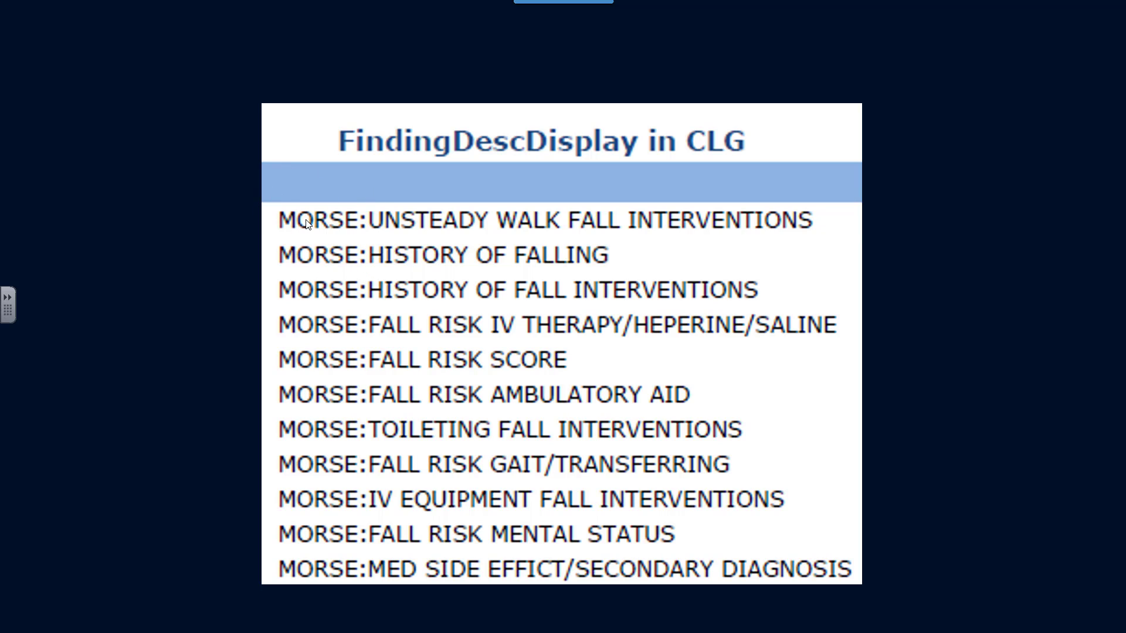
mouse_move(441, 227)
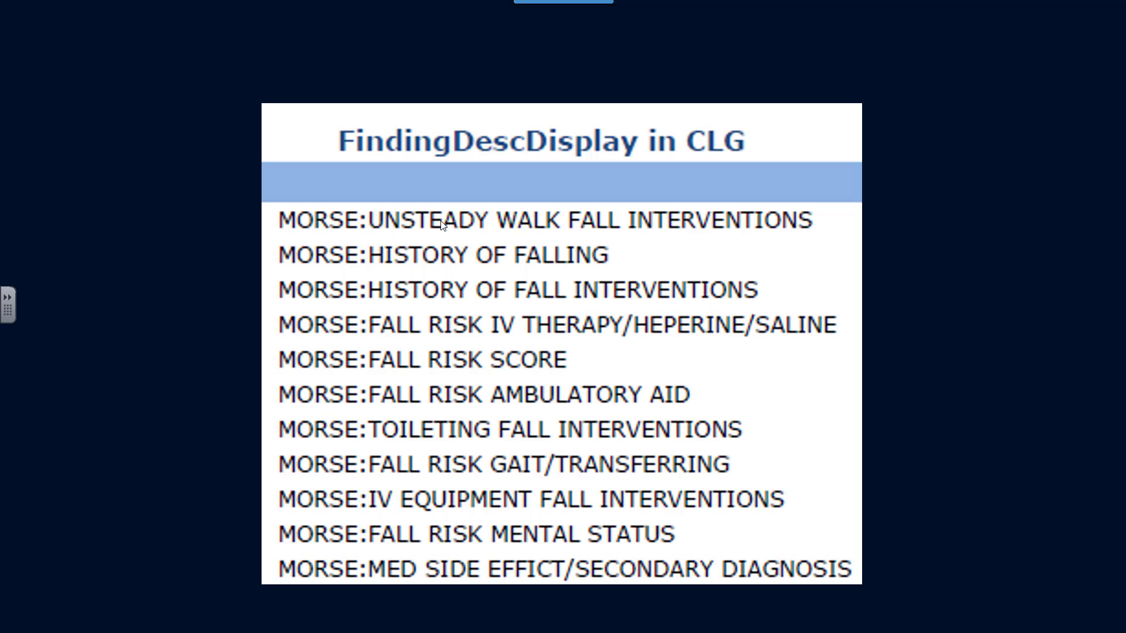
mouse_move(353, 236)
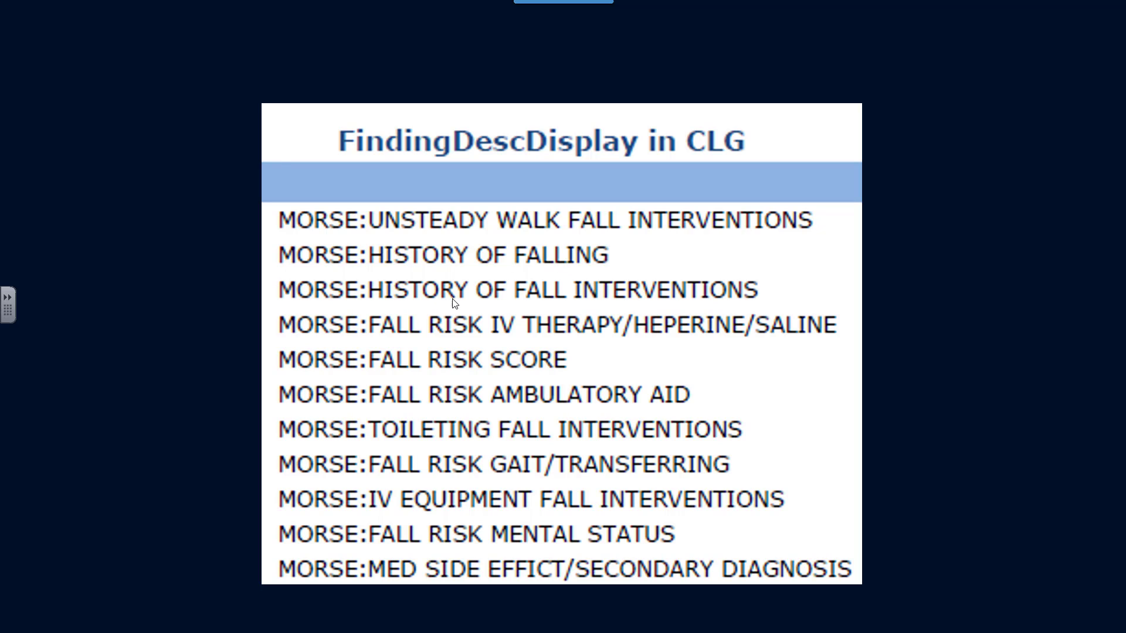
mouse_move(521, 326)
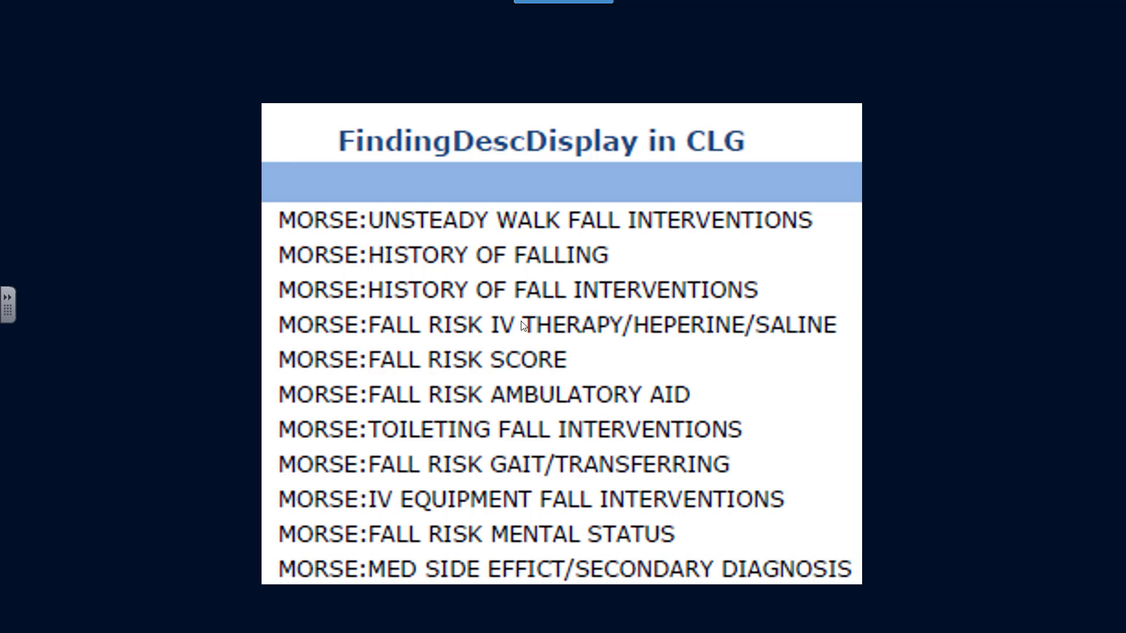
mouse_move(393, 351)
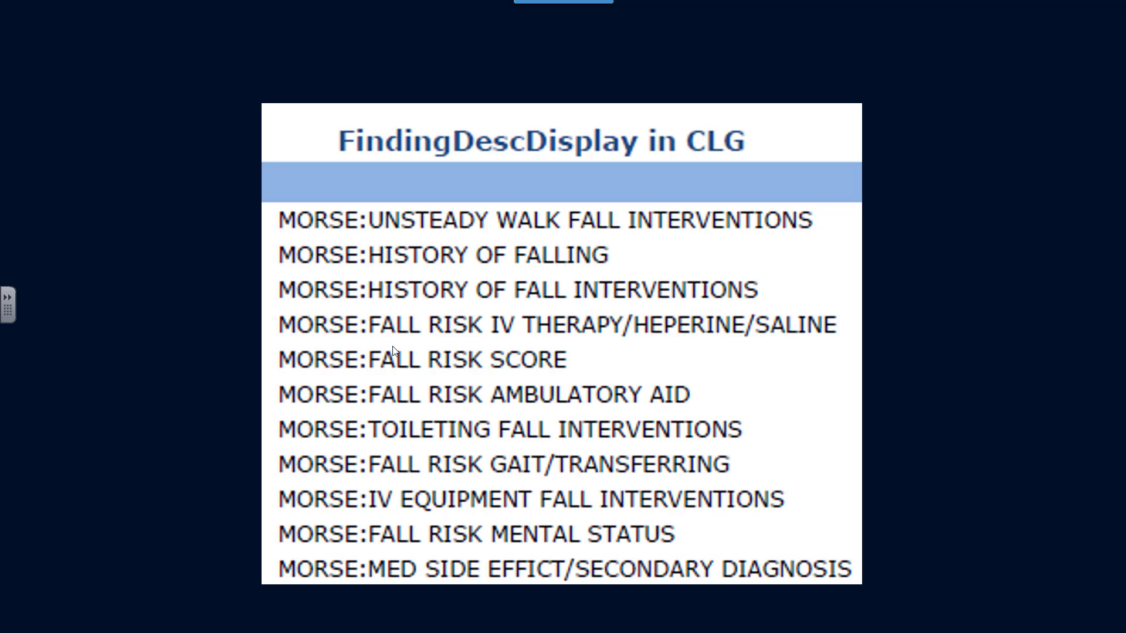
mouse_move(440, 365)
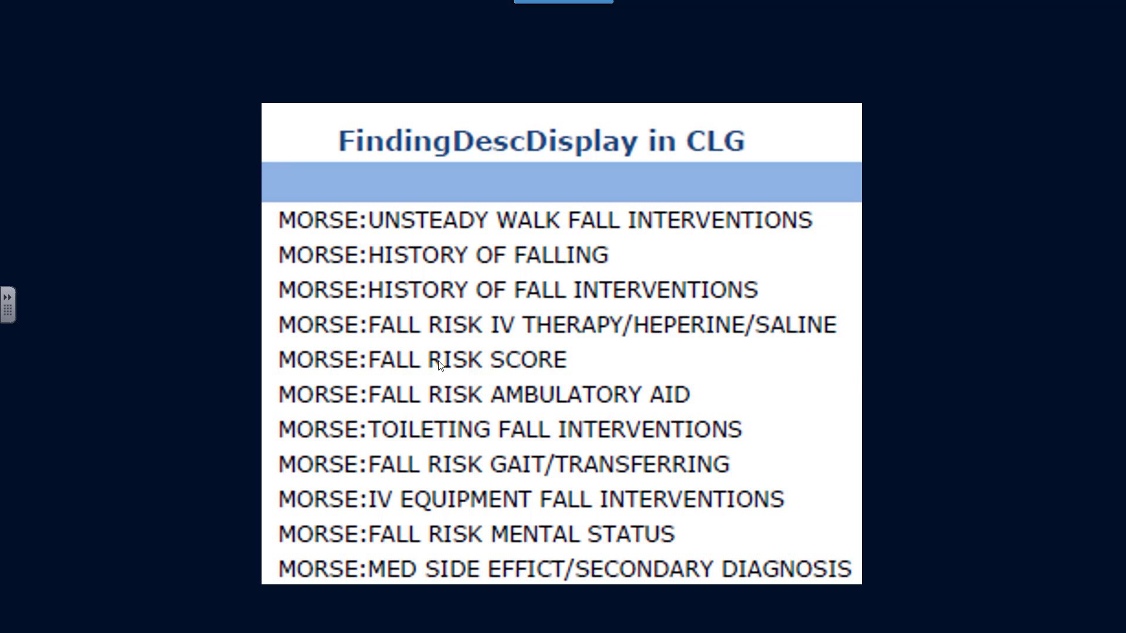
mouse_move(507, 366)
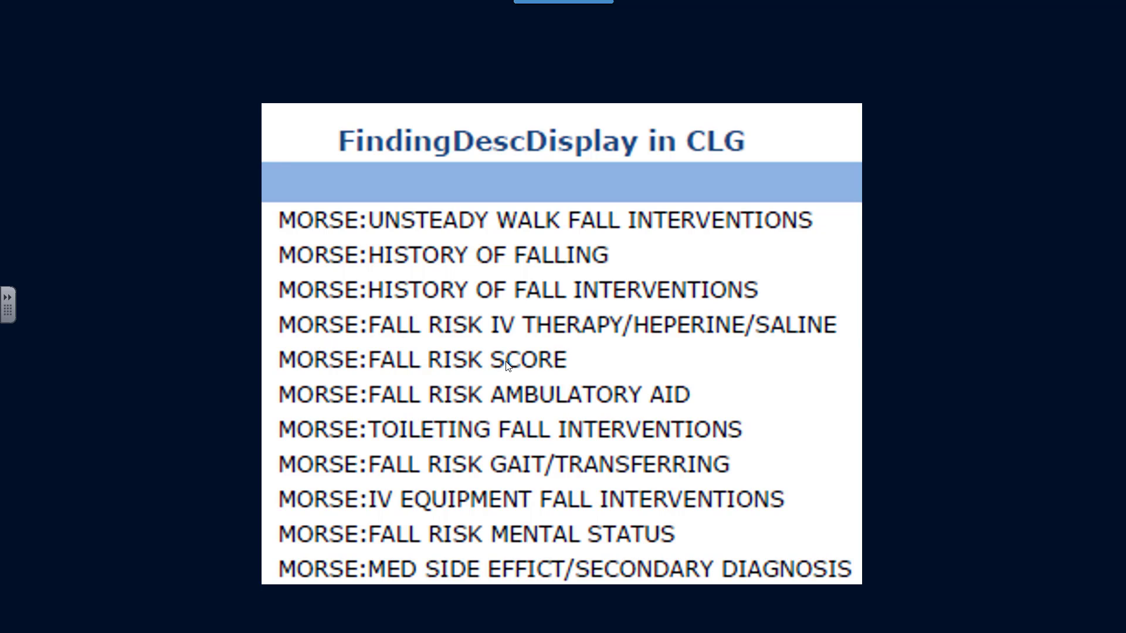
mouse_move(591, 374)
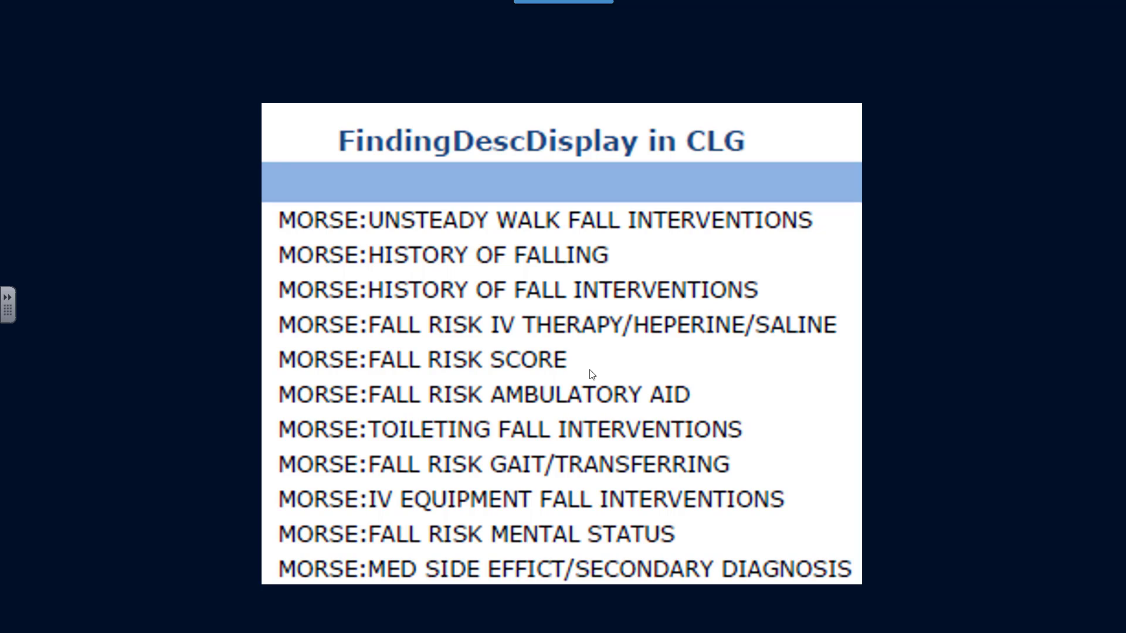
mouse_move(572, 367)
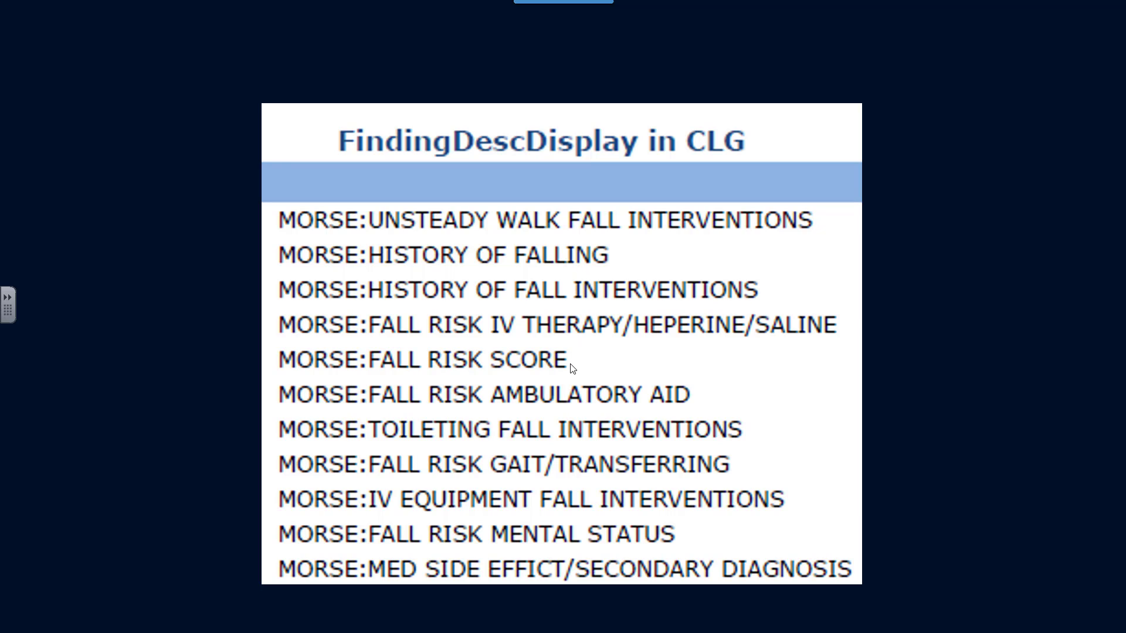
mouse_move(571, 372)
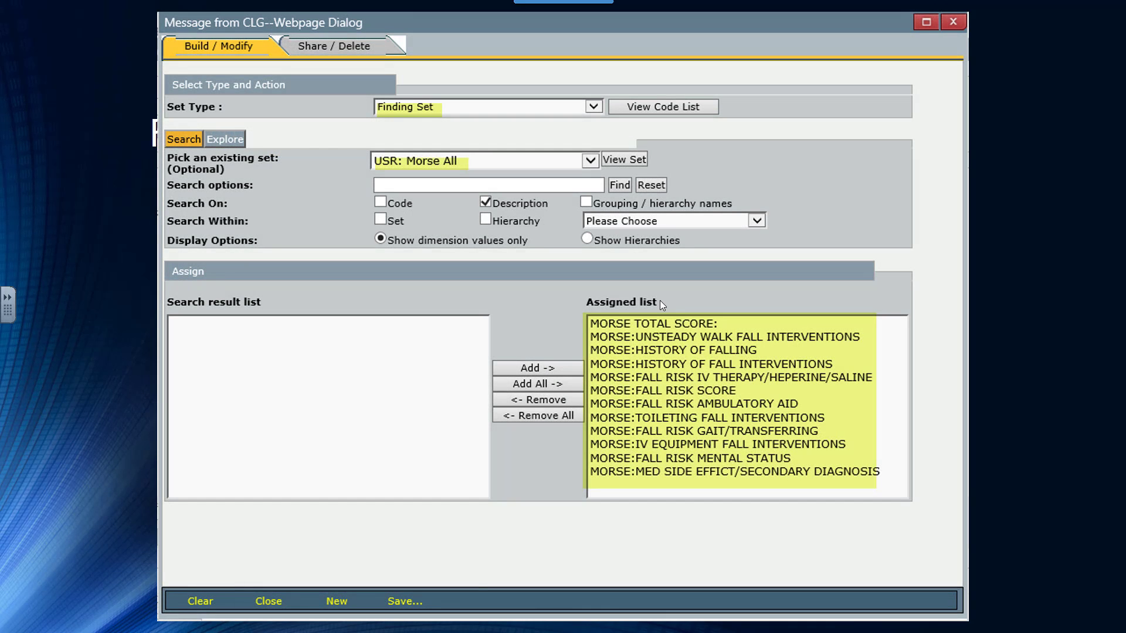
mouse_move(607, 436)
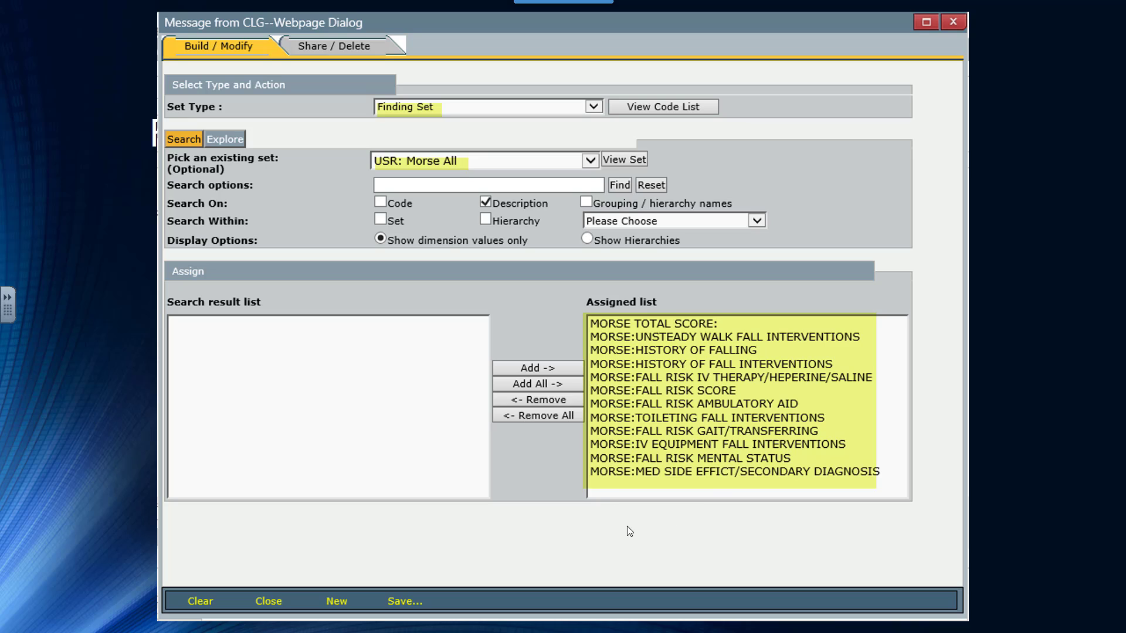
mouse_move(660, 505)
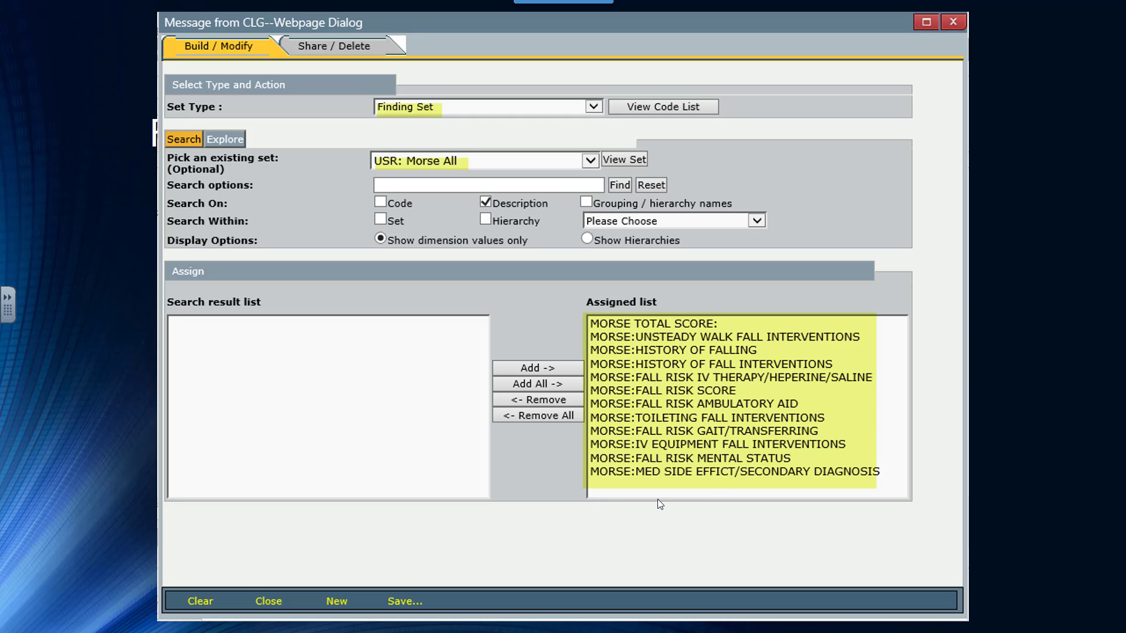
mouse_move(451, 174)
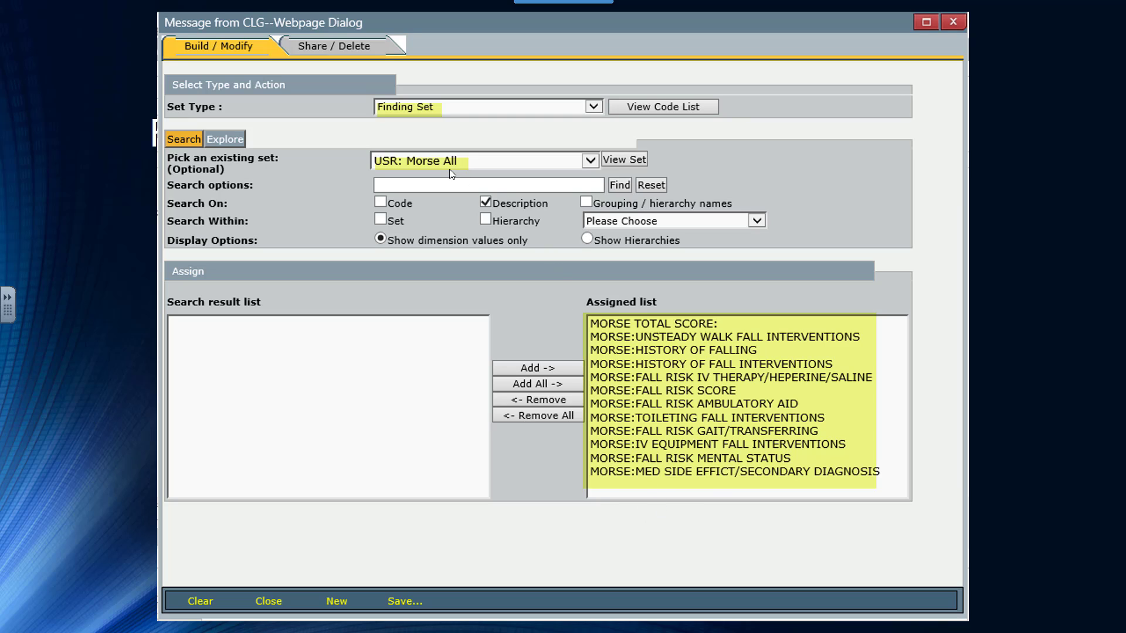
mouse_move(453, 149)
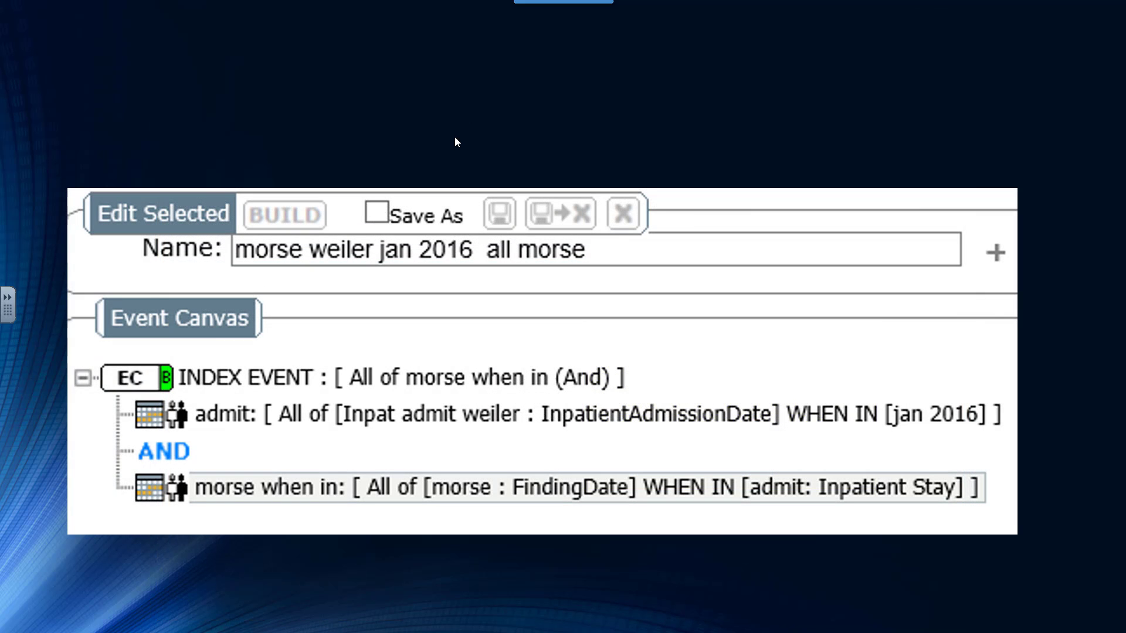
mouse_move(501, 270)
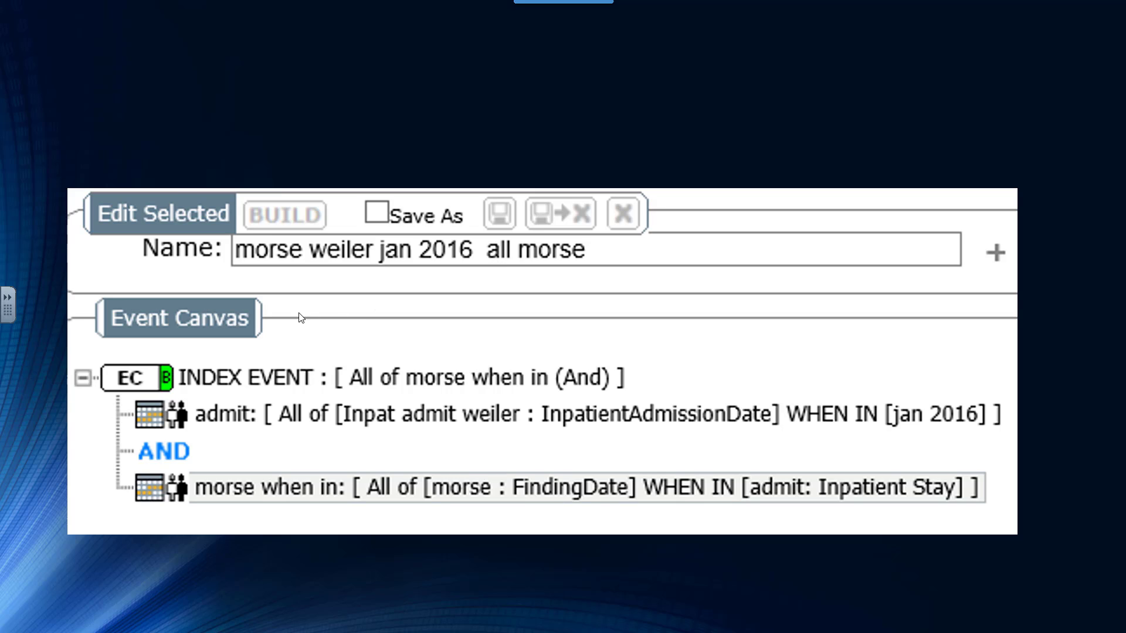
mouse_move(93, 375)
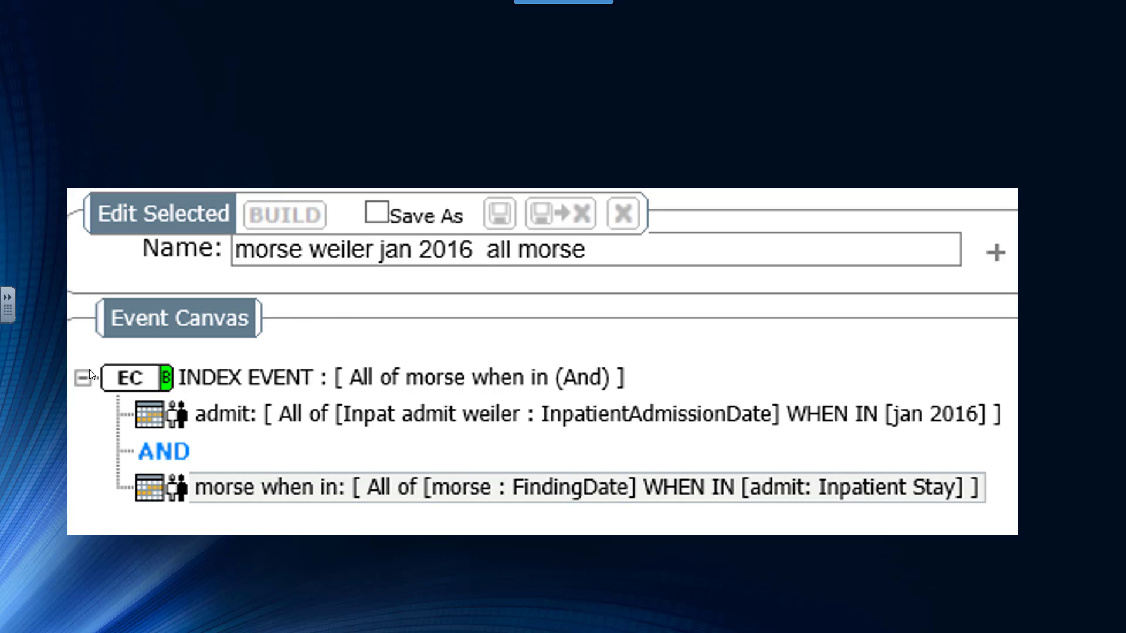
mouse_move(72, 370)
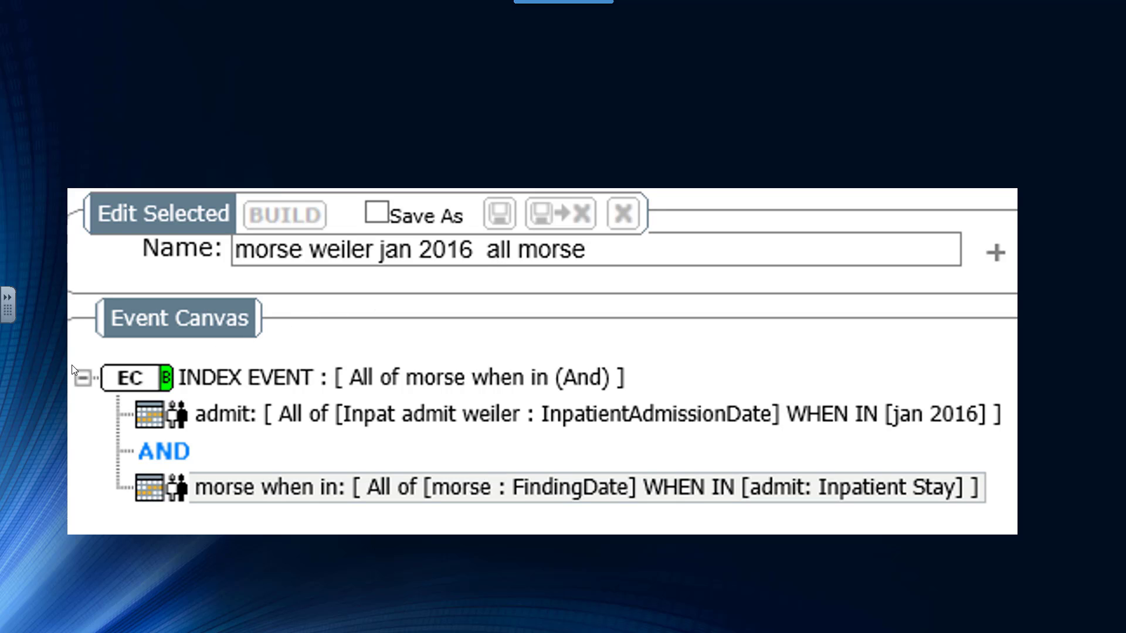
mouse_move(53, 366)
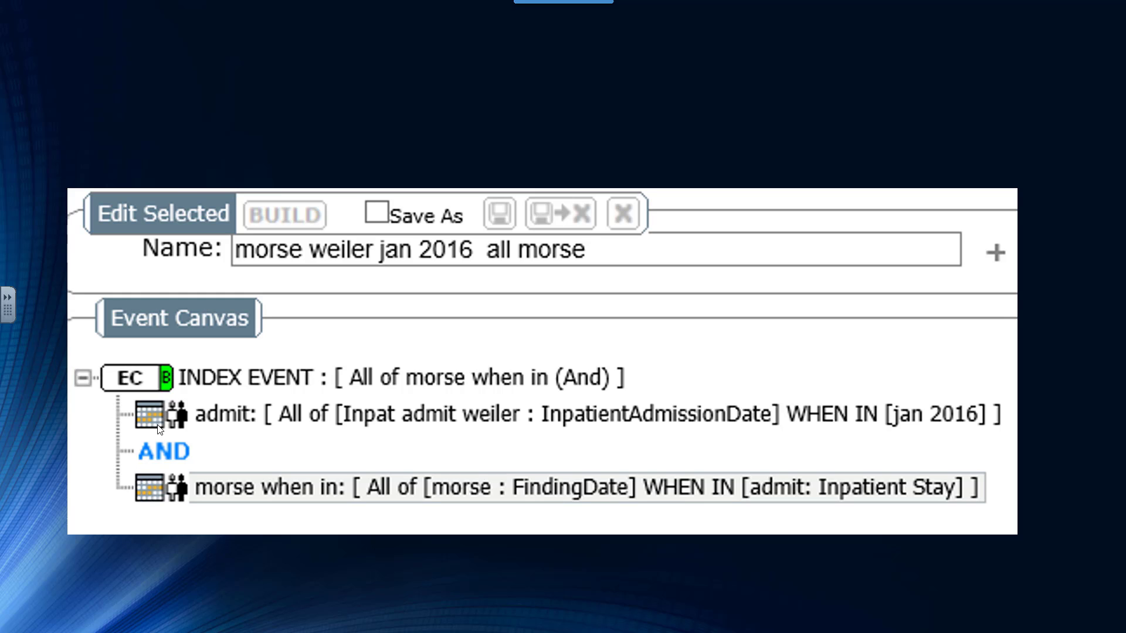
mouse_move(475, 427)
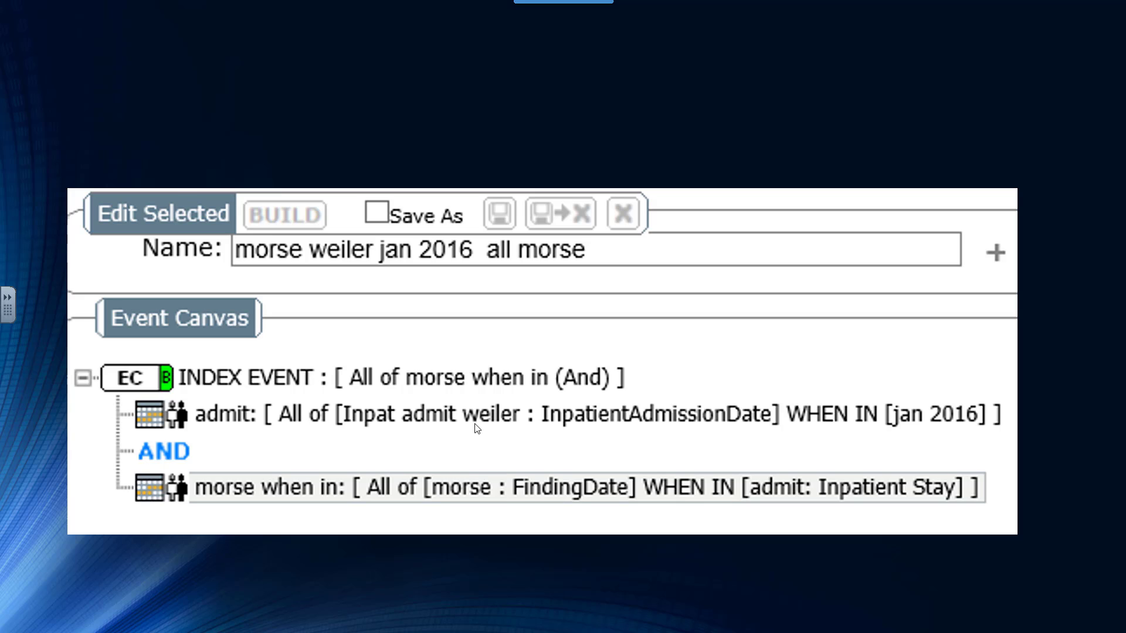
mouse_move(939, 428)
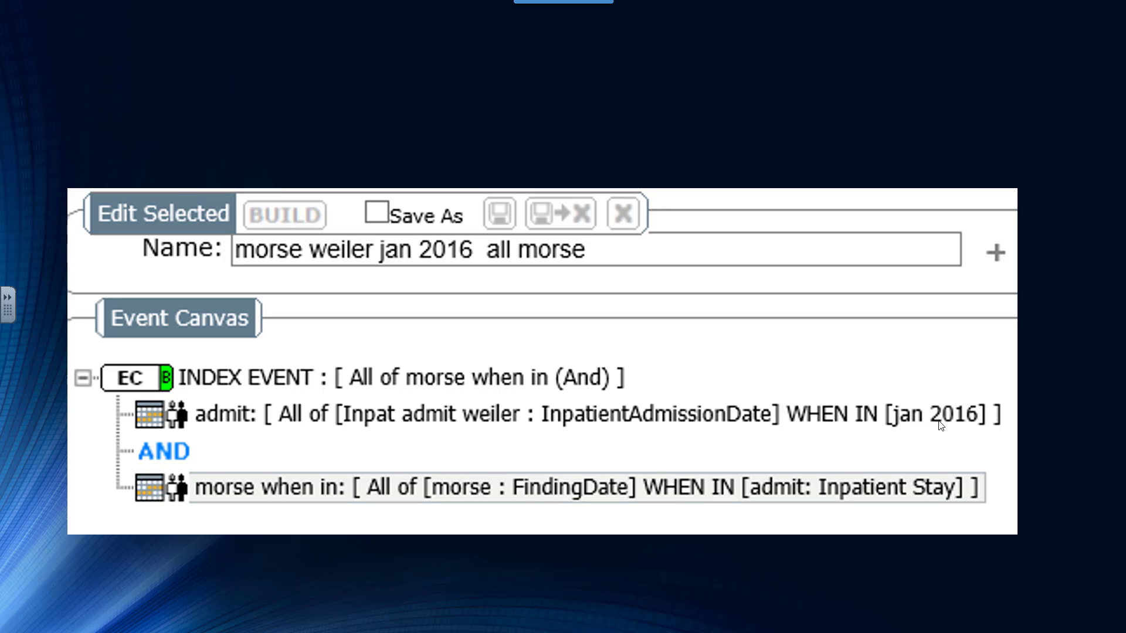
mouse_move(204, 480)
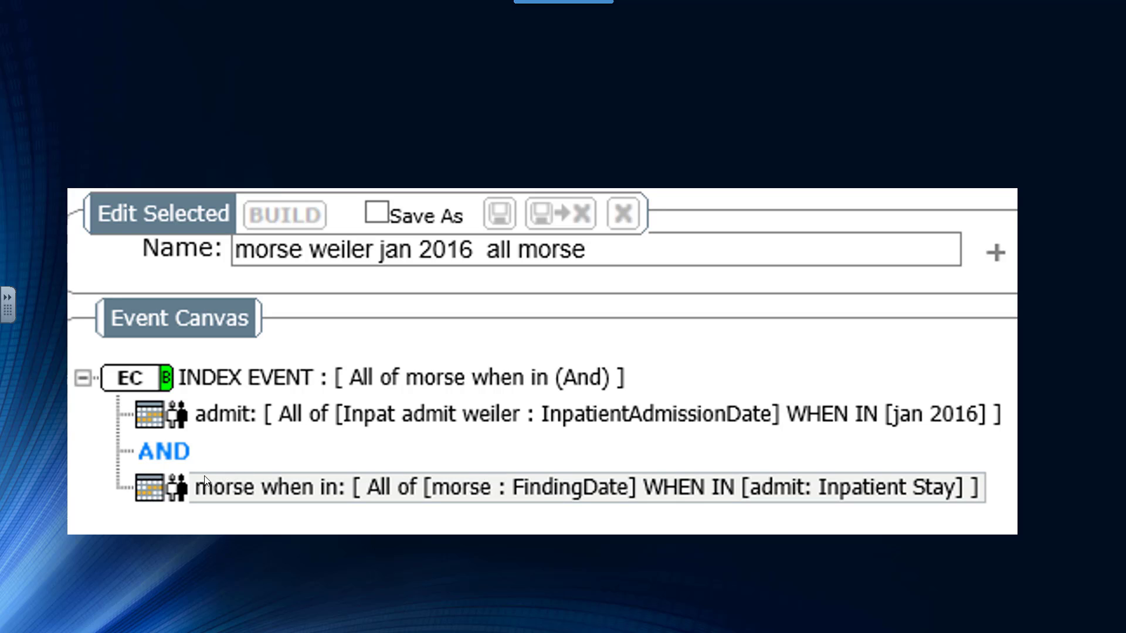
mouse_move(480, 508)
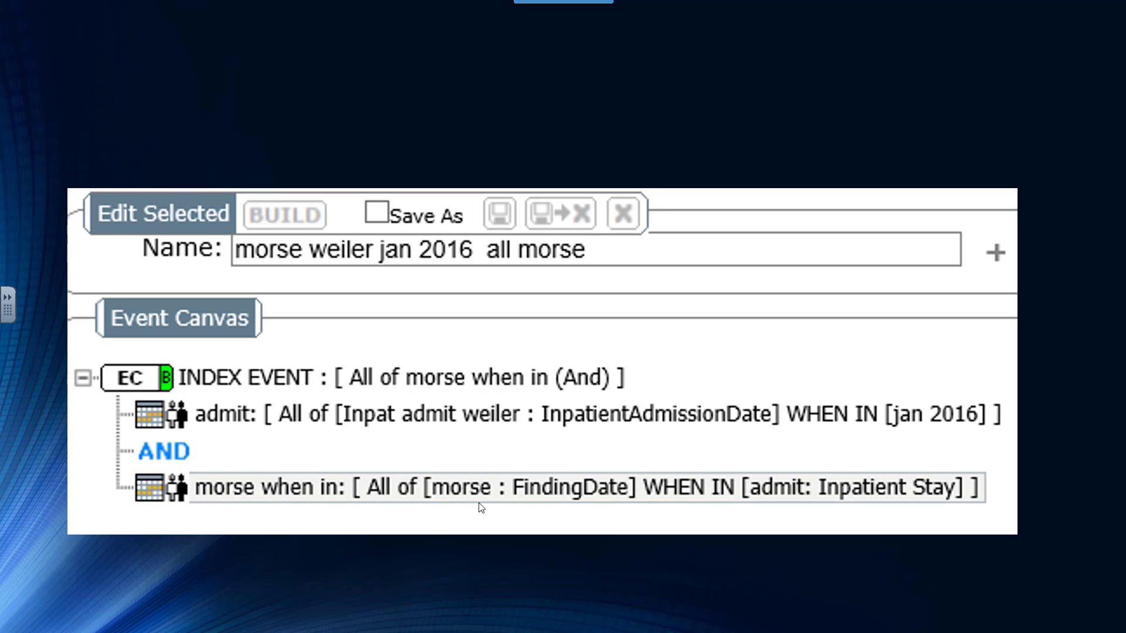
mouse_move(729, 433)
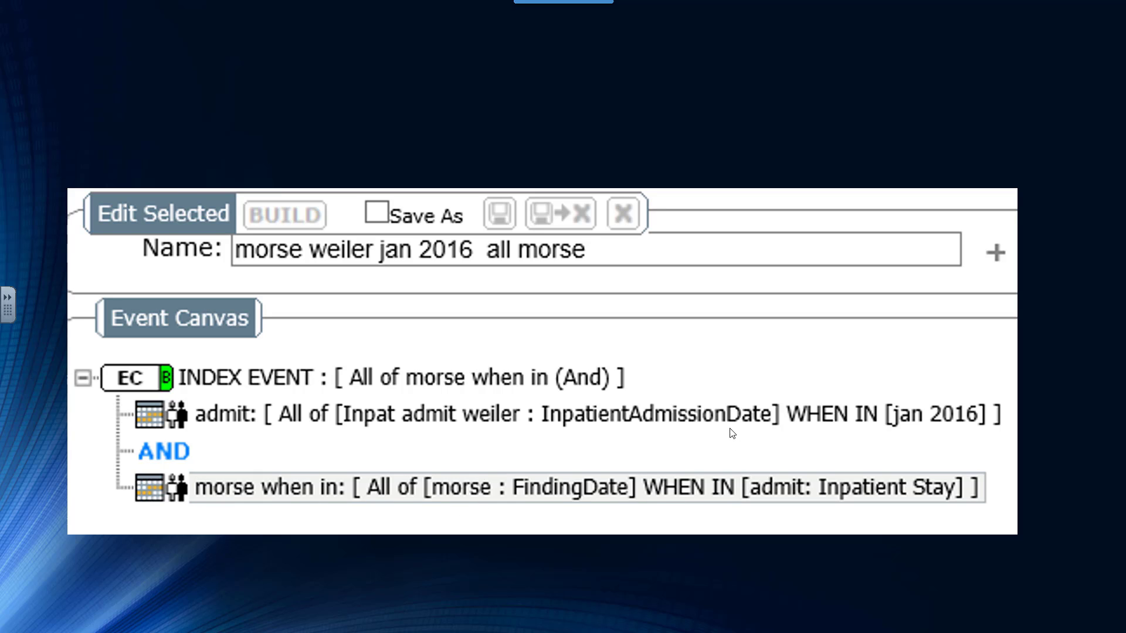
mouse_move(723, 424)
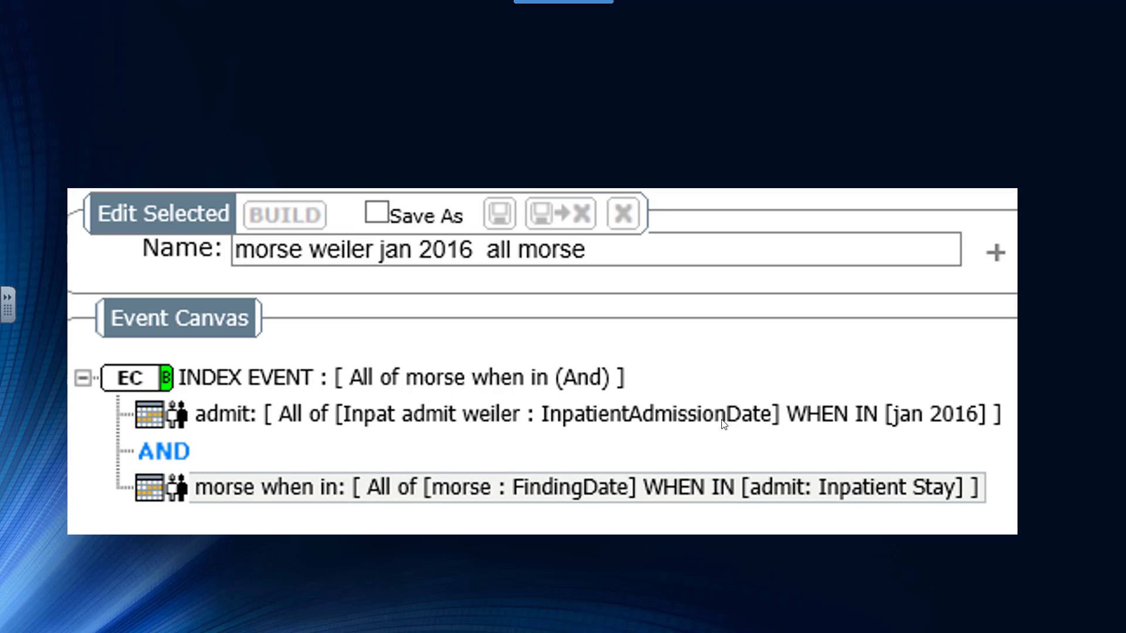
mouse_move(196, 412)
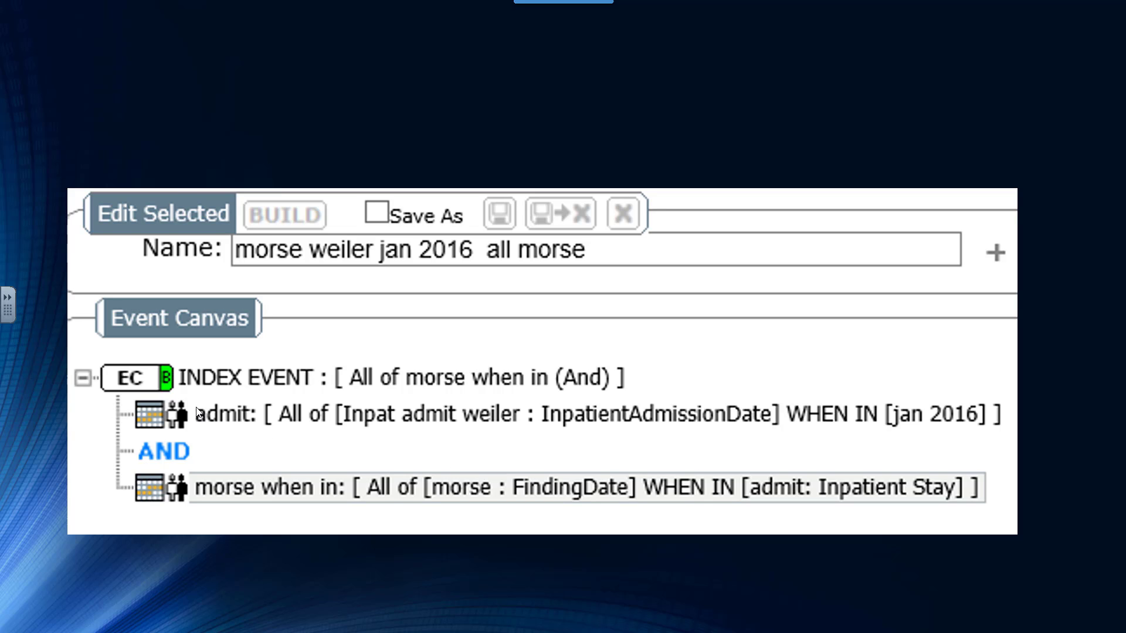
mouse_move(701, 430)
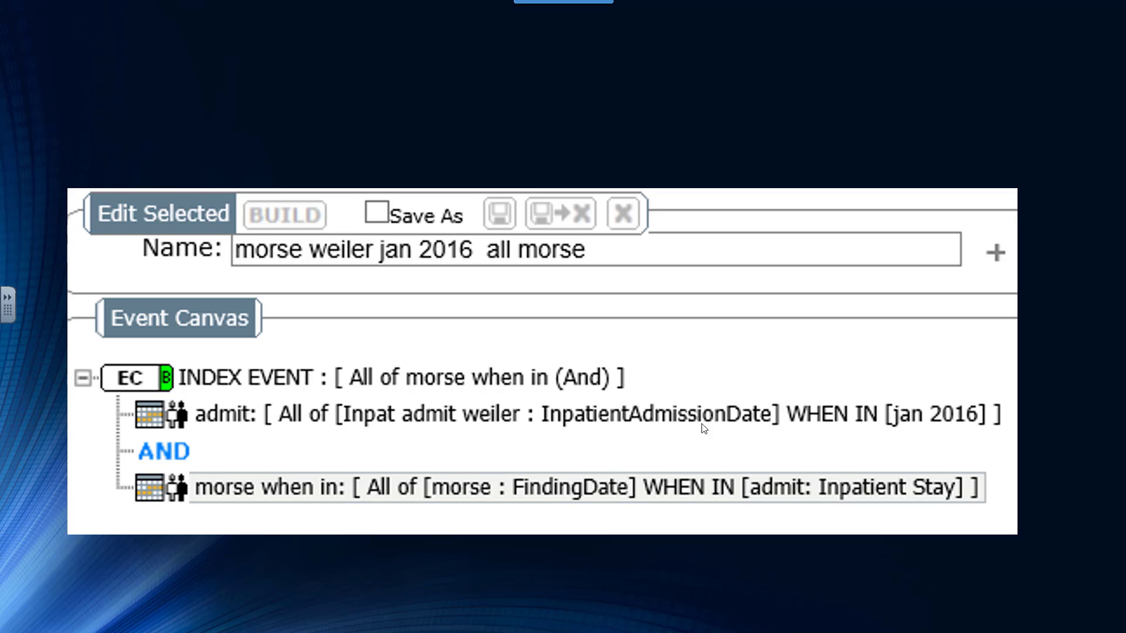
mouse_move(187, 474)
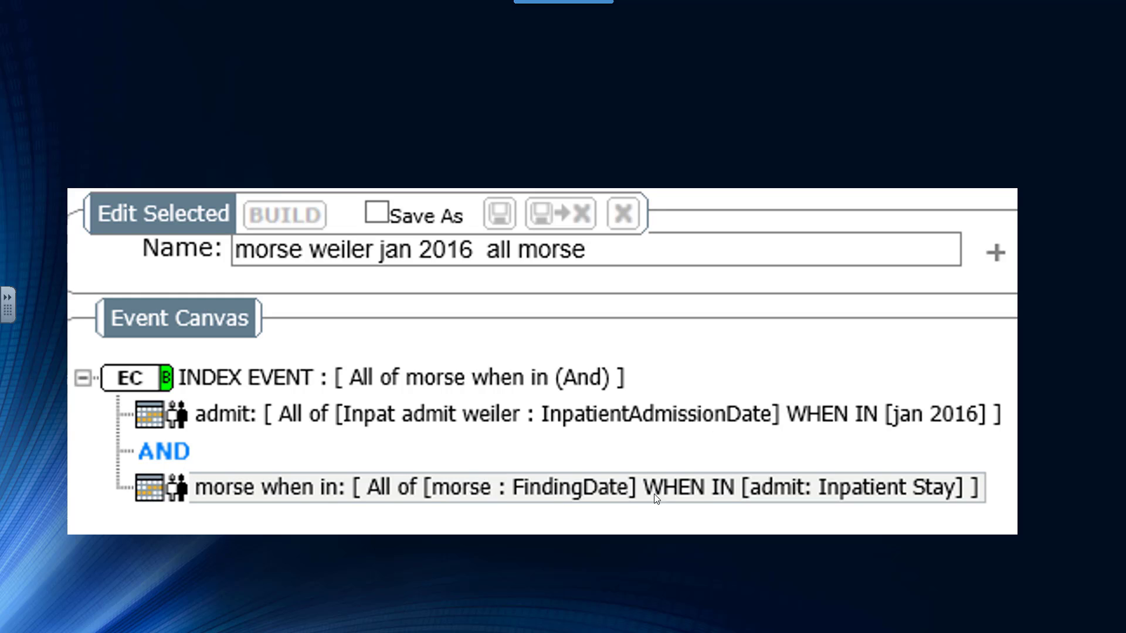
mouse_move(787, 416)
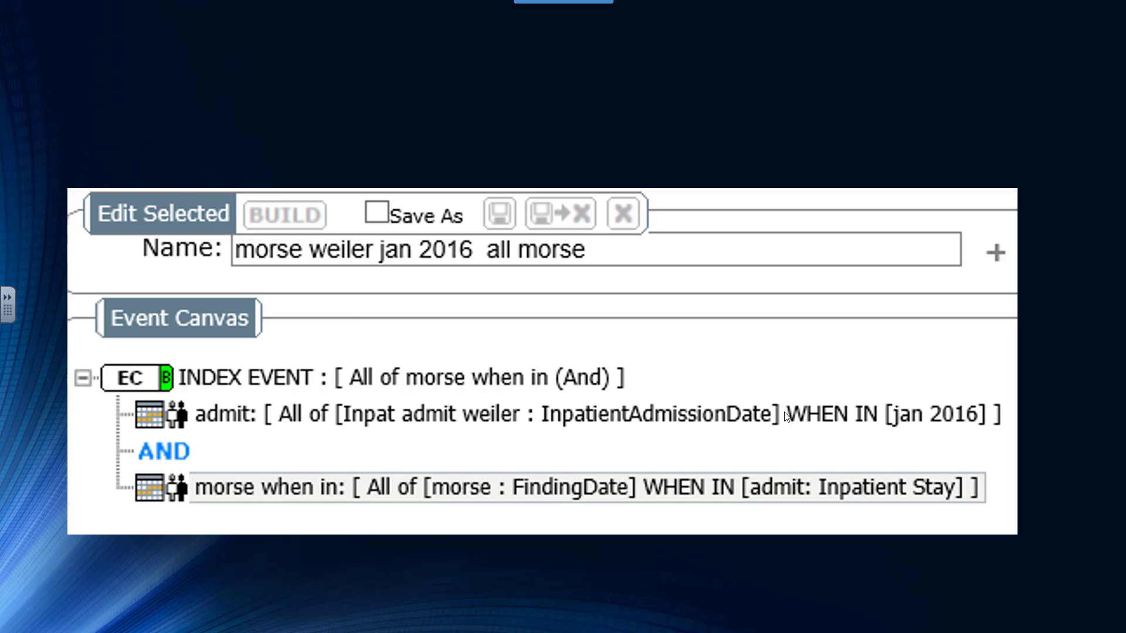
mouse_move(302, 377)
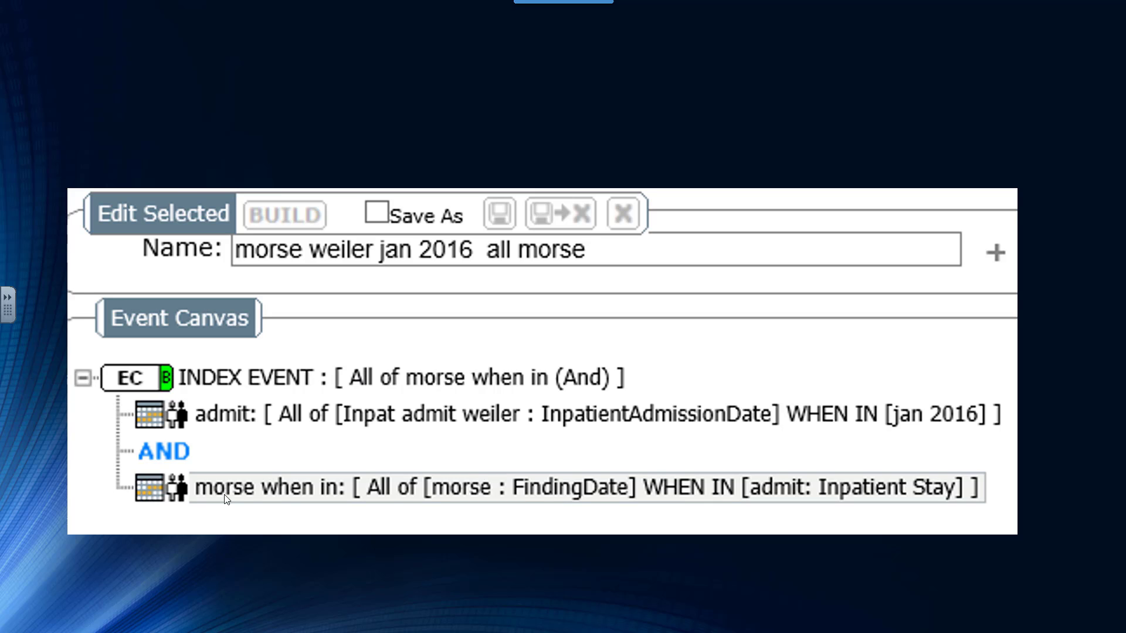
mouse_move(375, 377)
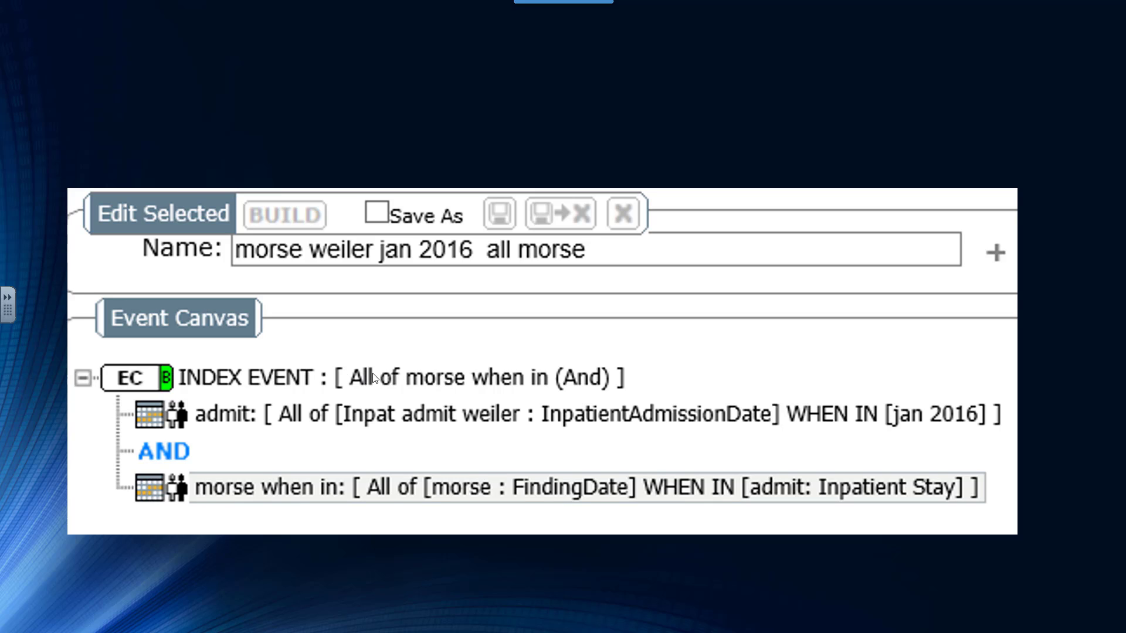
mouse_move(281, 383)
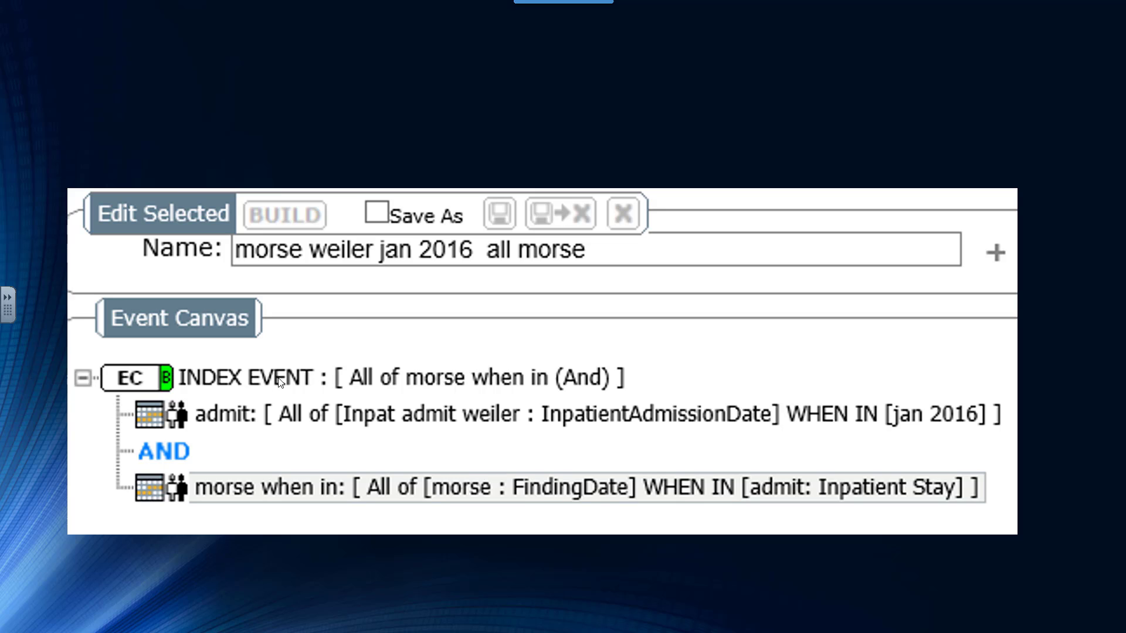
mouse_move(265, 414)
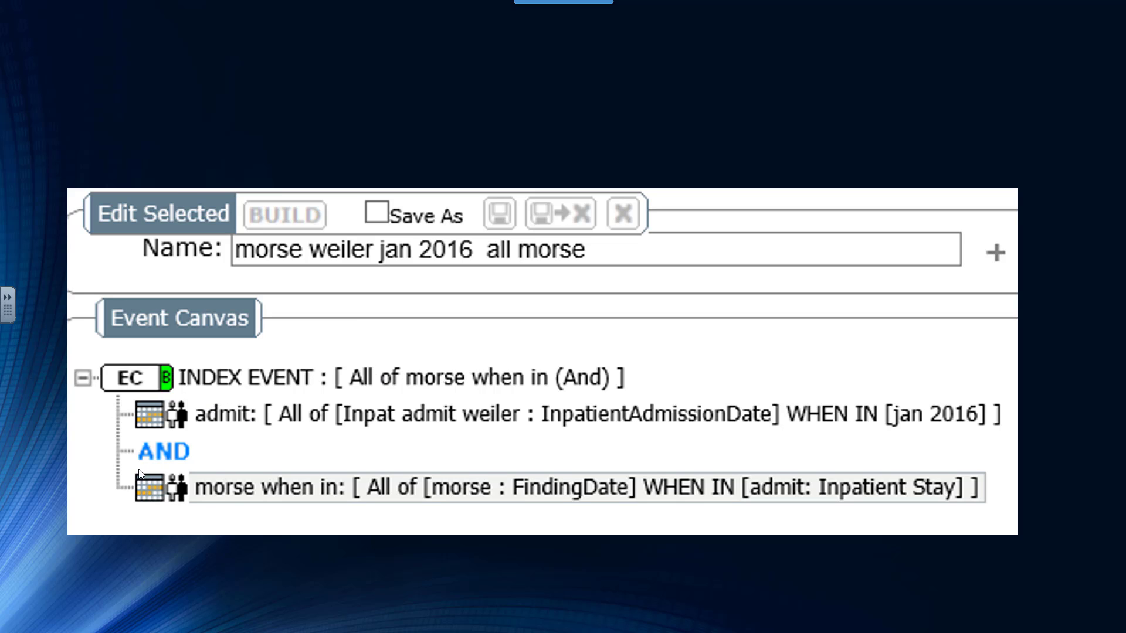
mouse_move(386, 503)
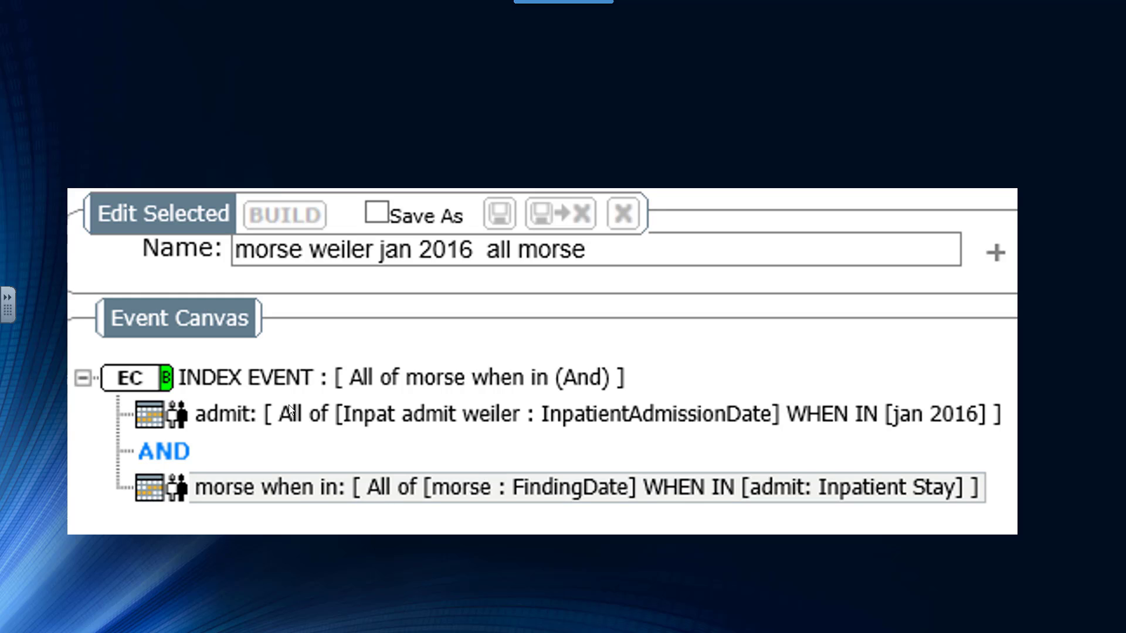
mouse_move(350, 527)
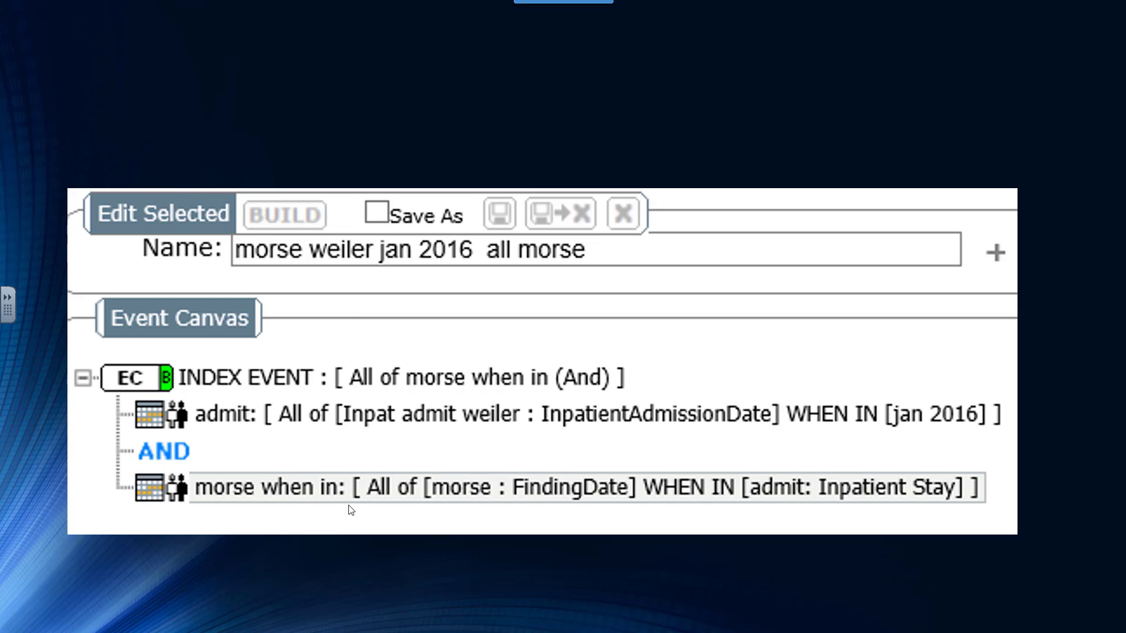
mouse_move(181, 489)
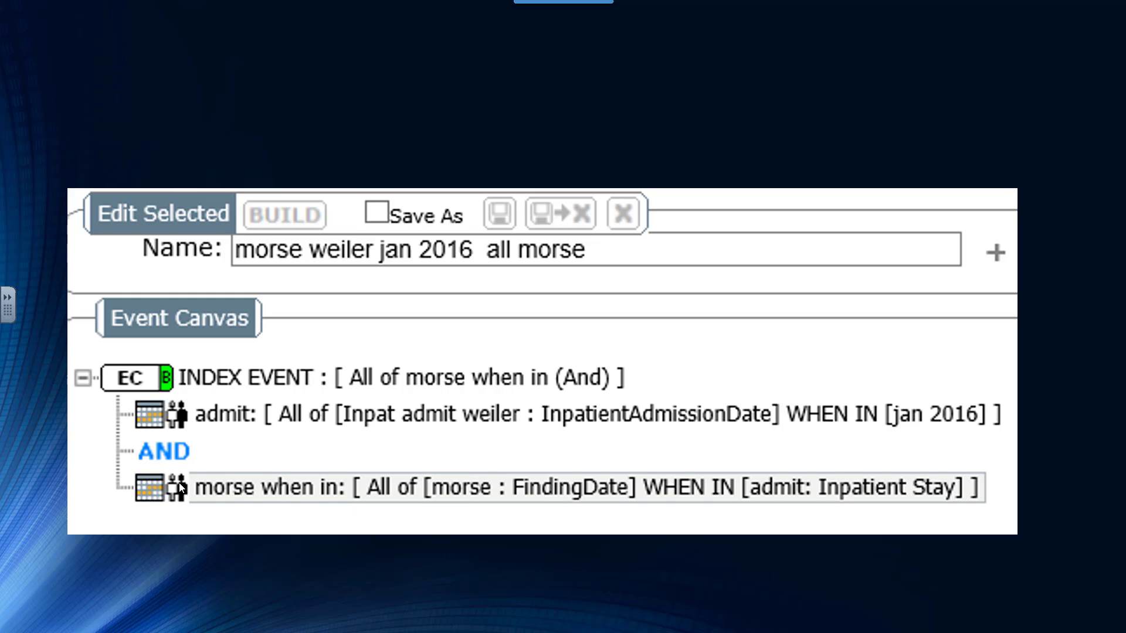
mouse_move(290, 500)
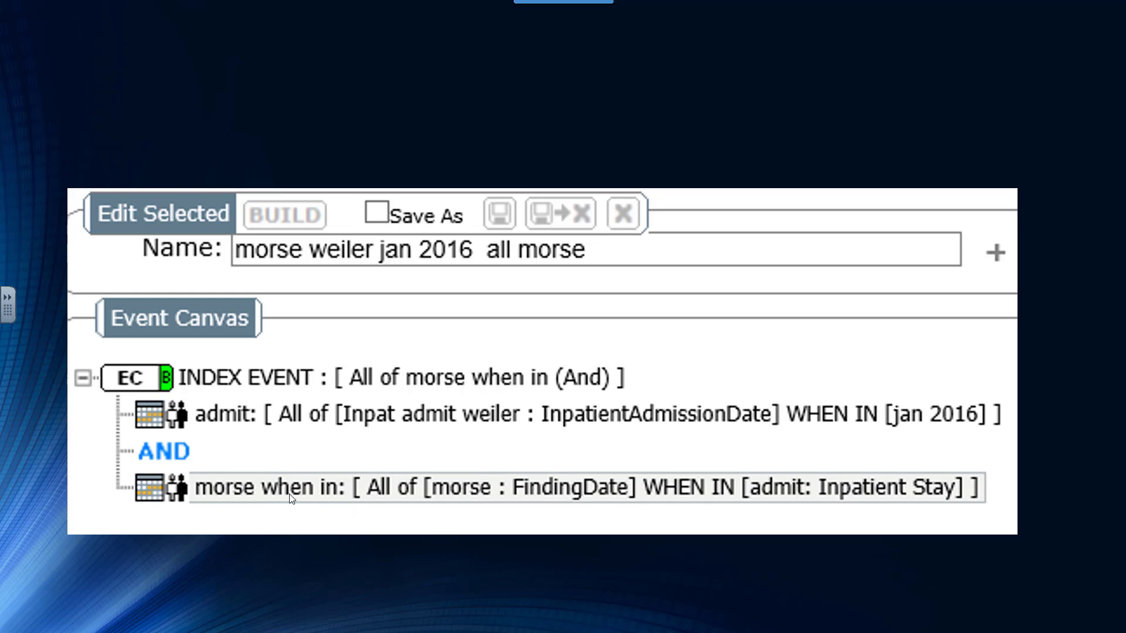
mouse_move(354, 504)
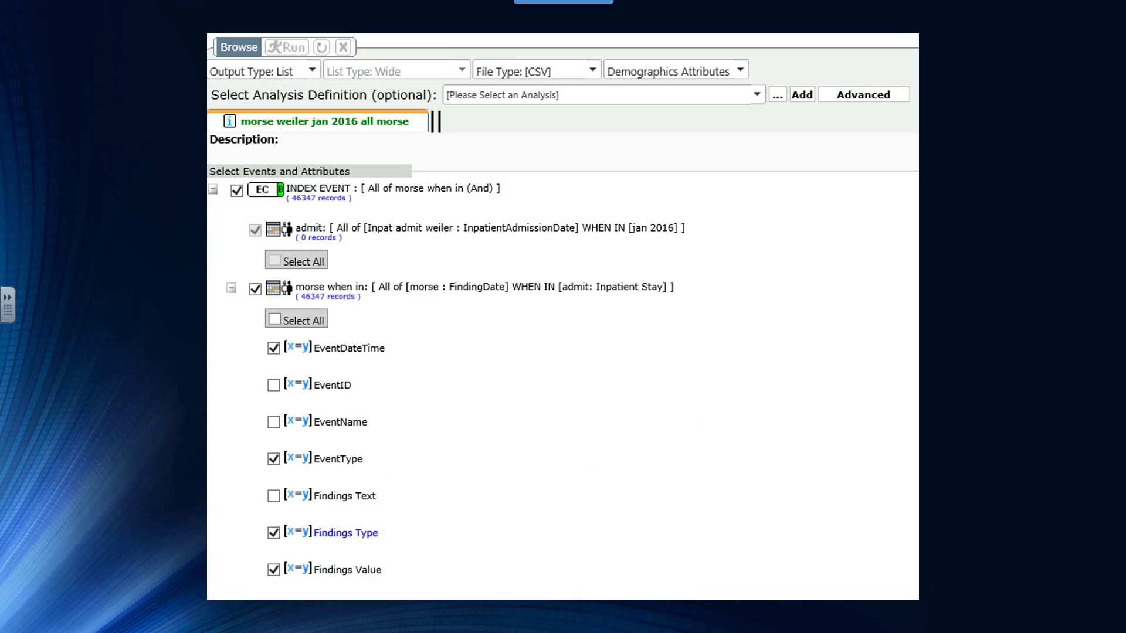
mouse_move(317, 200)
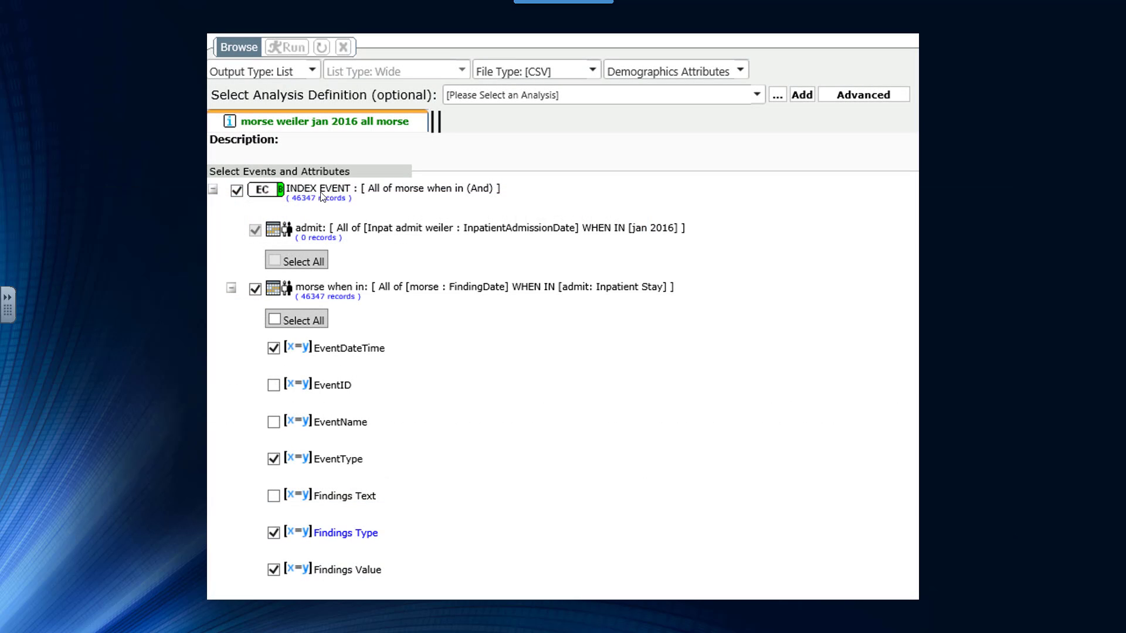
mouse_move(351, 344)
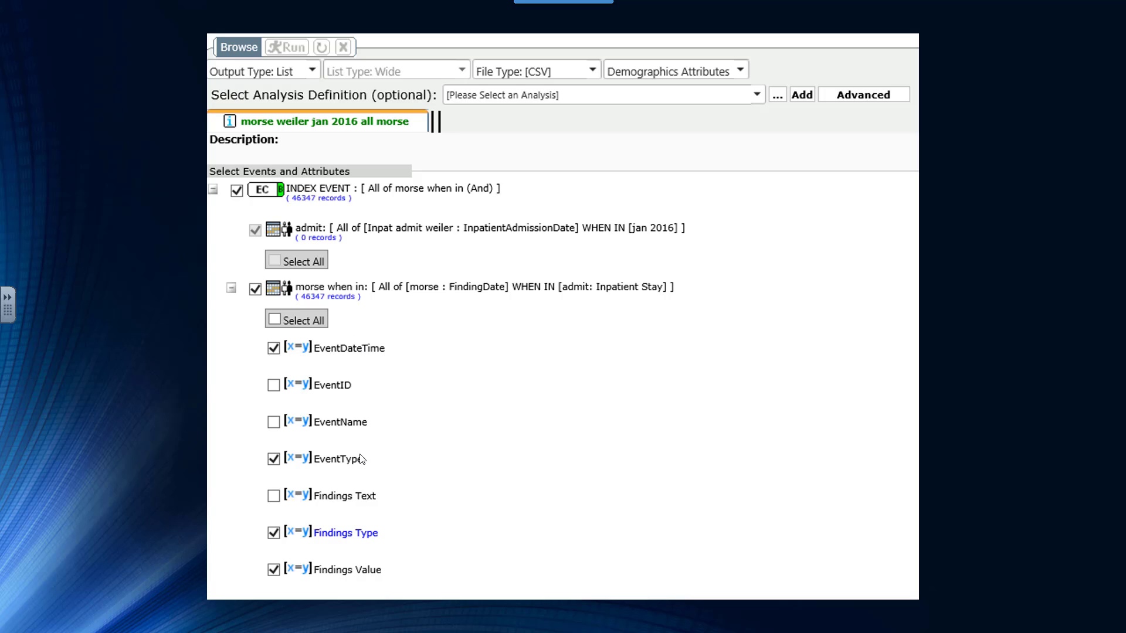
mouse_move(291, 562)
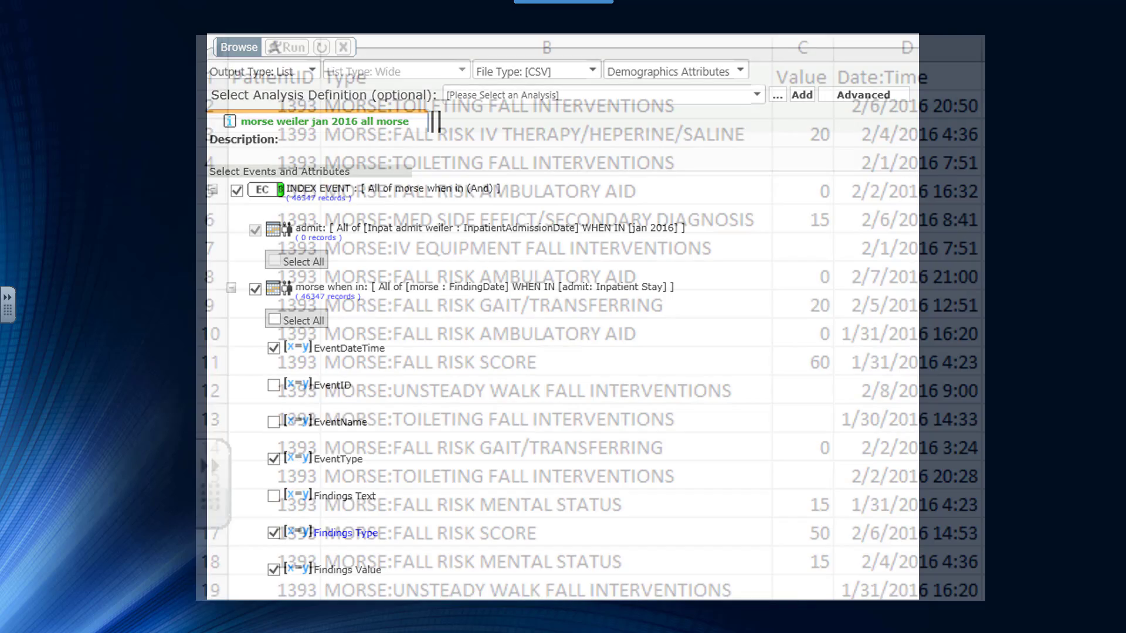
click(343, 48)
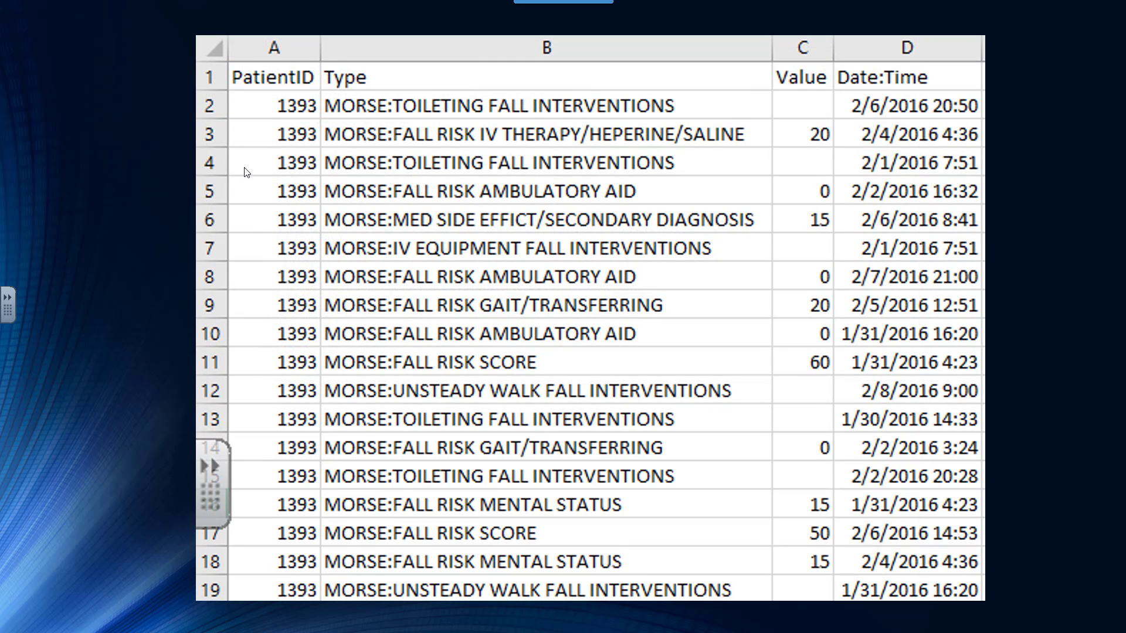
mouse_move(280, 81)
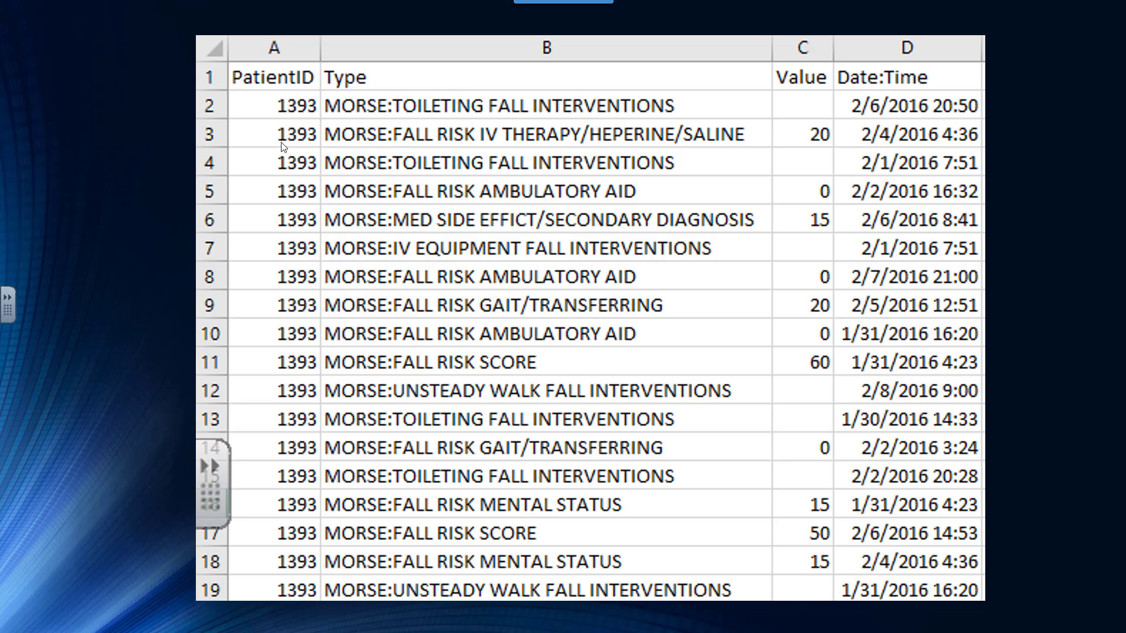
mouse_move(316, 276)
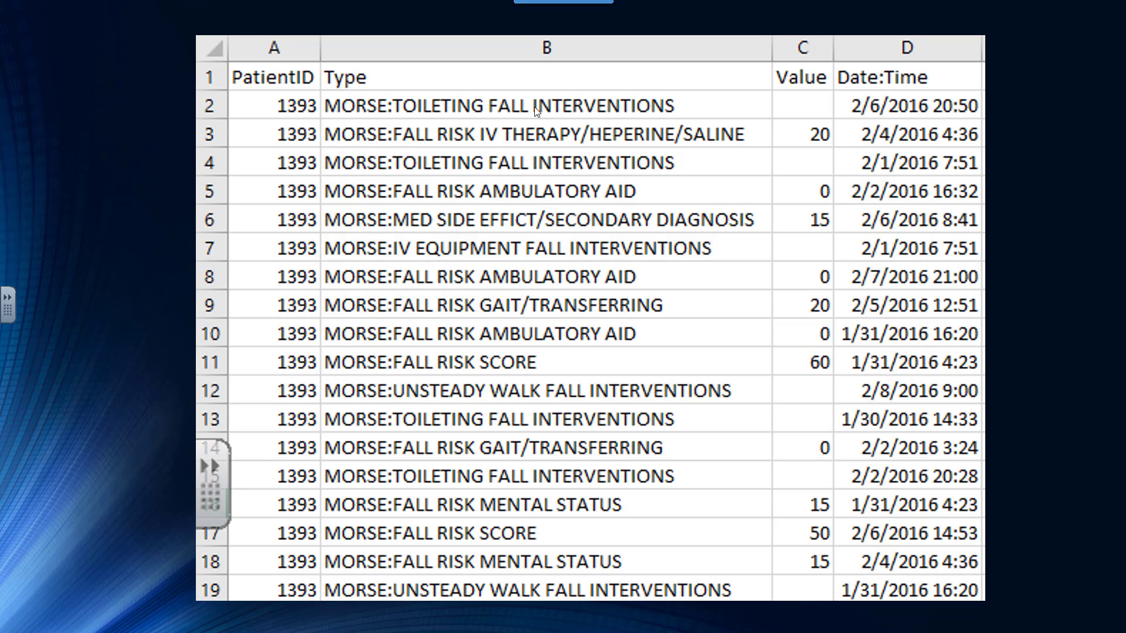
mouse_move(367, 222)
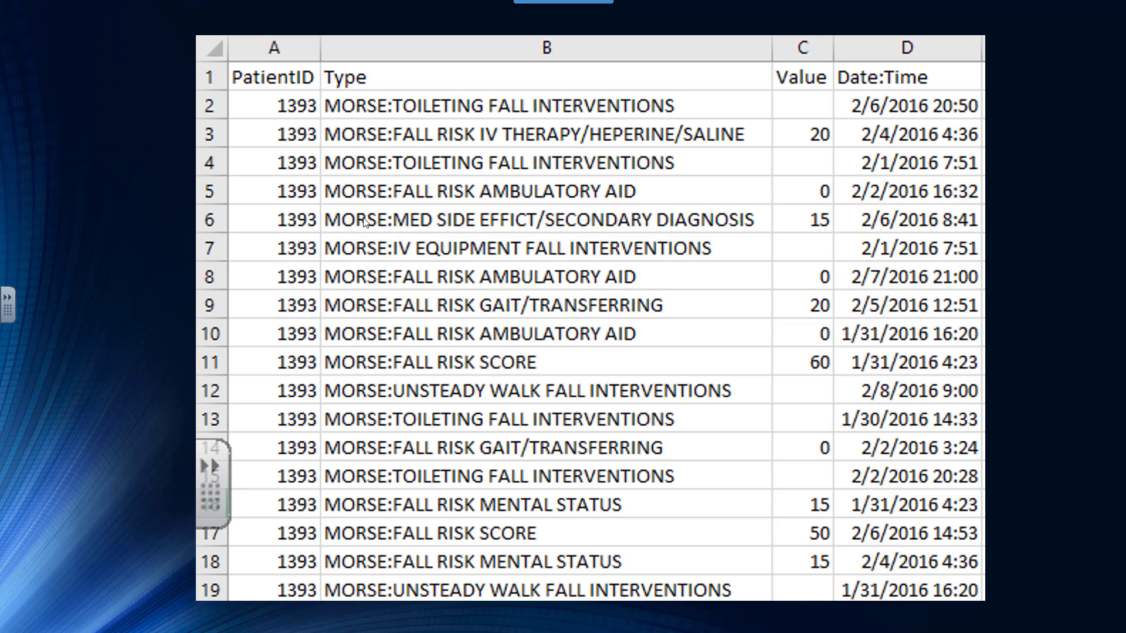
mouse_move(769, 99)
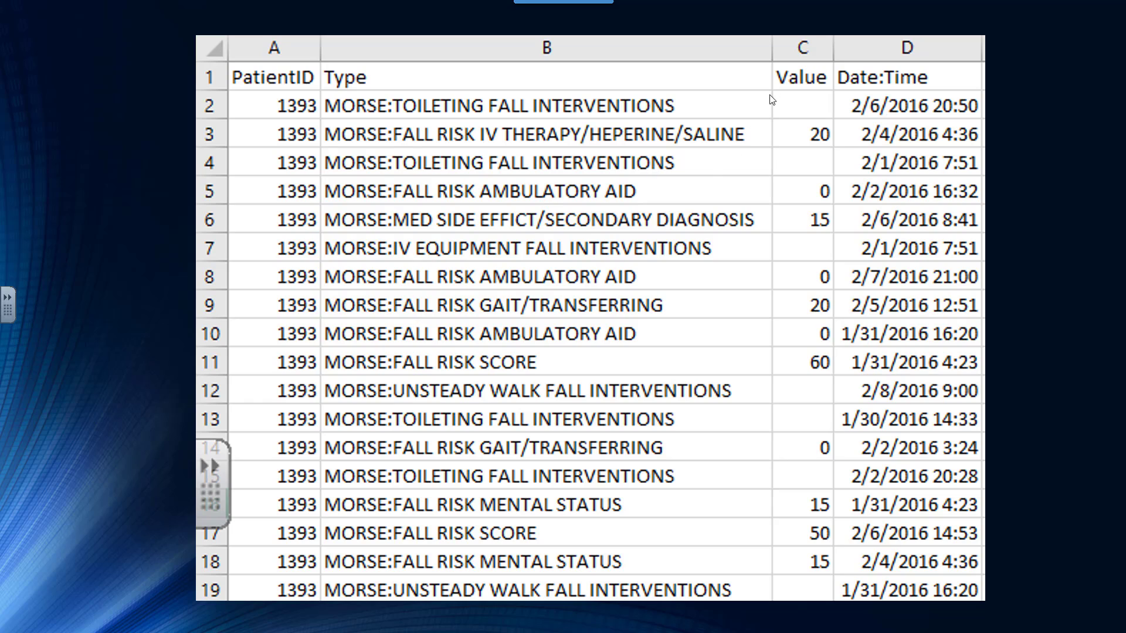
mouse_move(776, 251)
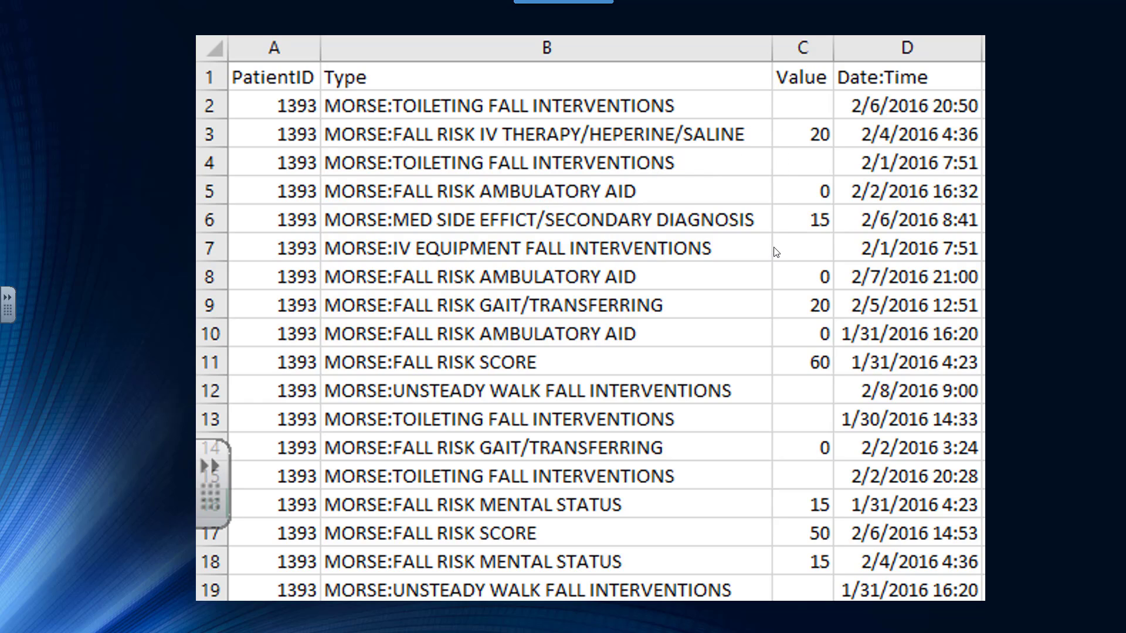
mouse_move(774, 353)
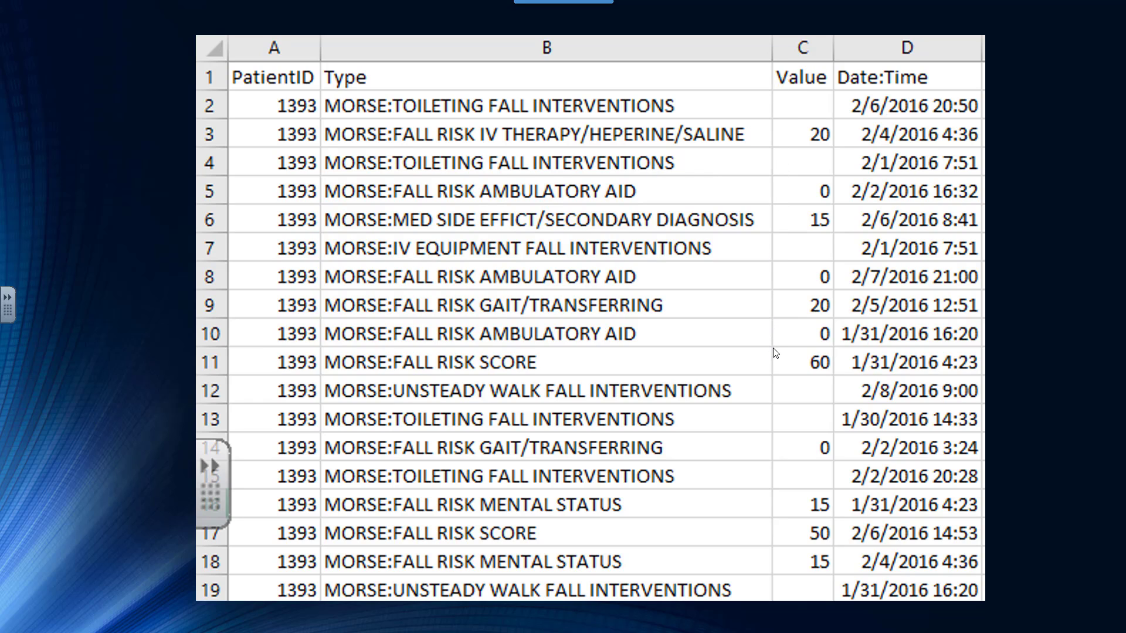
mouse_move(871, 271)
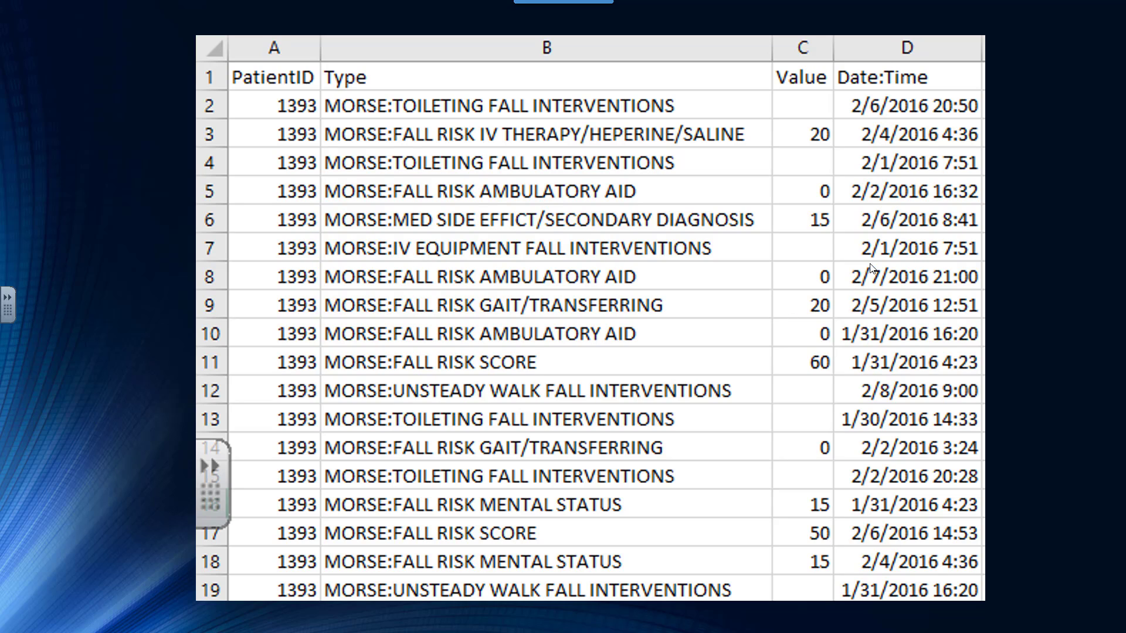
mouse_move(853, 265)
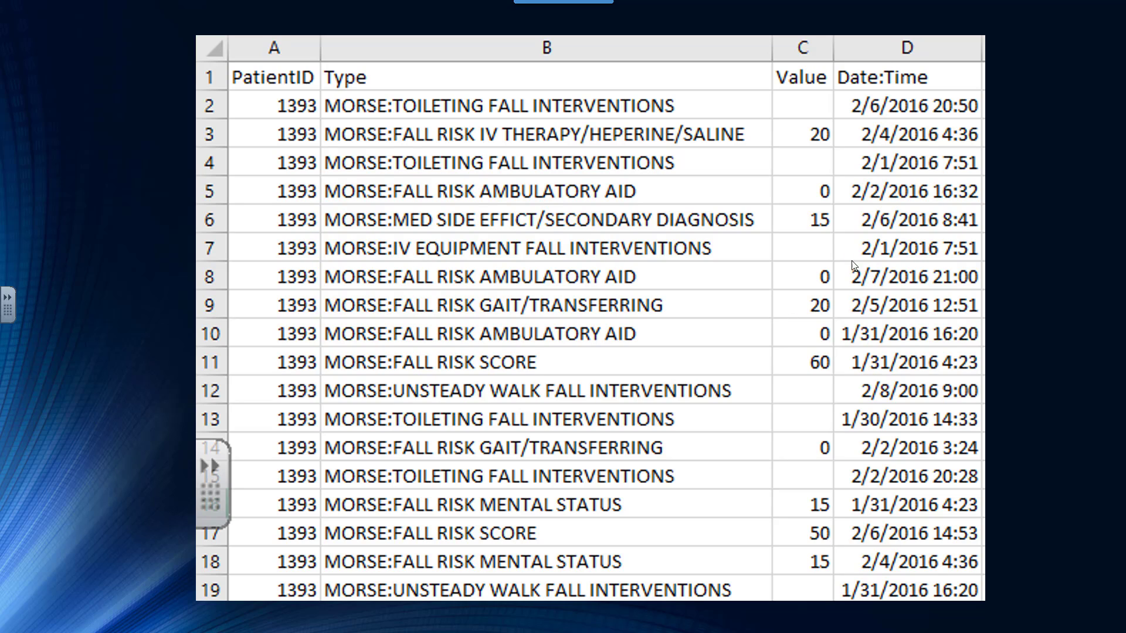
mouse_move(656, 226)
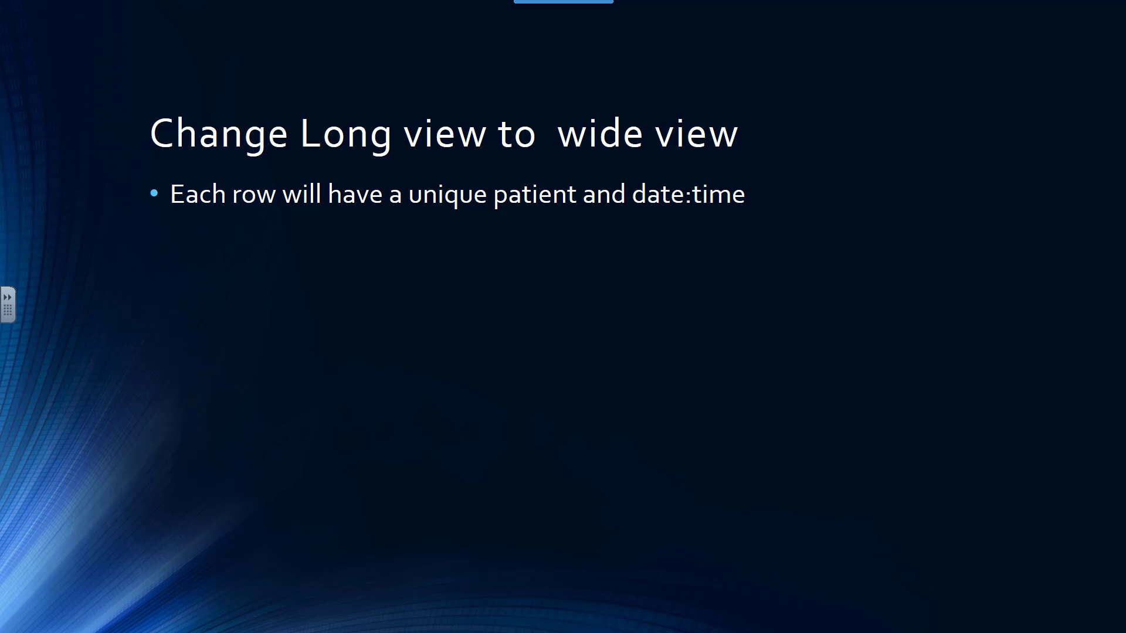
Switch from the slideshow to the longMorse workbook of Morse findings in Excel
key(Alt+Tab)
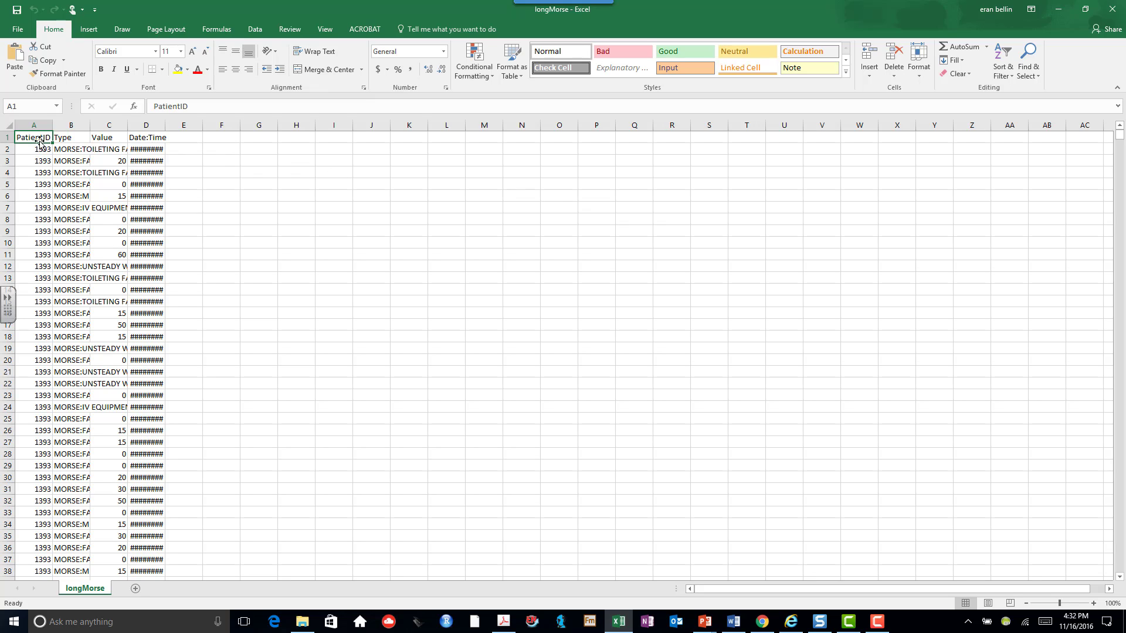
mouse_move(58, 141)
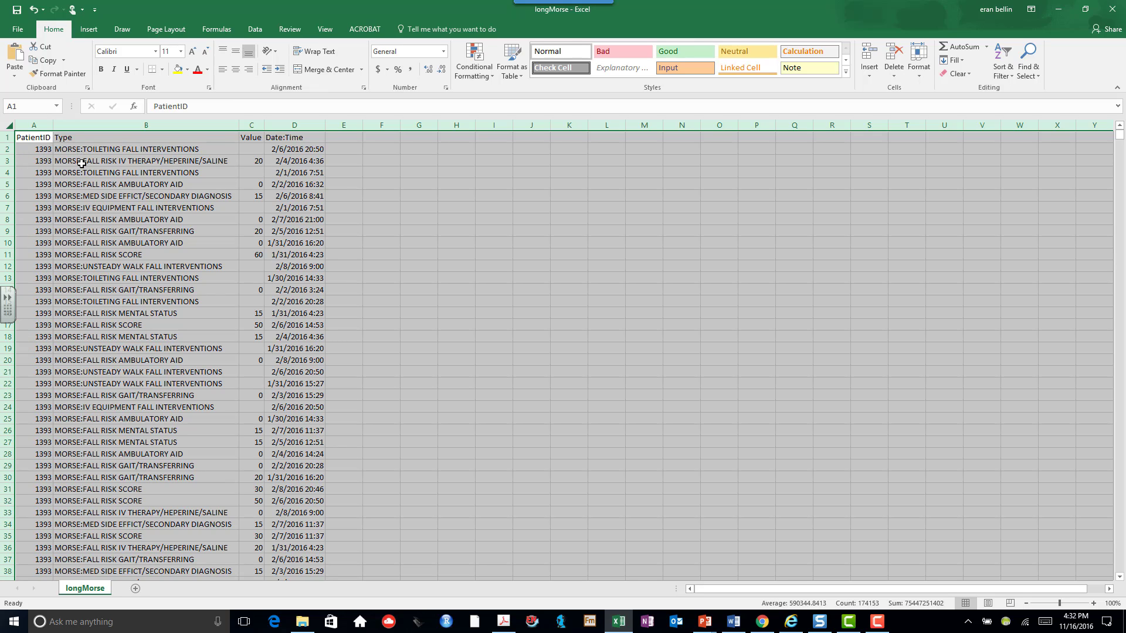
mouse_move(176, 307)
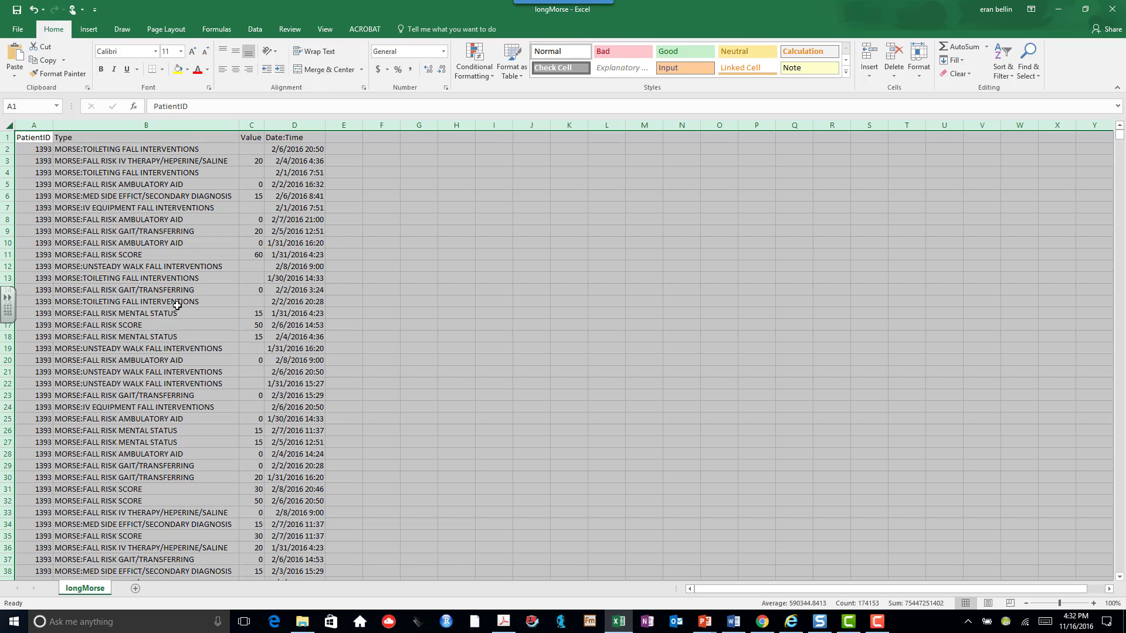
mouse_move(237, 151)
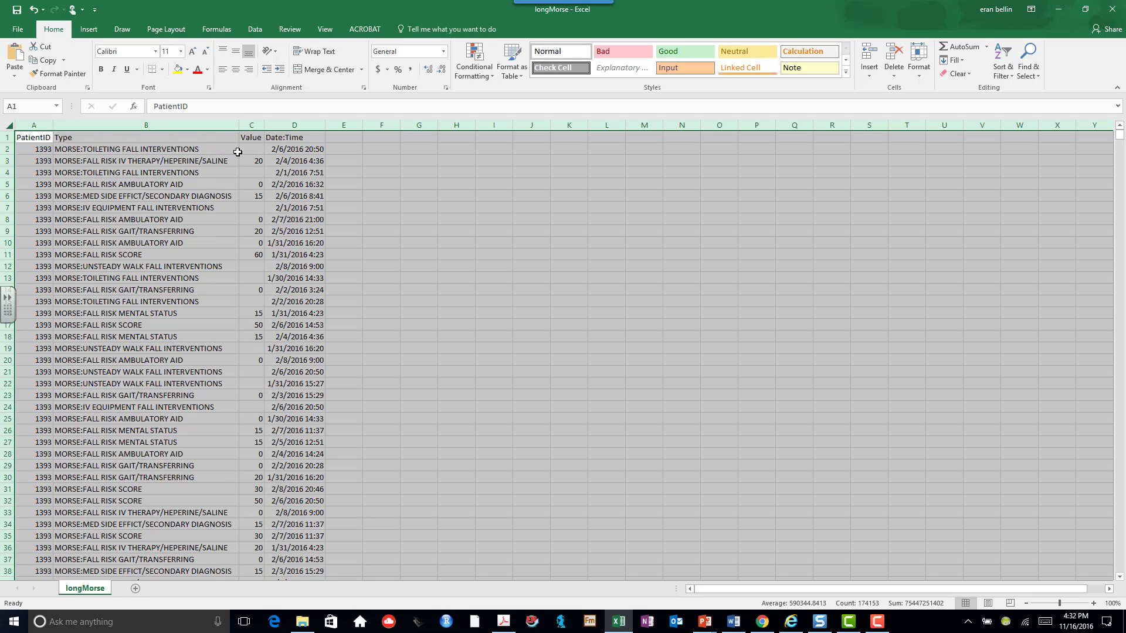
mouse_move(237, 301)
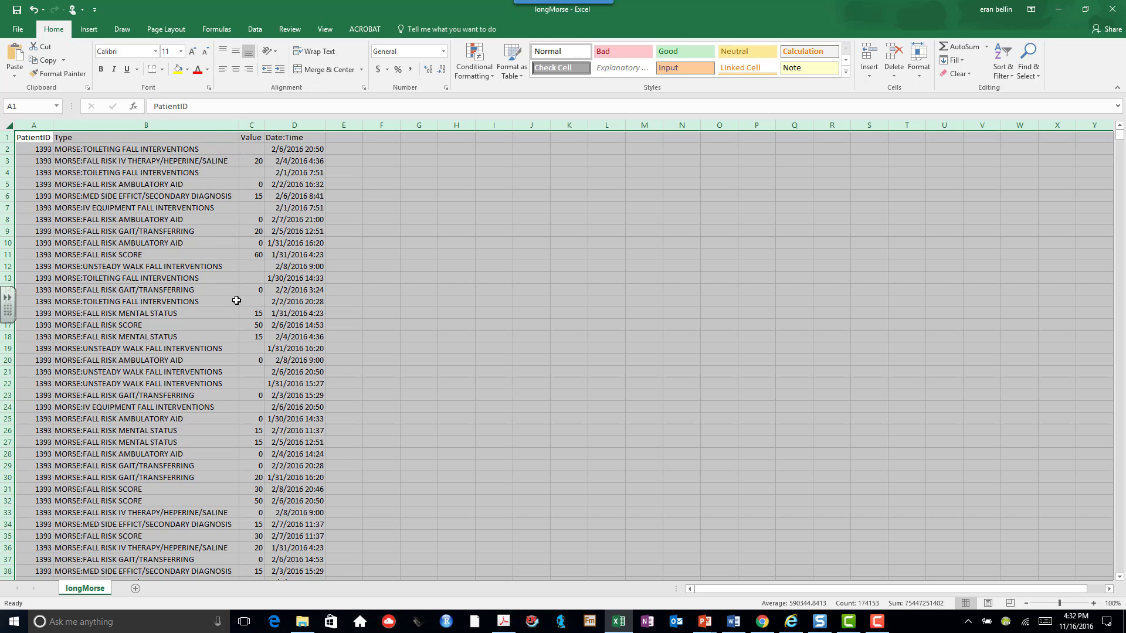
mouse_move(275, 141)
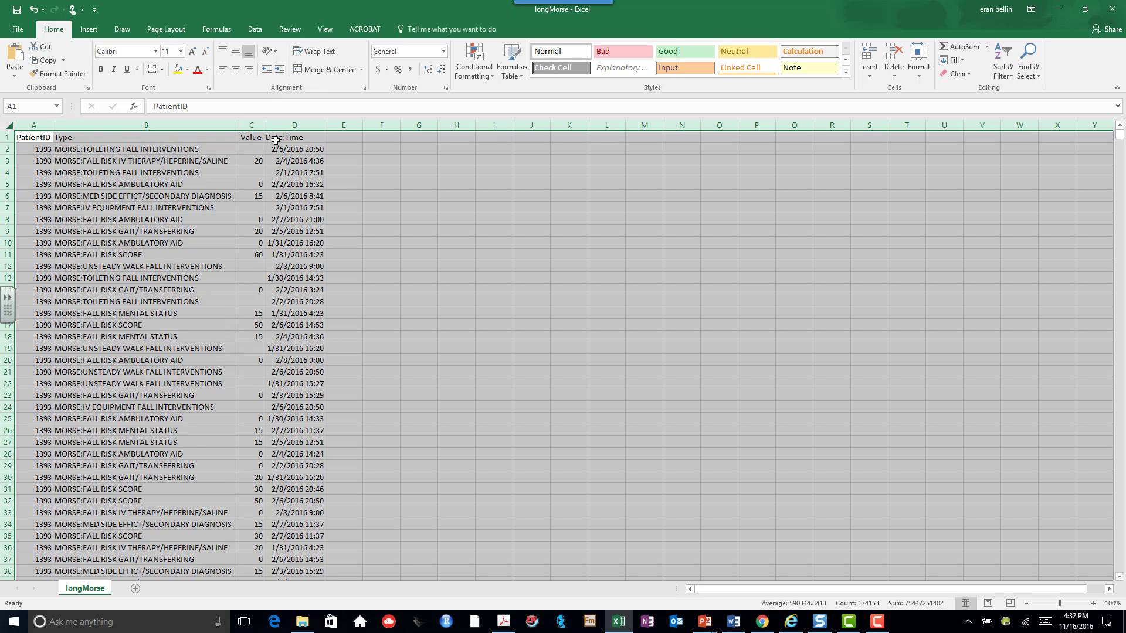
mouse_move(273, 219)
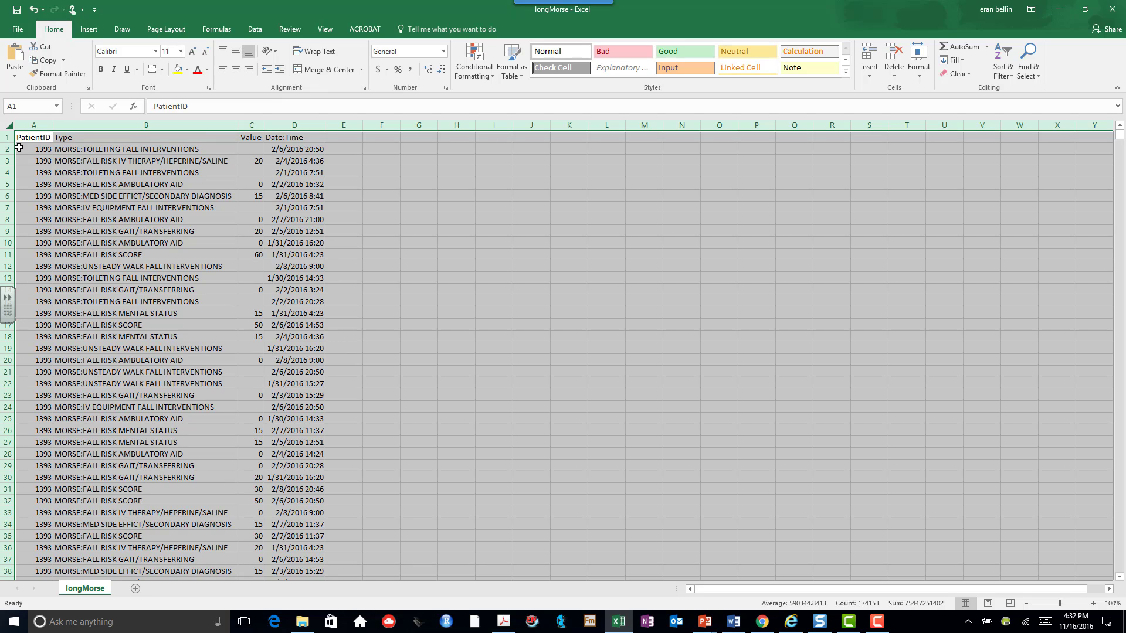
mouse_move(56, 153)
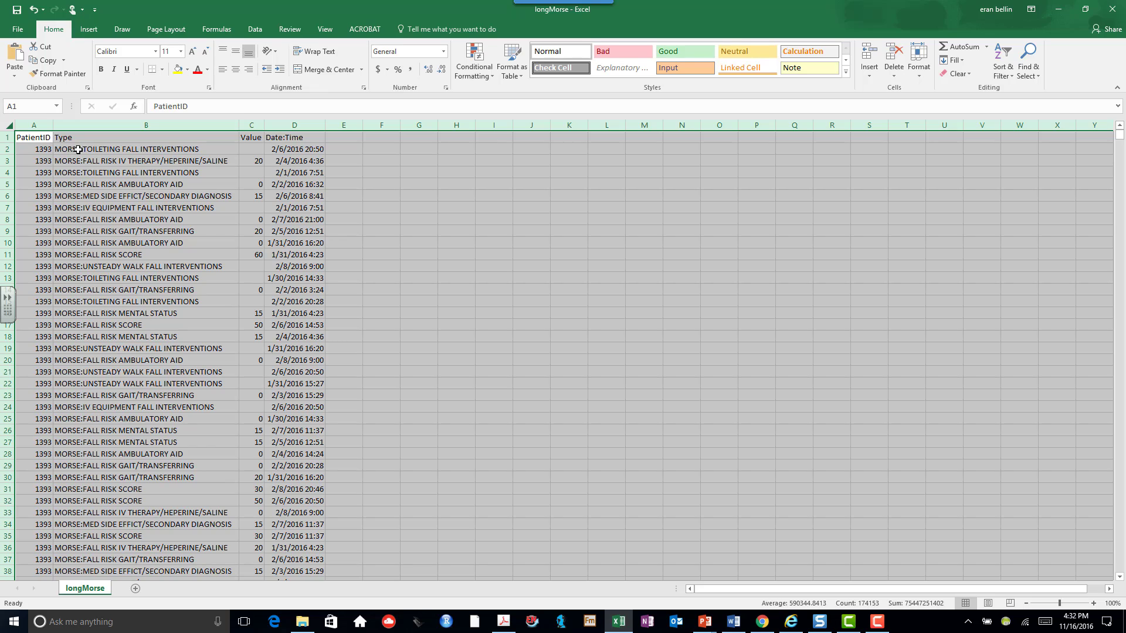
mouse_move(251, 158)
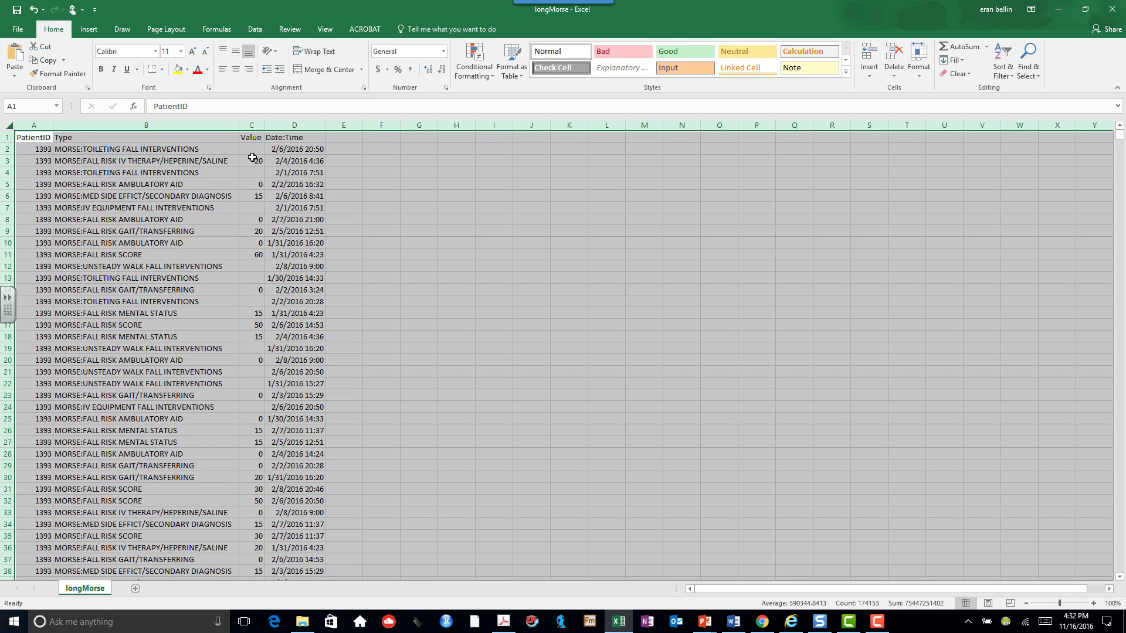
mouse_move(541, 149)
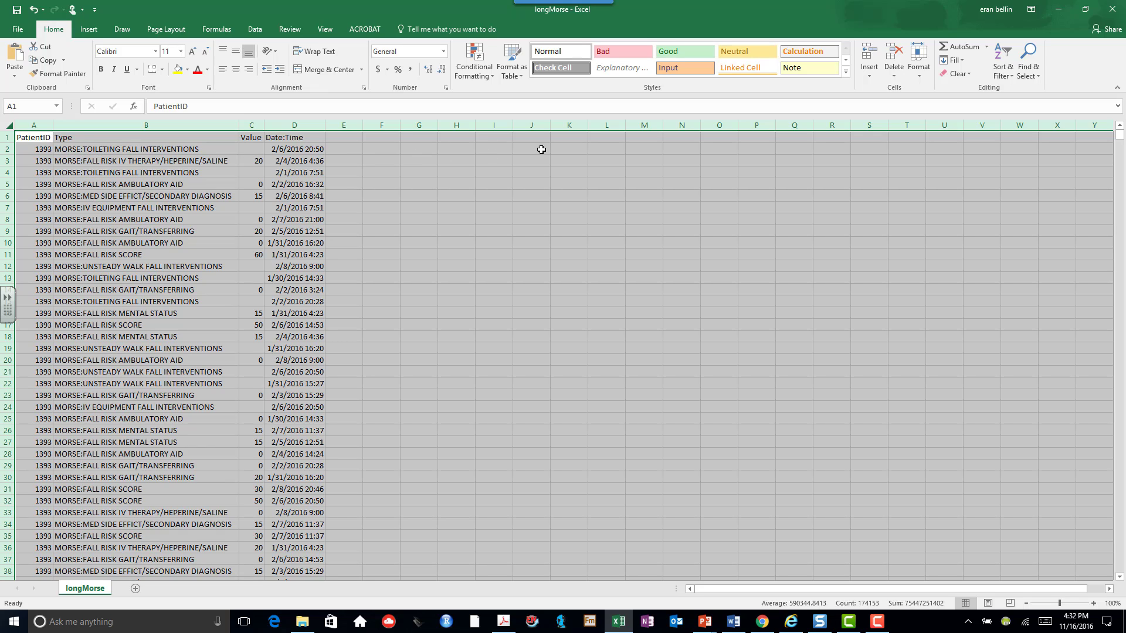
mouse_move(148, 156)
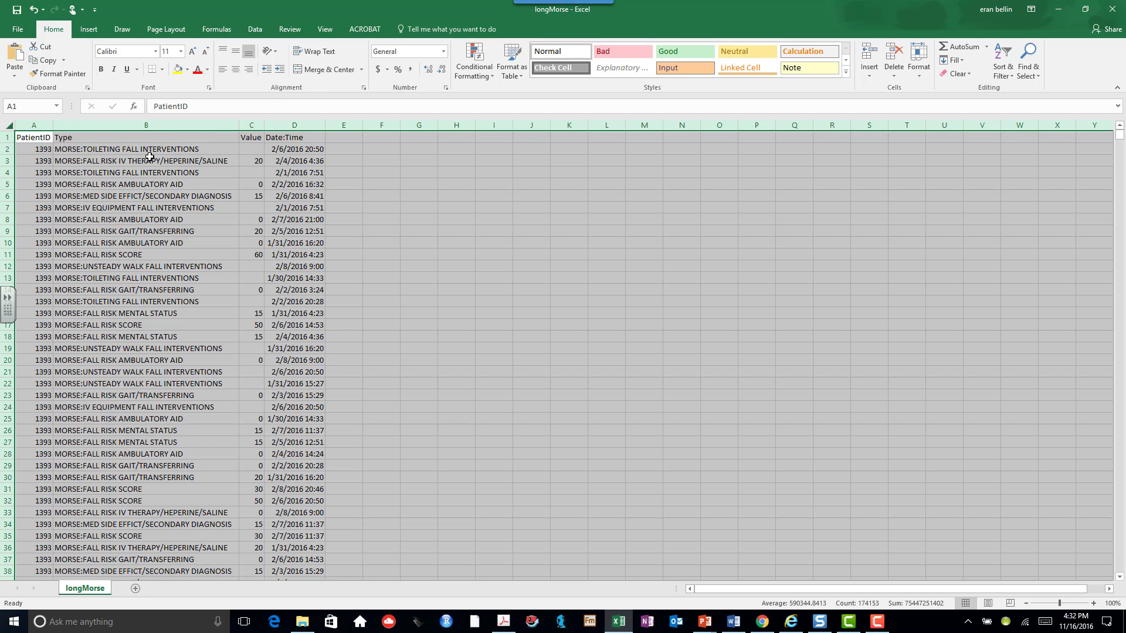
mouse_move(627, 138)
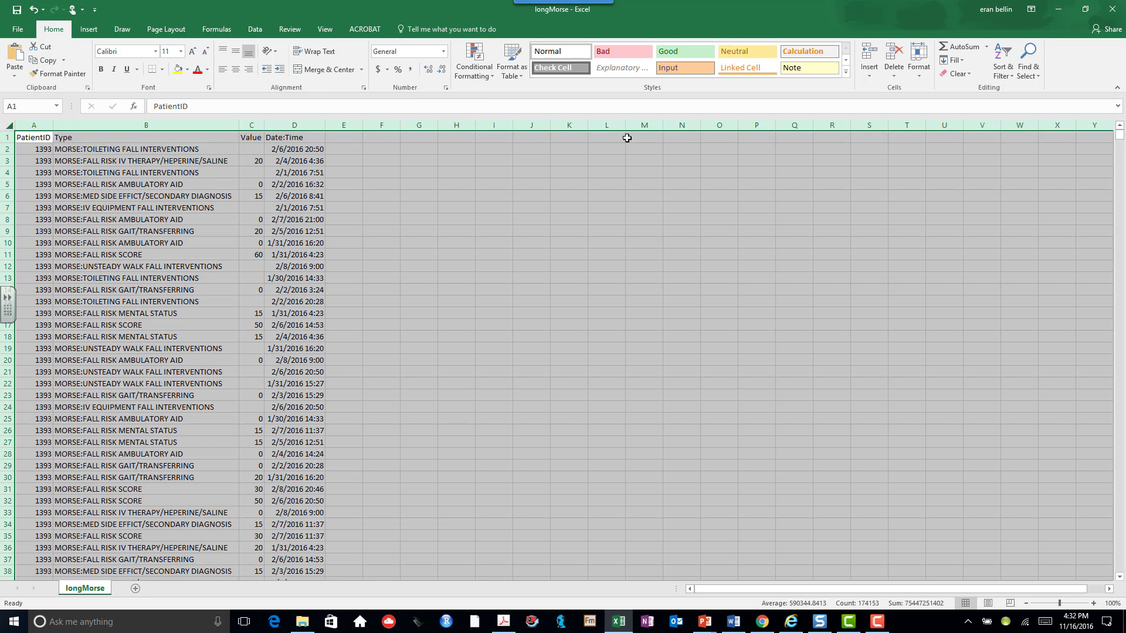
mouse_move(645, 140)
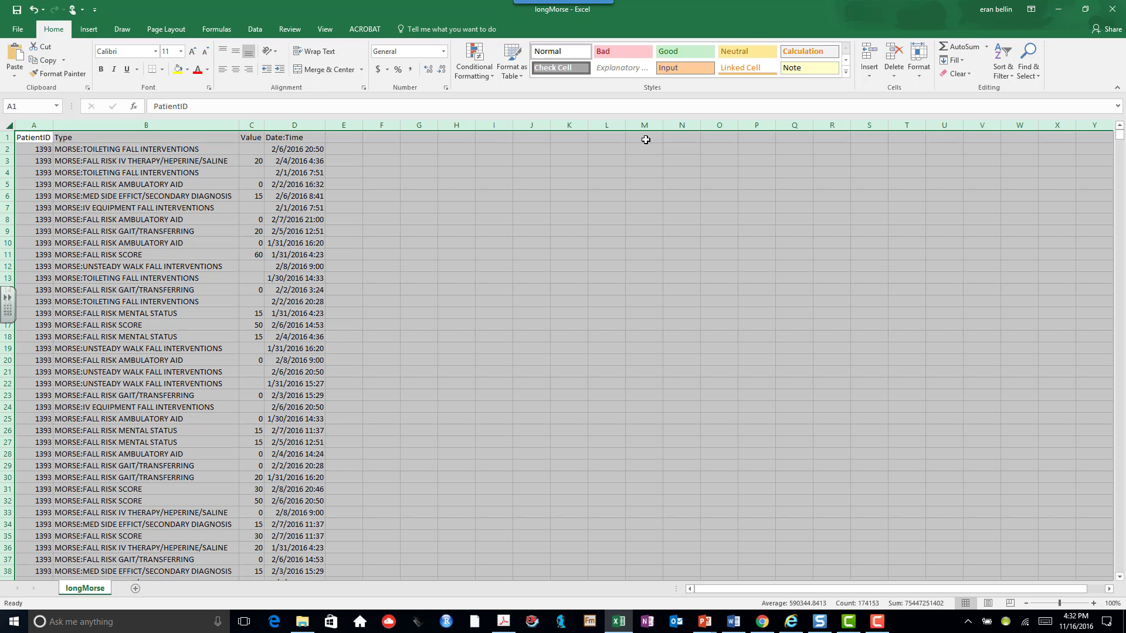
mouse_move(503, 134)
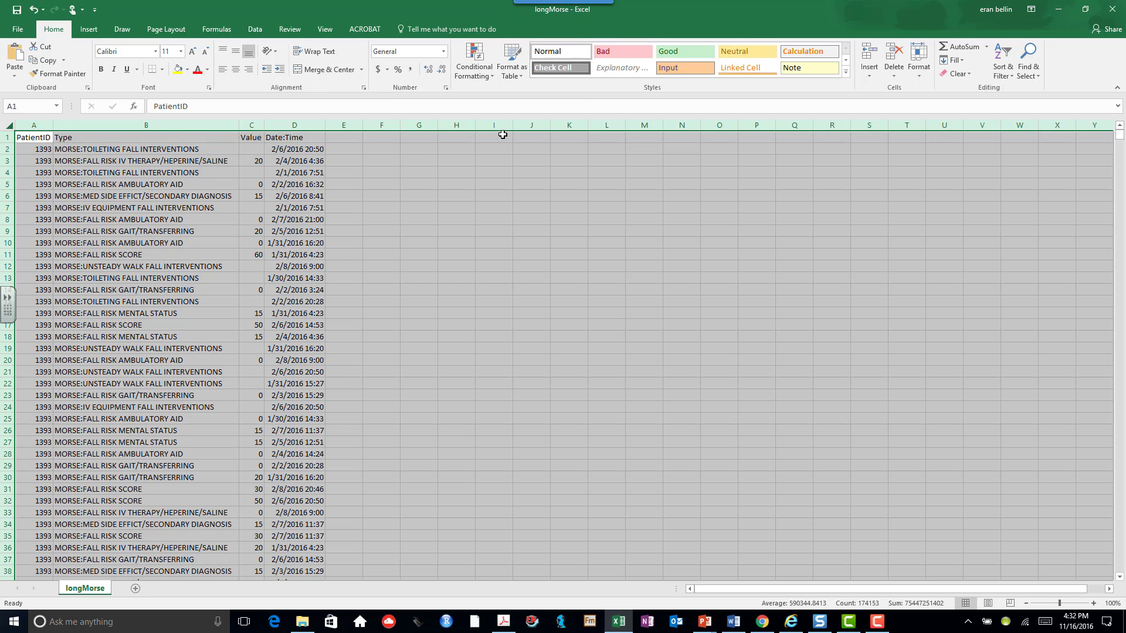
mouse_move(89, 29)
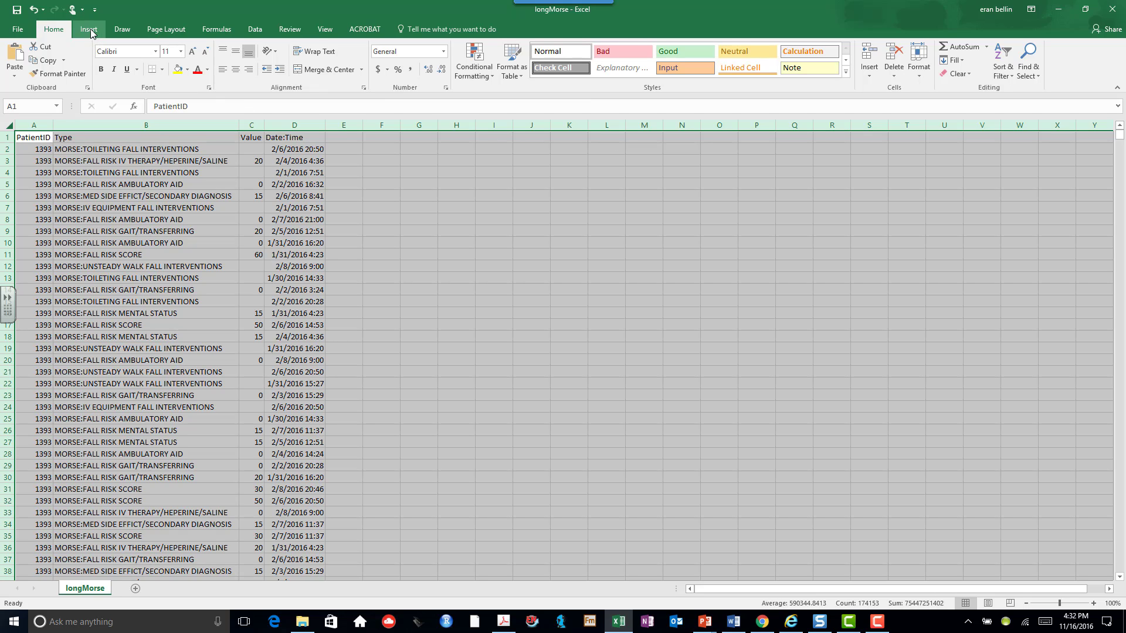
Start an Insert > PivotTable for the longMorse!$A:$D data range
click(88, 30)
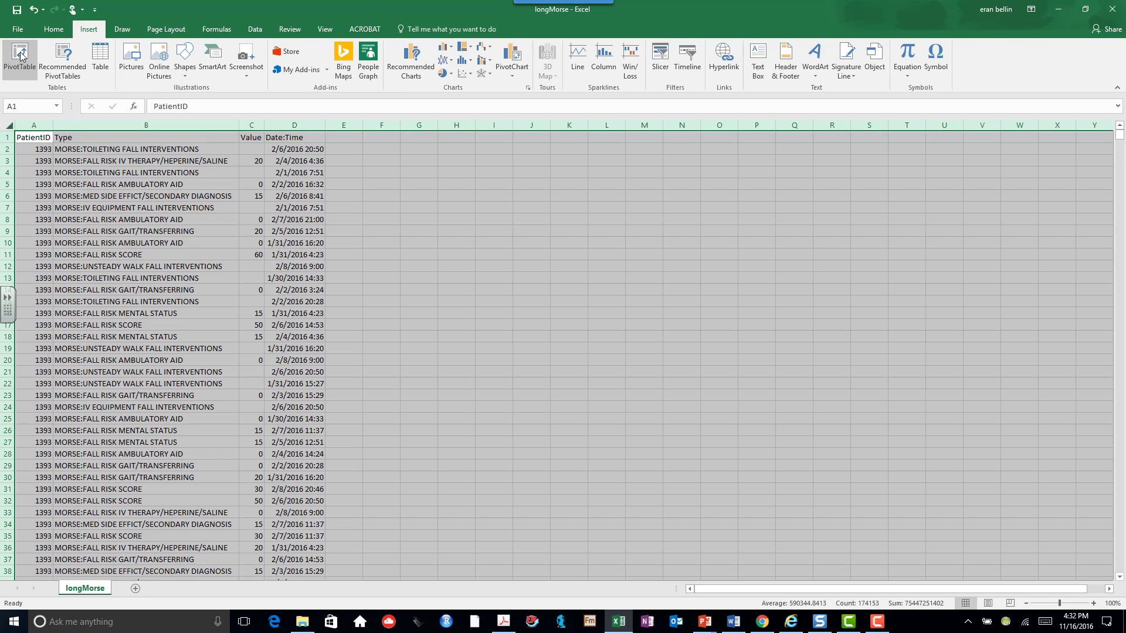
click(15, 56)
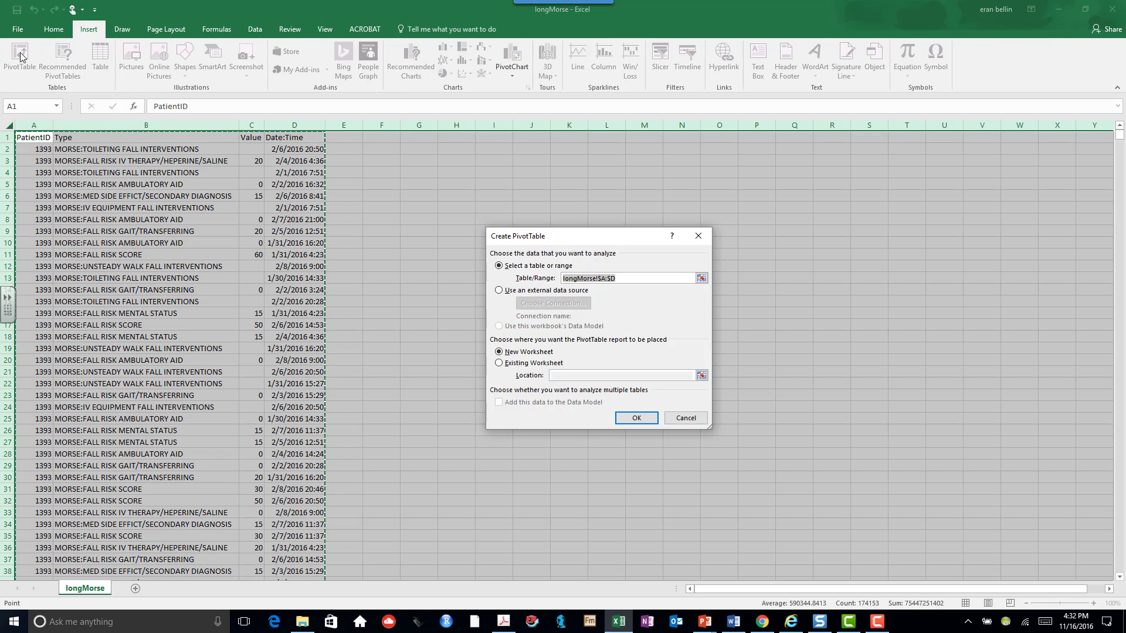
mouse_move(82, 173)
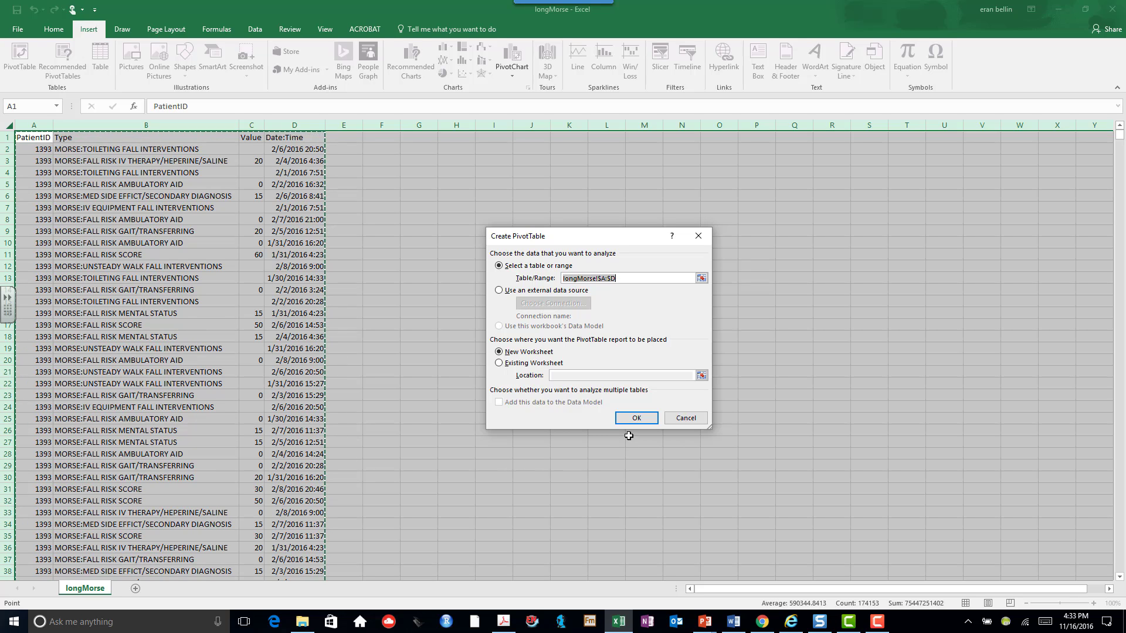
Accept range longMorse!$A:$D and create the pivot on a new worksheet
click(637, 418)
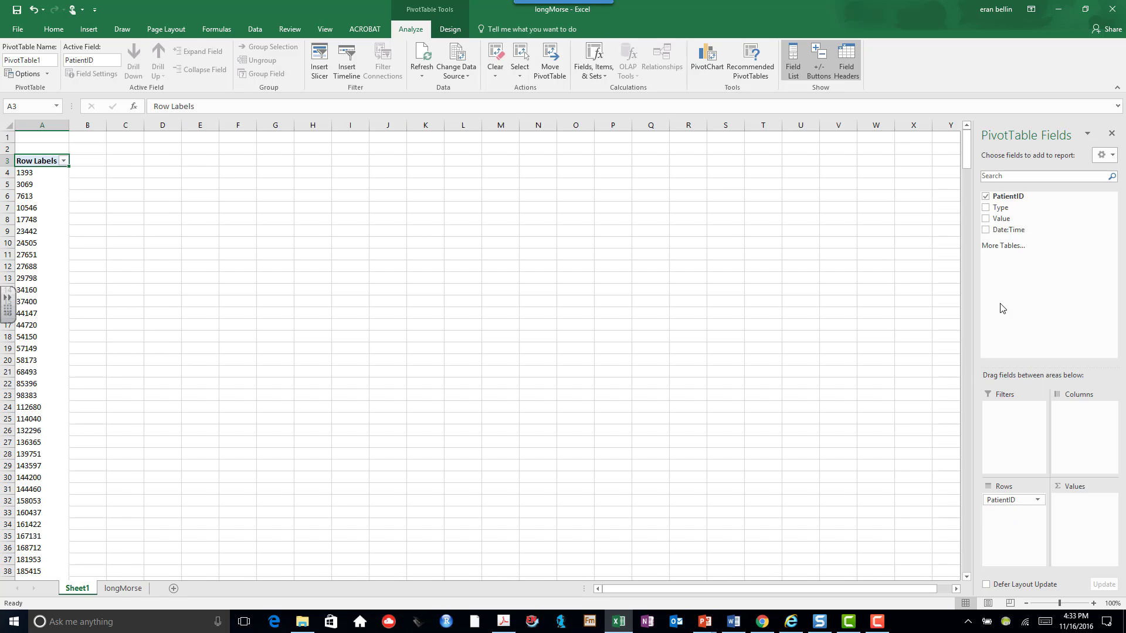
mouse_move(1010, 230)
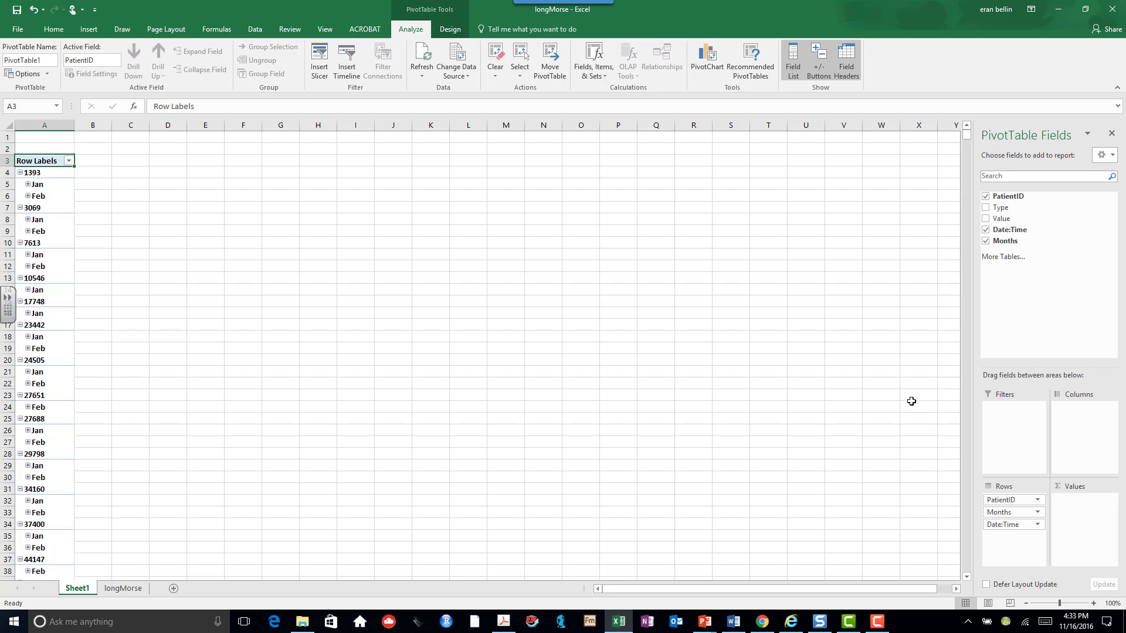
mouse_move(36, 184)
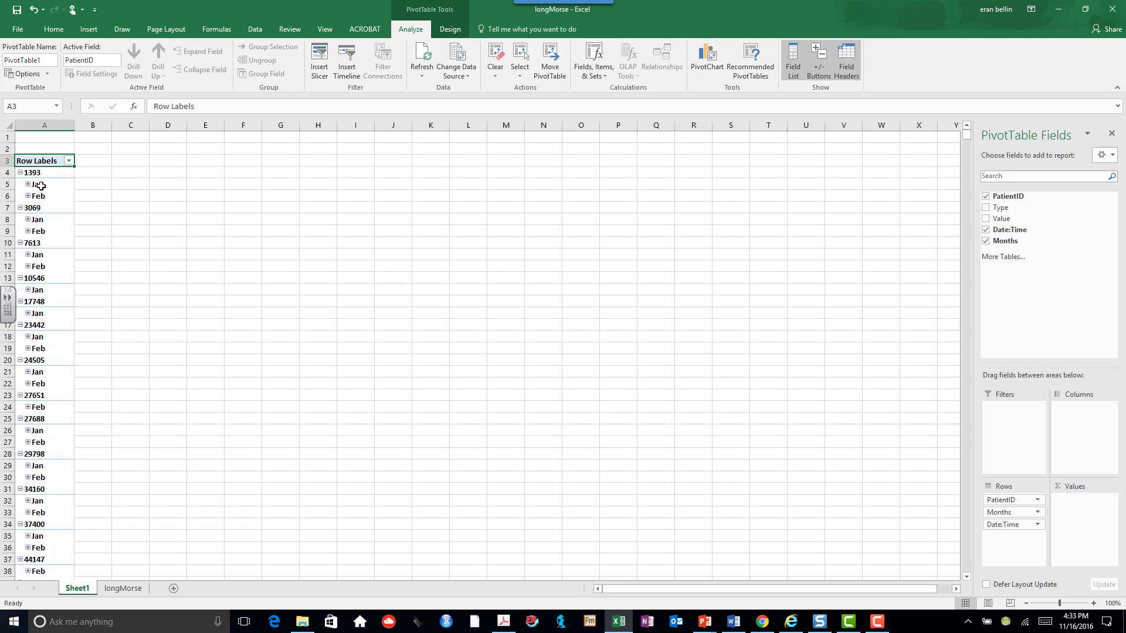
mouse_move(34, 184)
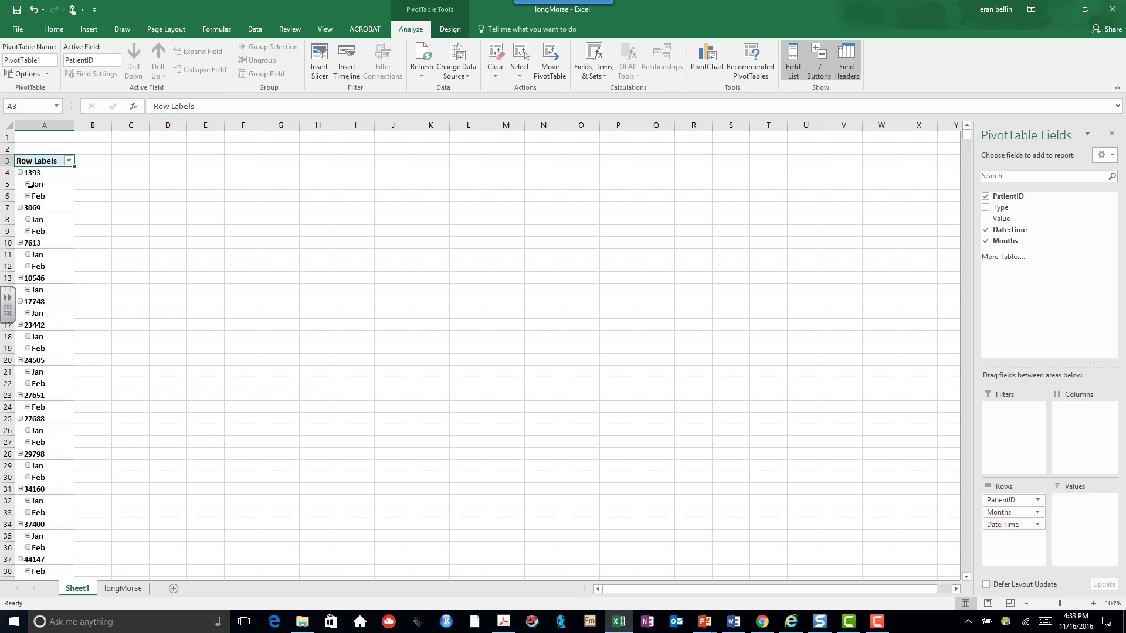
Ungroup the month labels so individual Date:Time values appear under each PatientID
right_click(35, 184)
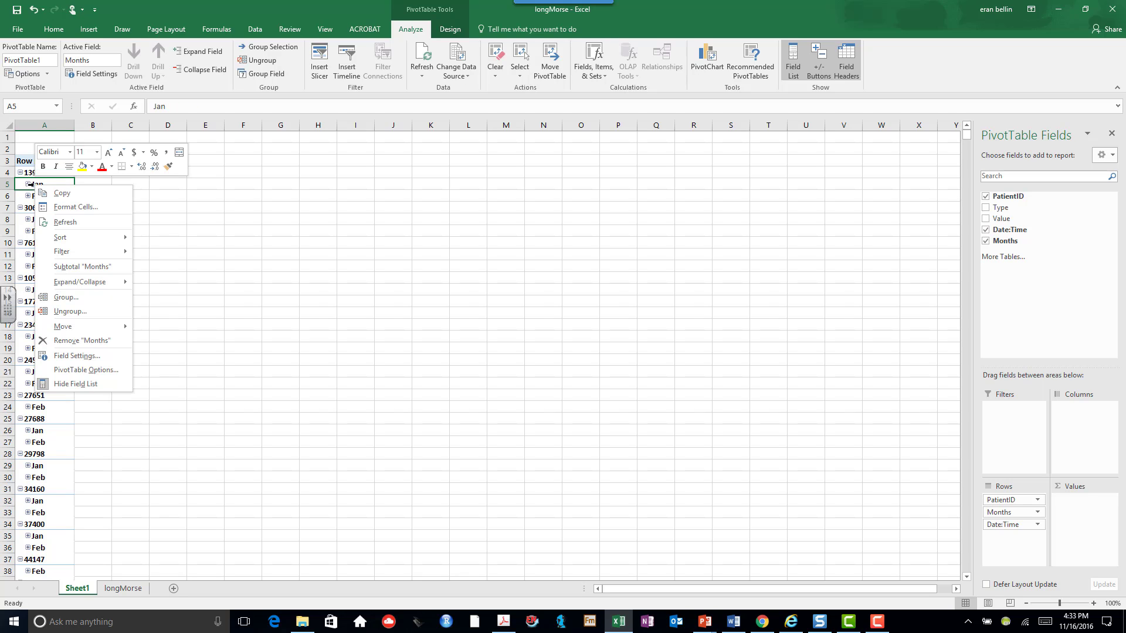
mouse_move(73, 327)
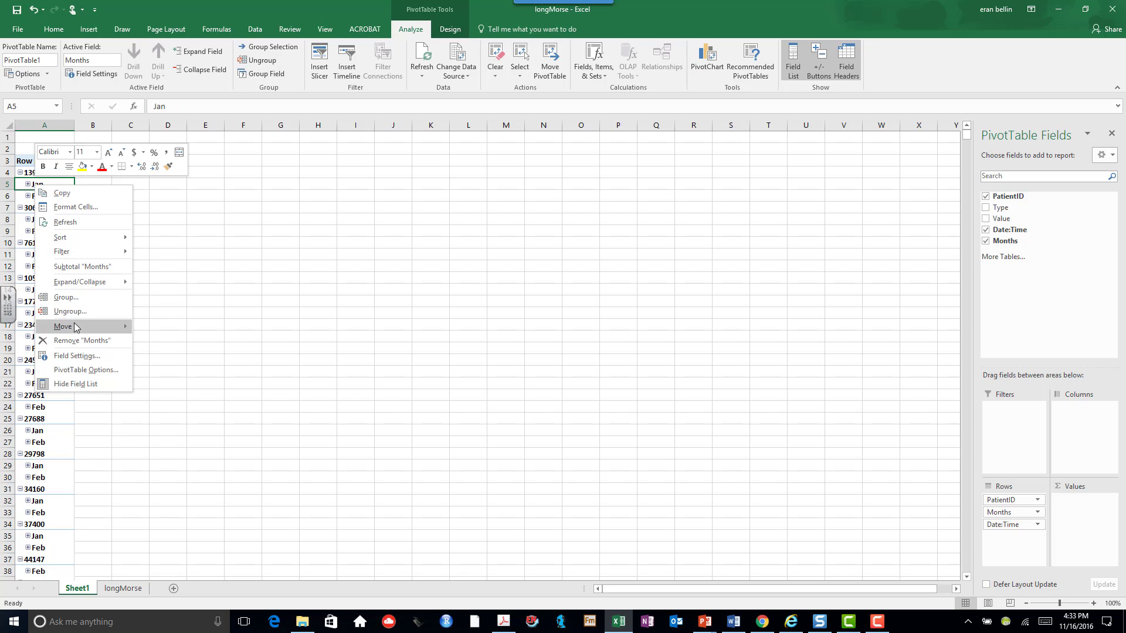
click(81, 341)
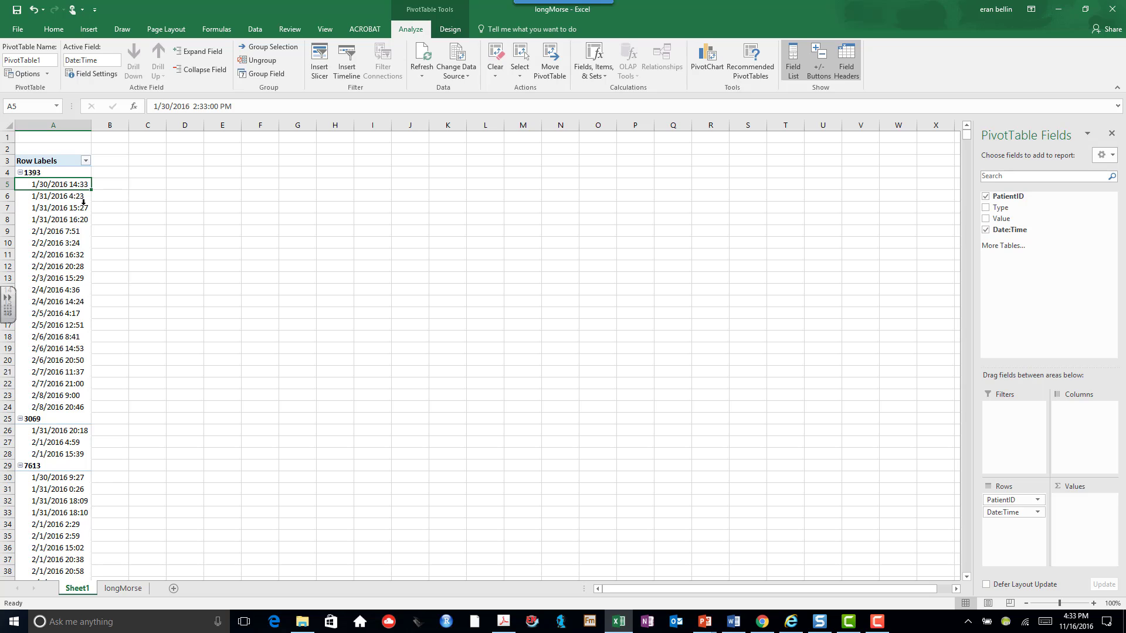
mouse_move(50, 211)
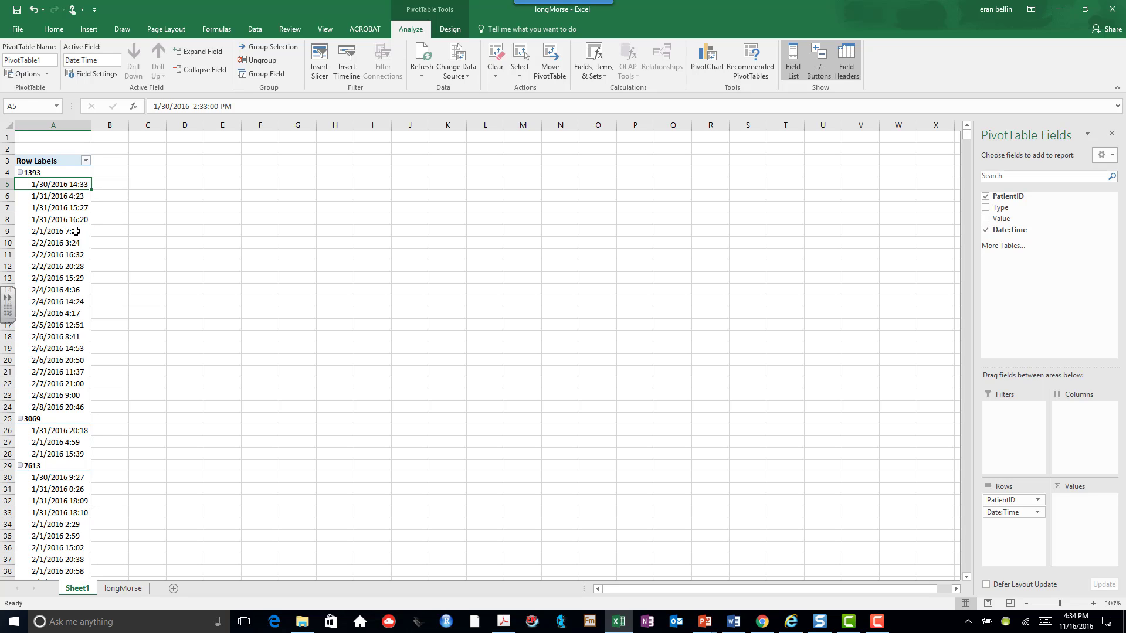
mouse_move(1014, 512)
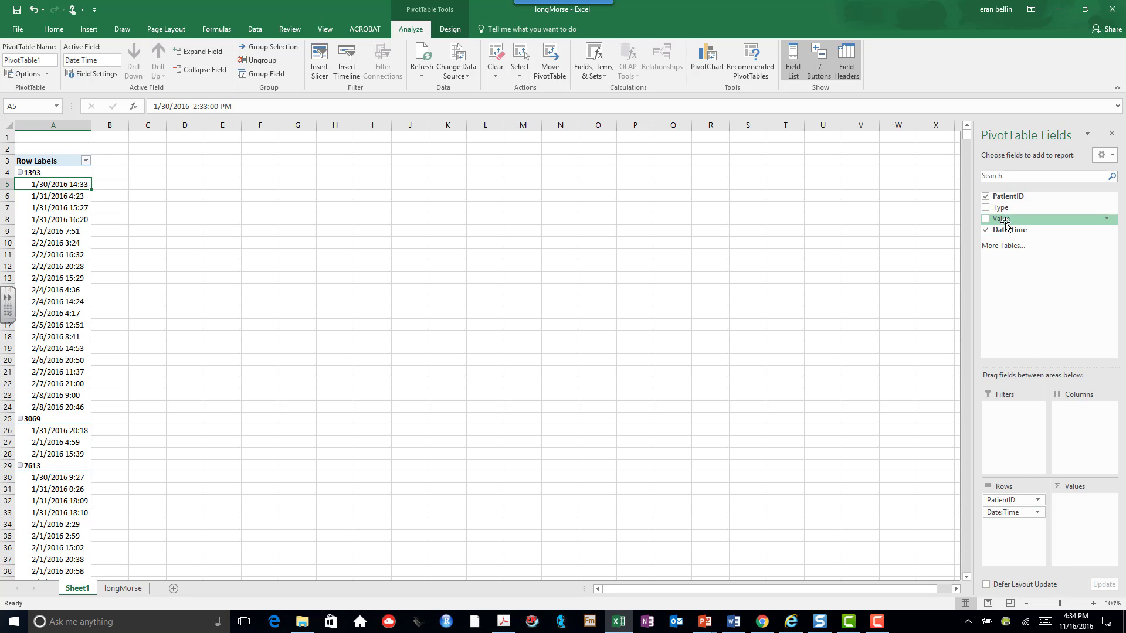
mouse_move(1006, 207)
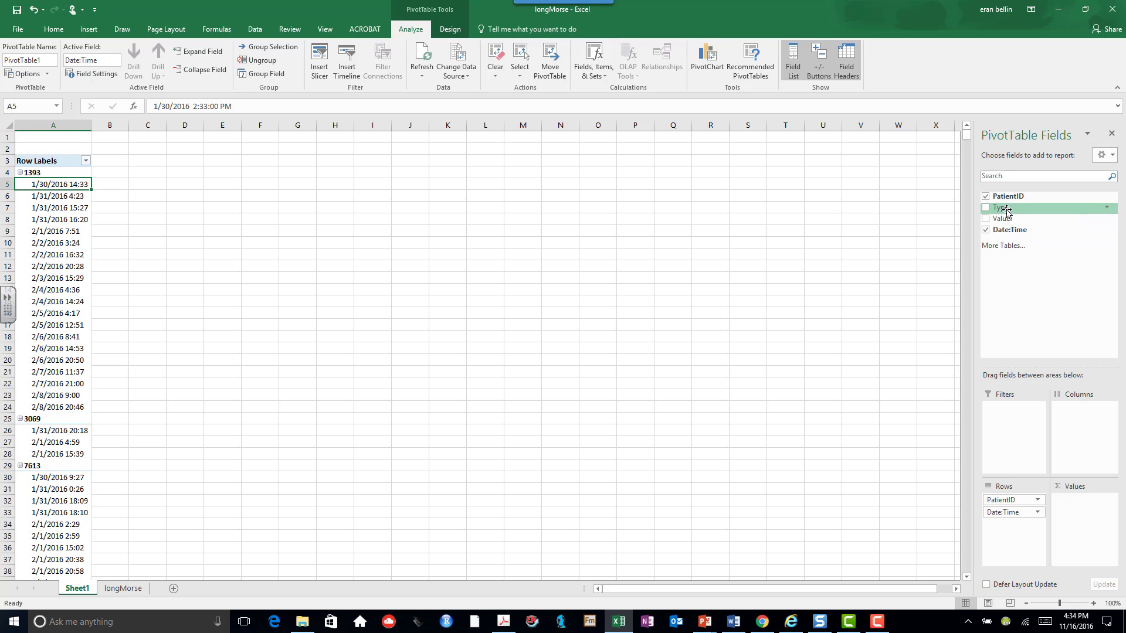
Put Type in the Columns area and Value in the Values area as Count of Value
drag(998, 208, 1081, 417)
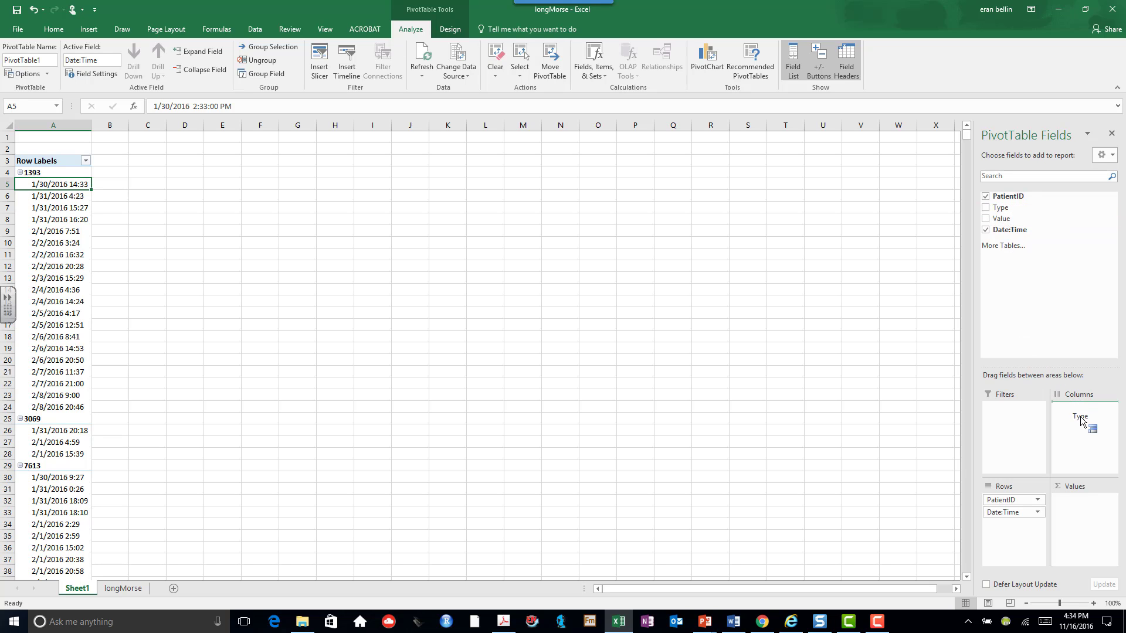
drag(1080, 417, 1084, 408)
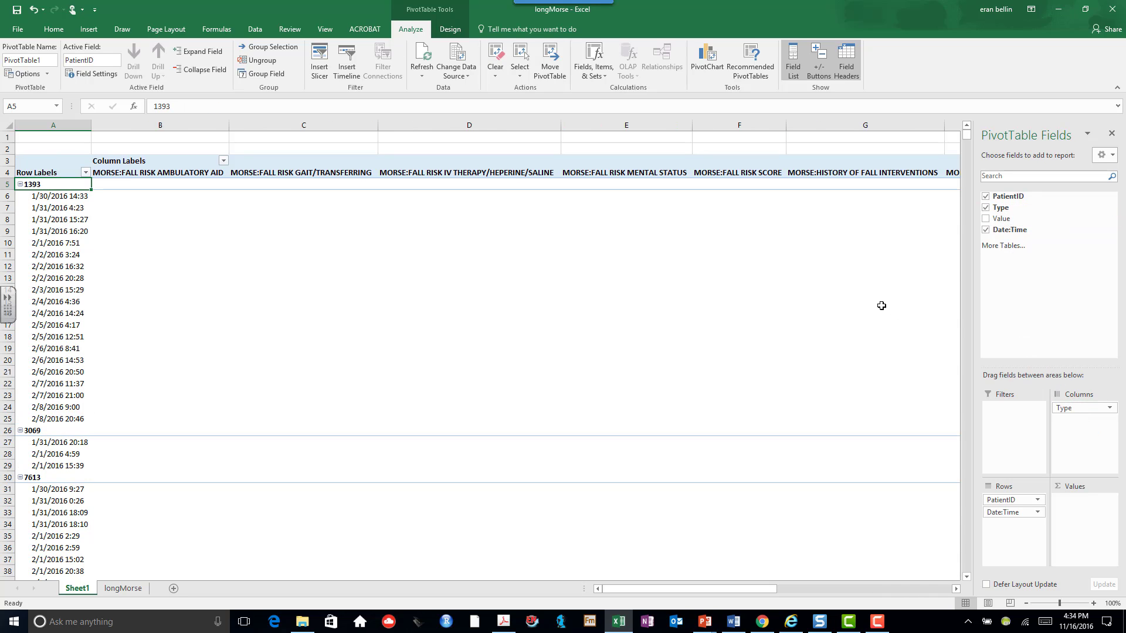
mouse_move(185, 175)
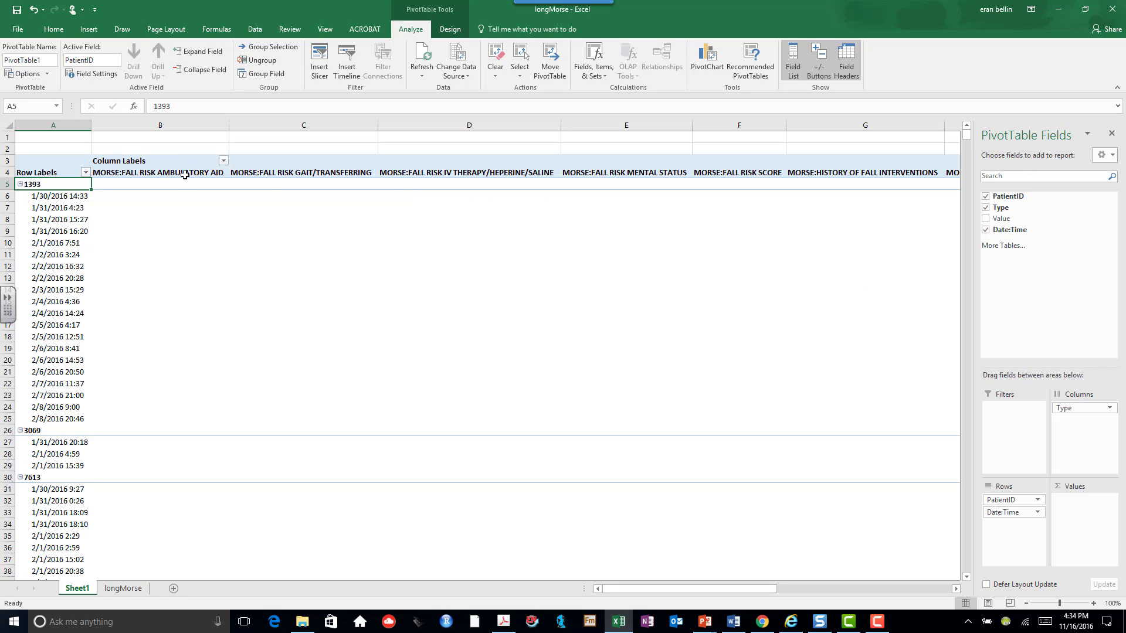
mouse_move(503, 180)
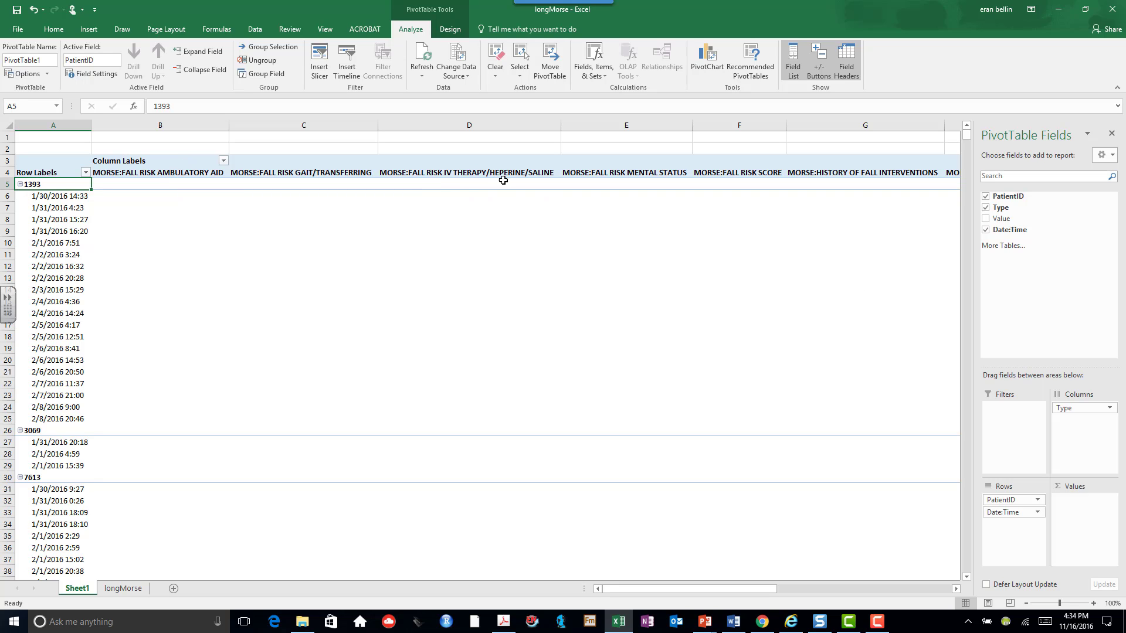
mouse_move(880, 174)
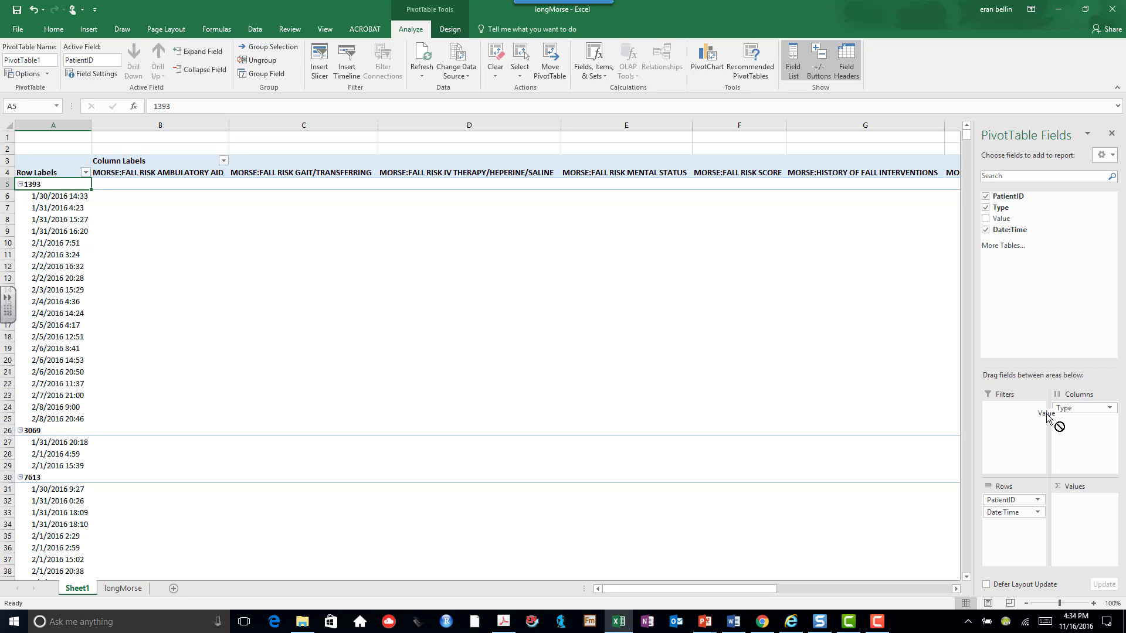
drag(1046, 413, 1074, 510)
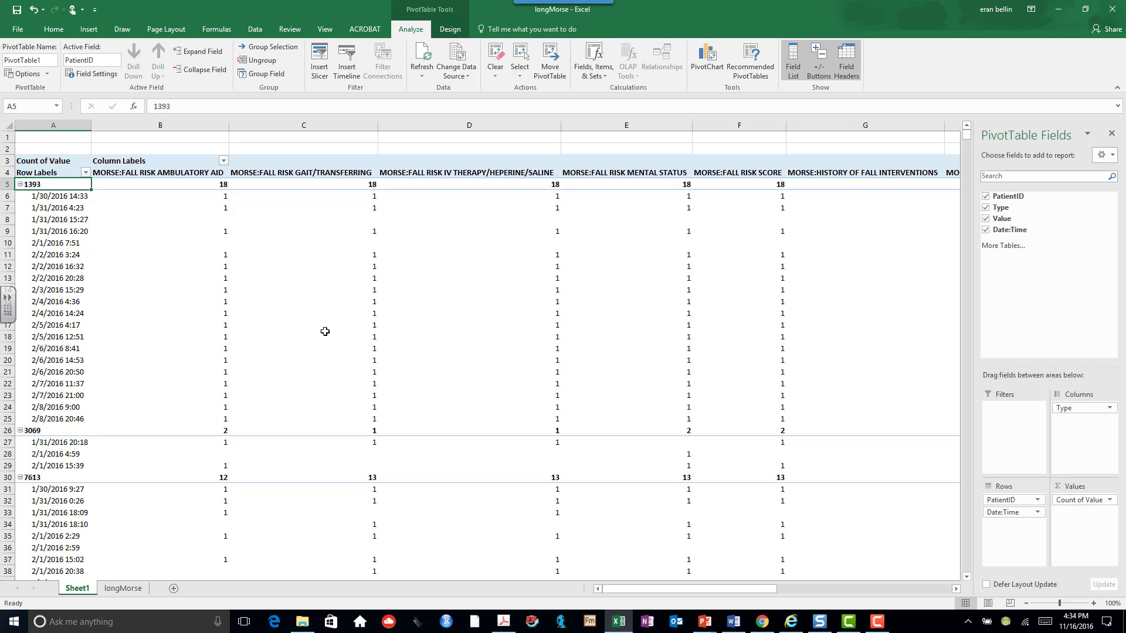
mouse_move(207, 577)
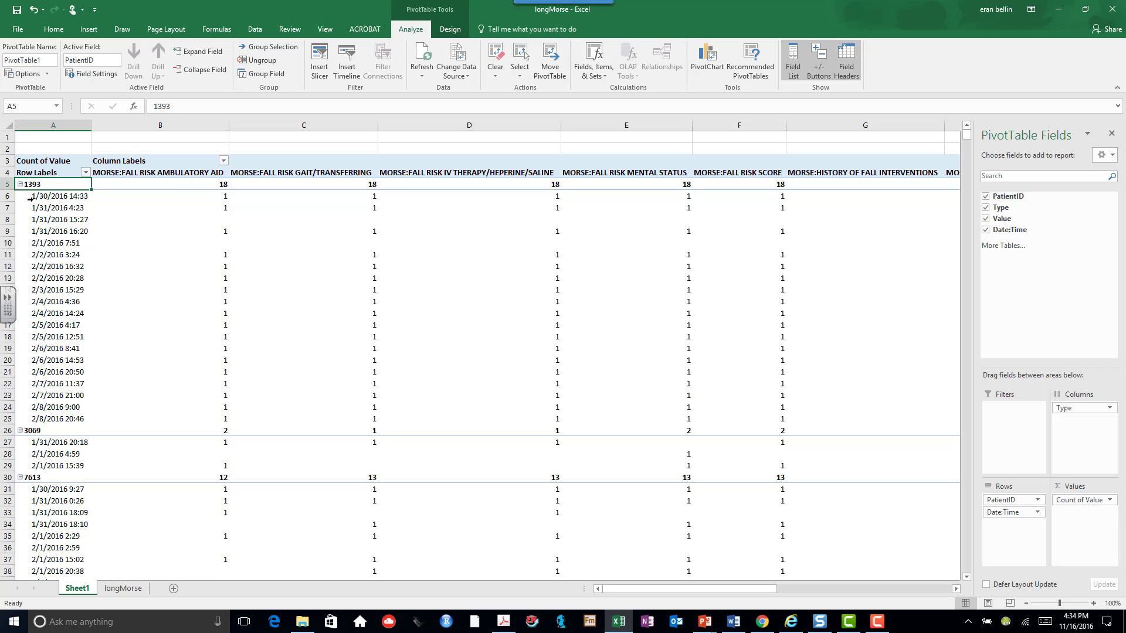
mouse_move(98, 206)
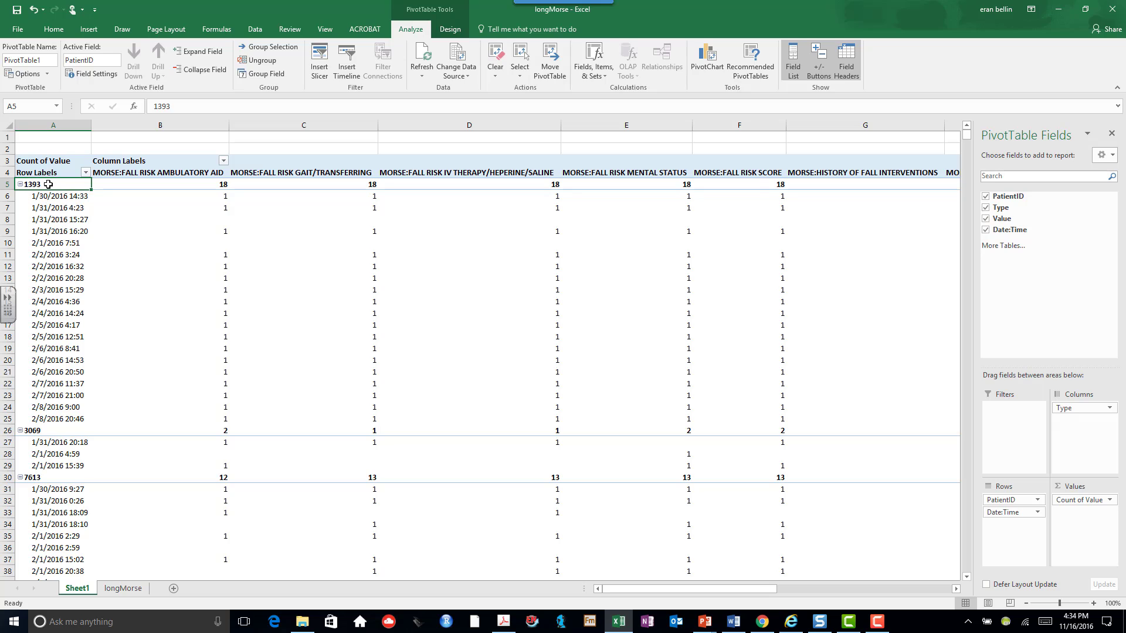
mouse_move(203, 207)
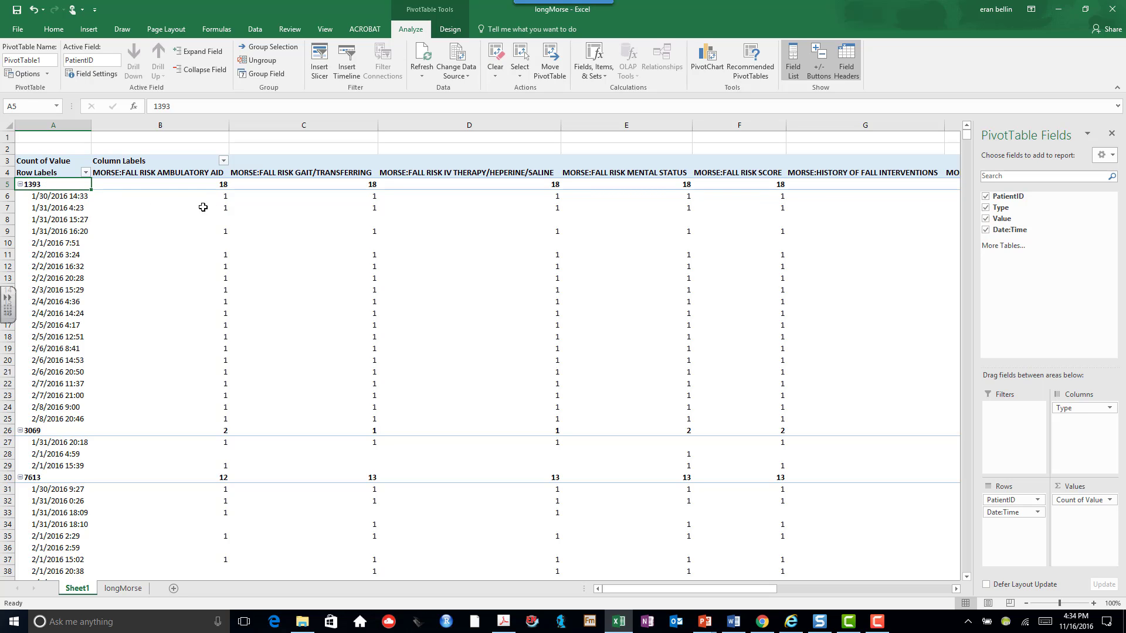
mouse_move(880, 351)
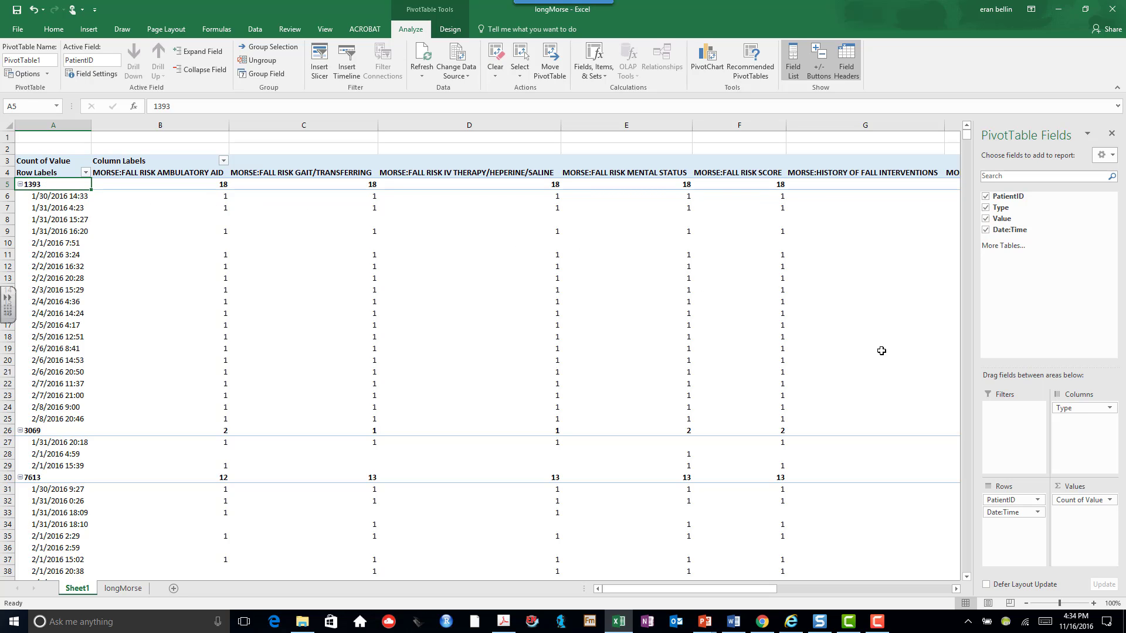
mouse_move(1083, 503)
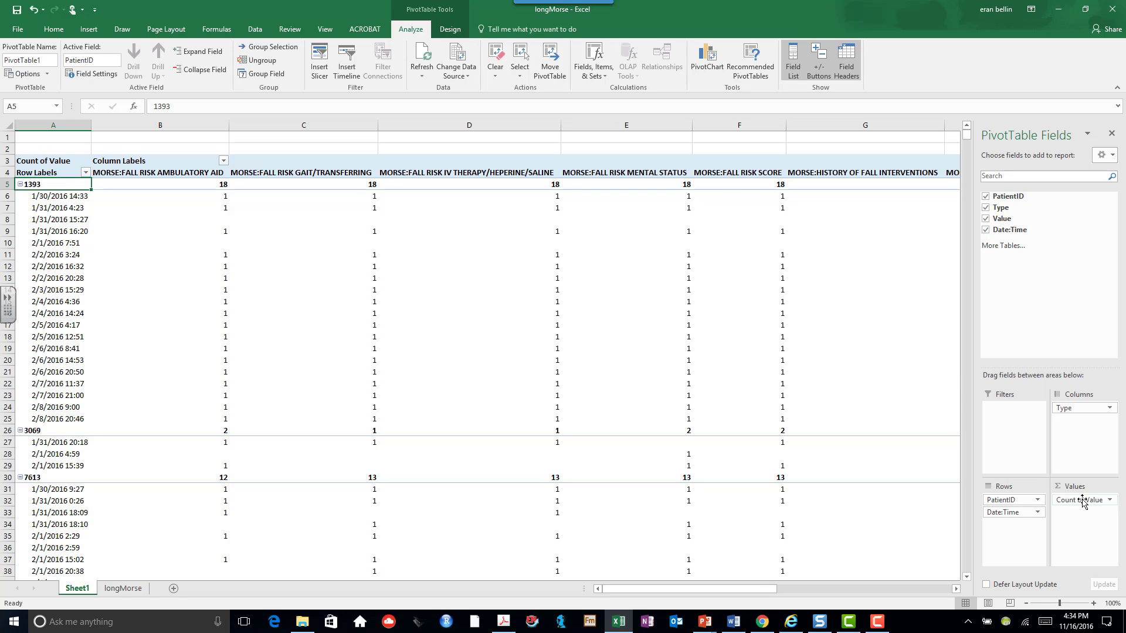
click(1083, 515)
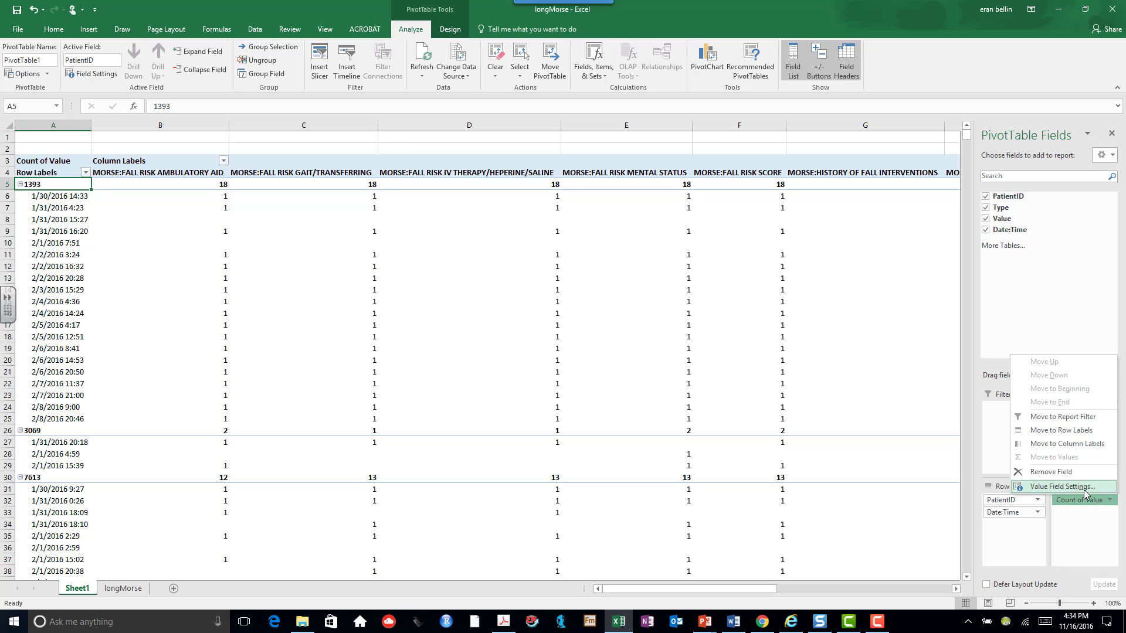
click(1065, 486)
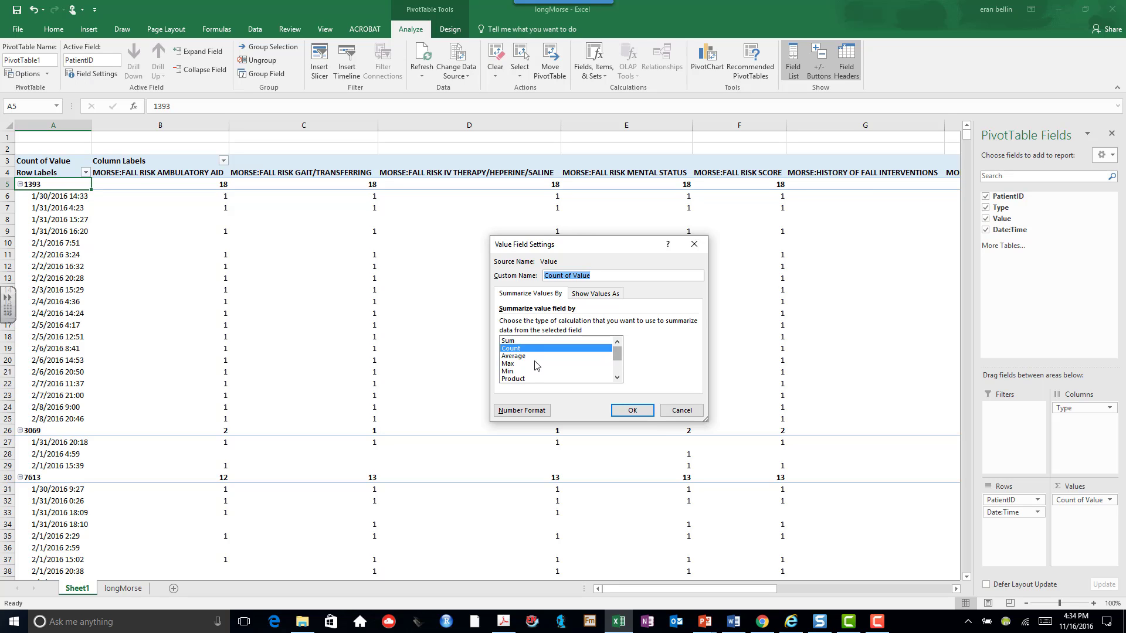
mouse_move(531, 364)
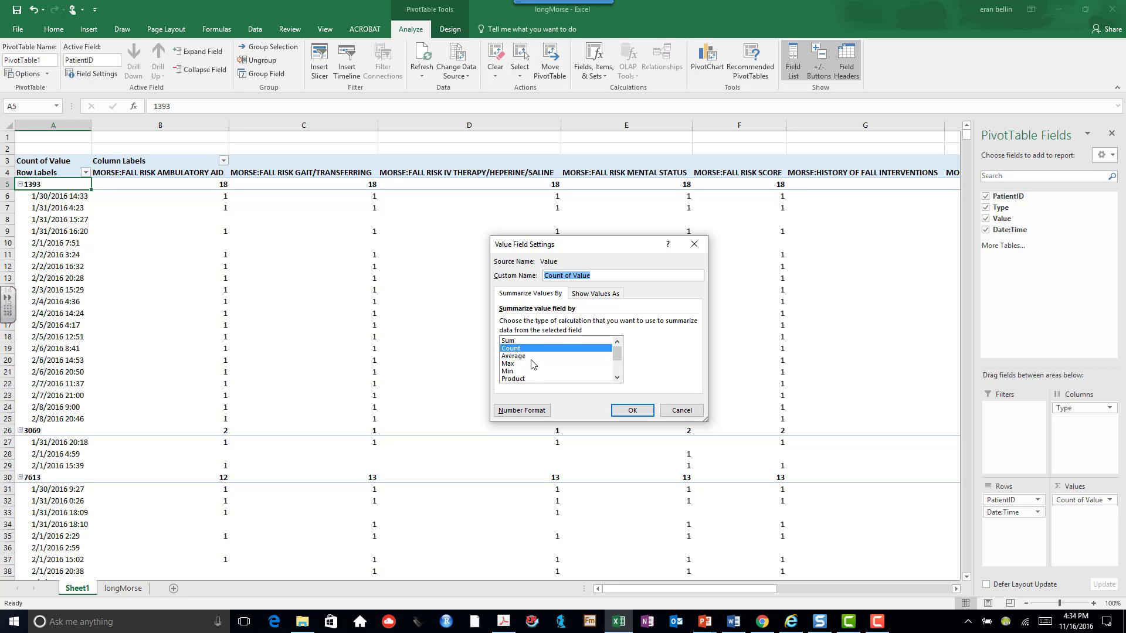
click(514, 356)
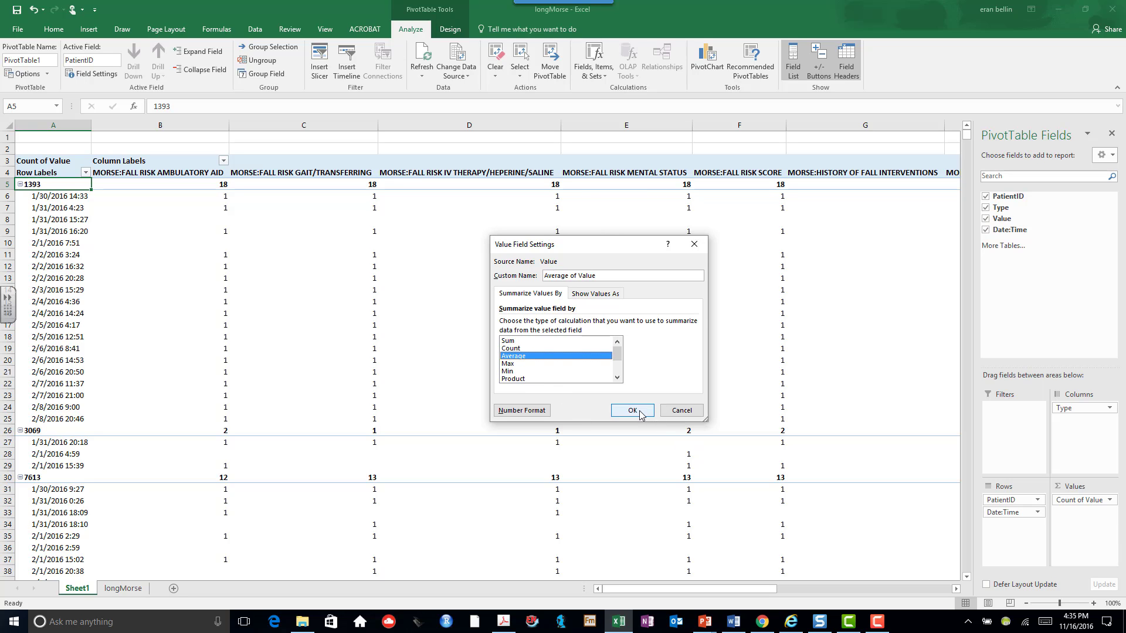
click(632, 410)
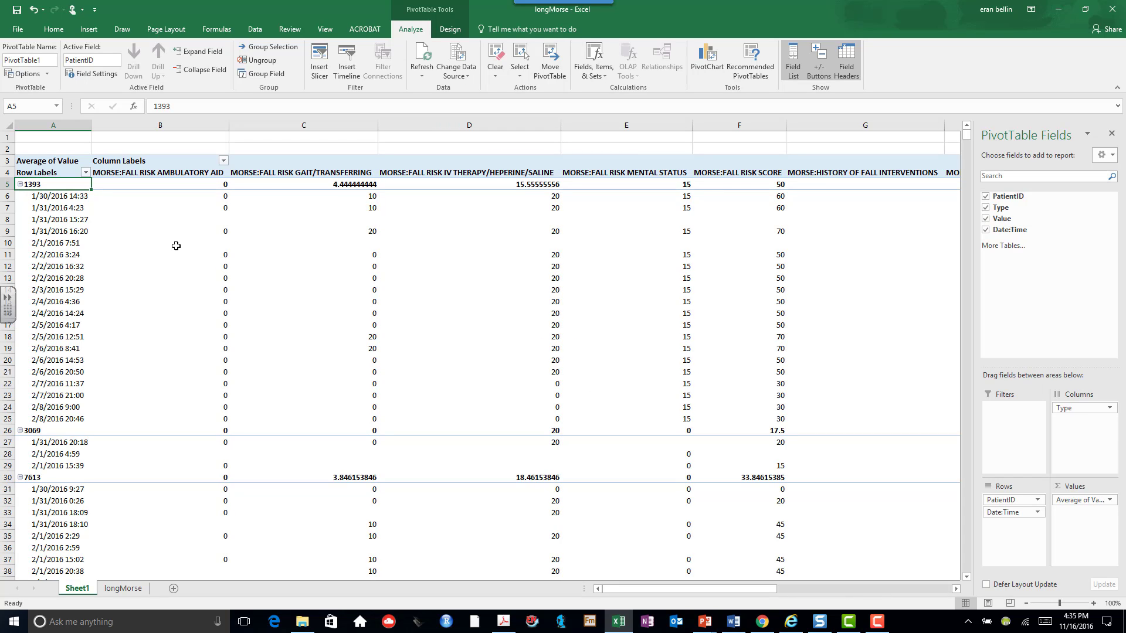
mouse_move(673, 234)
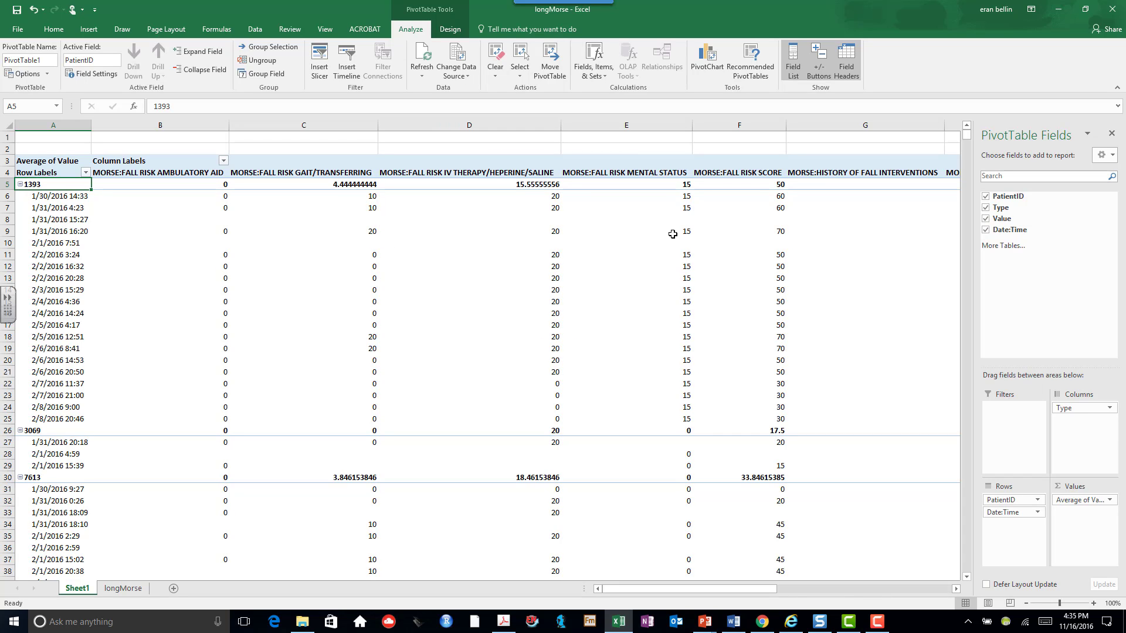
mouse_move(779, 209)
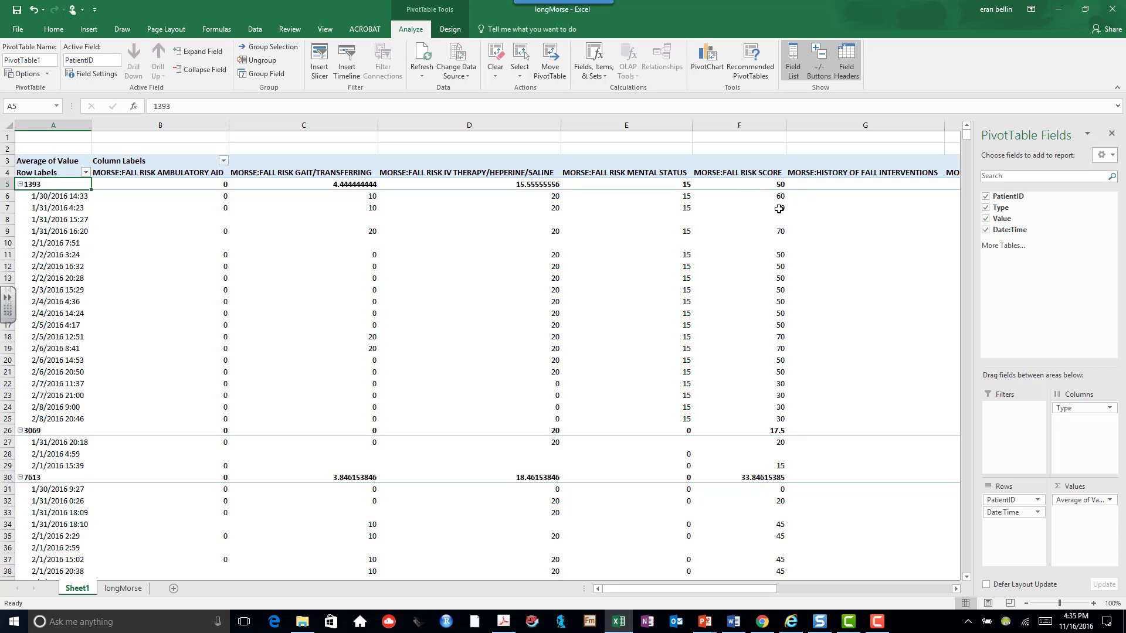
mouse_move(777, 307)
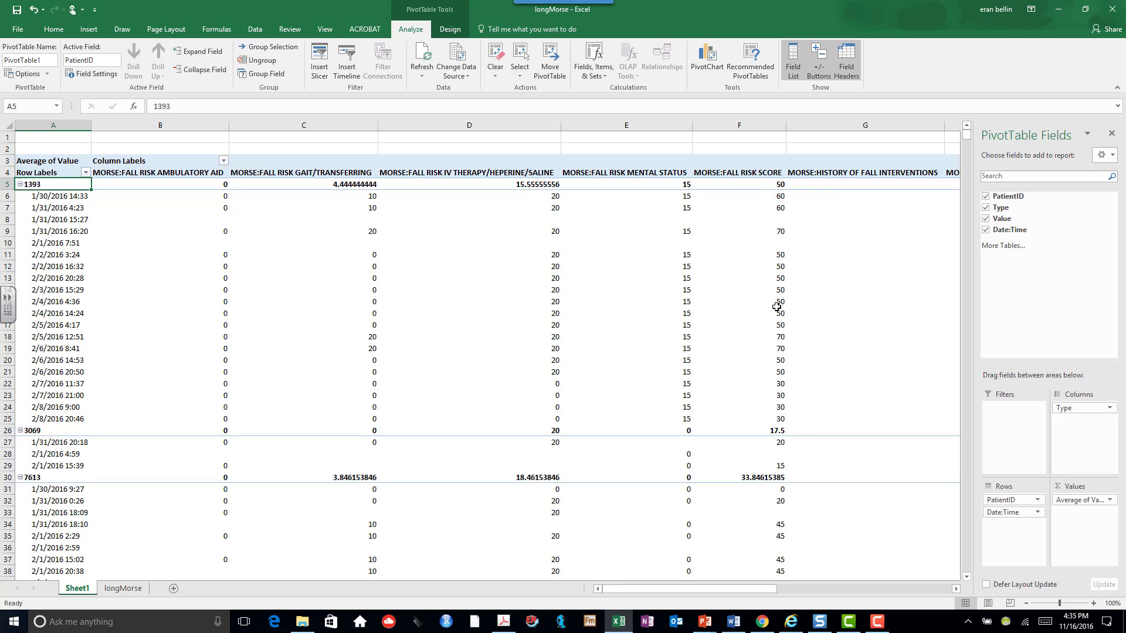
mouse_move(511, 231)
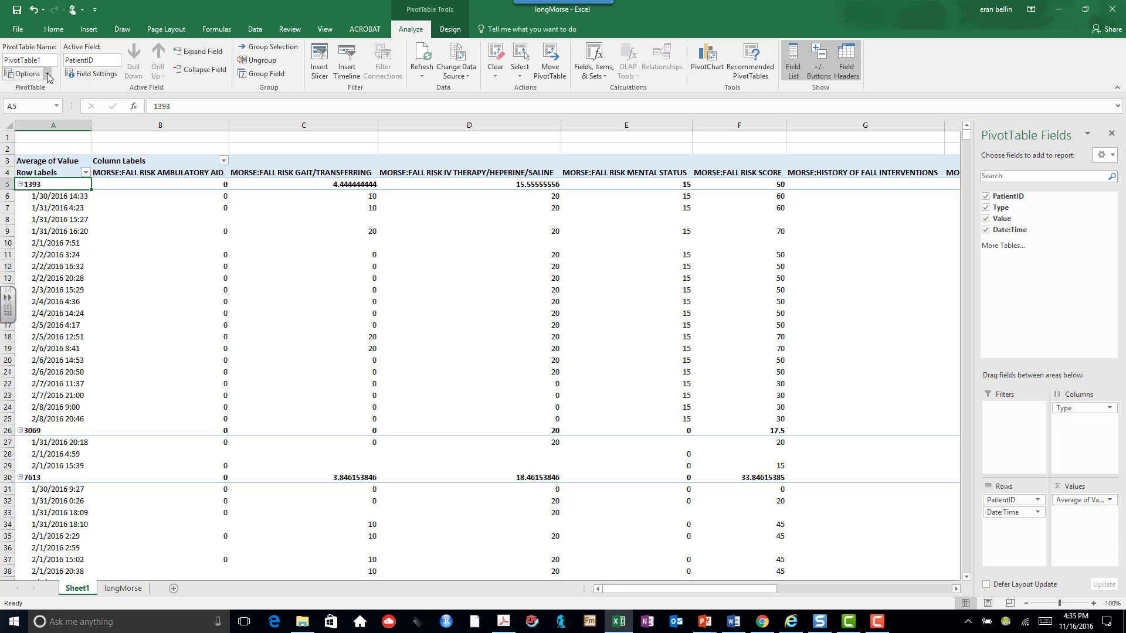
Uncheck row and column grand totals on the PivotTable Options Totals & Filters tab
click(23, 76)
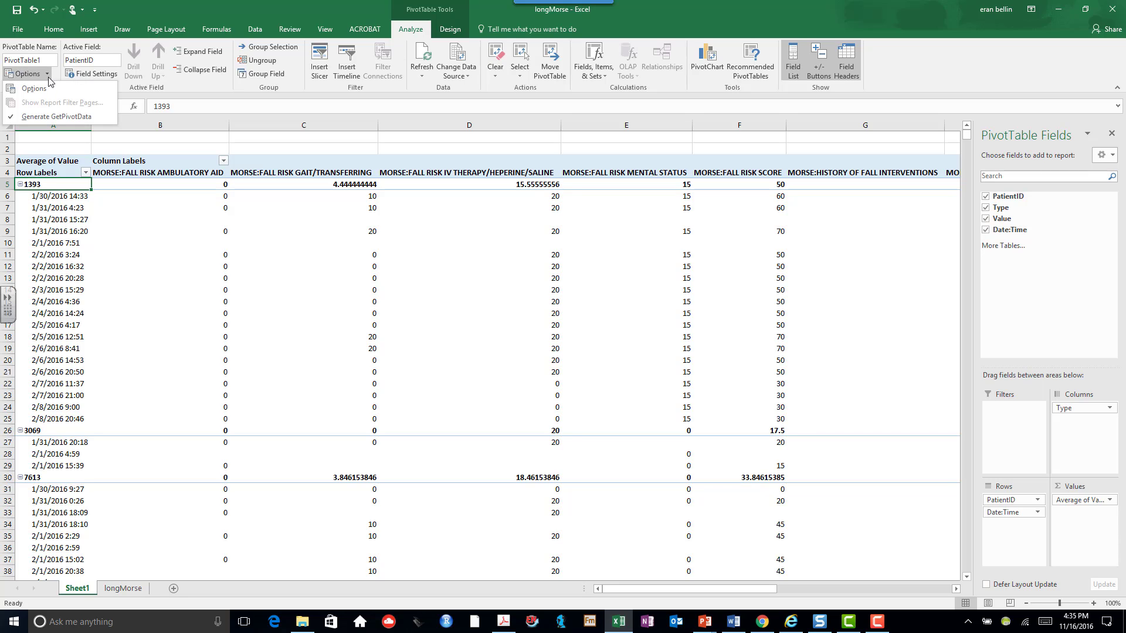
mouse_move(54, 106)
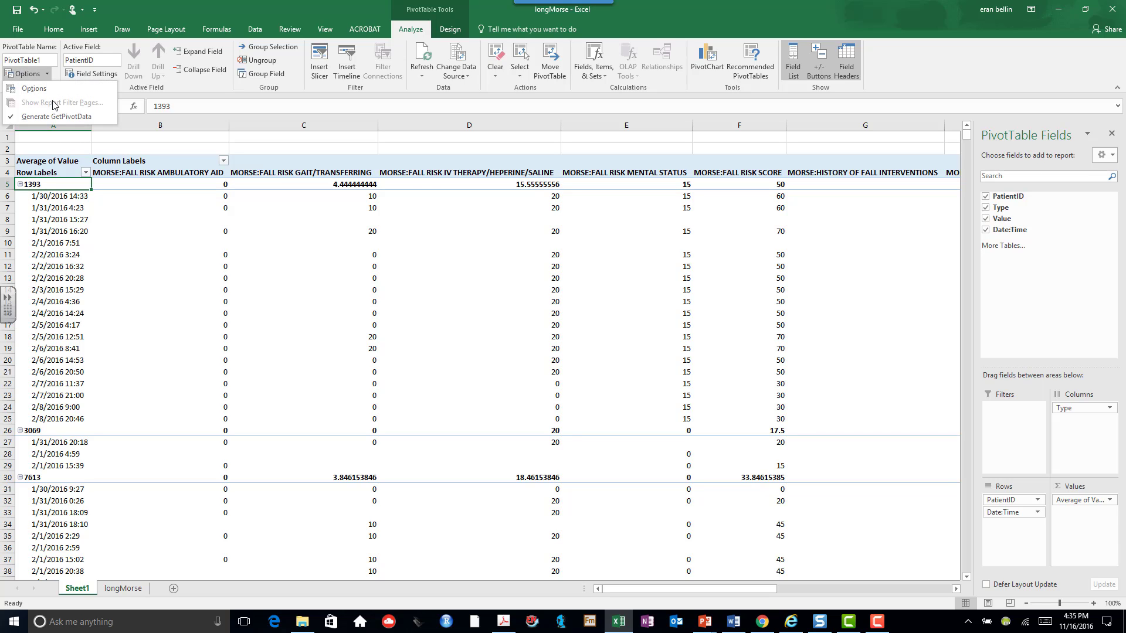
click(34, 88)
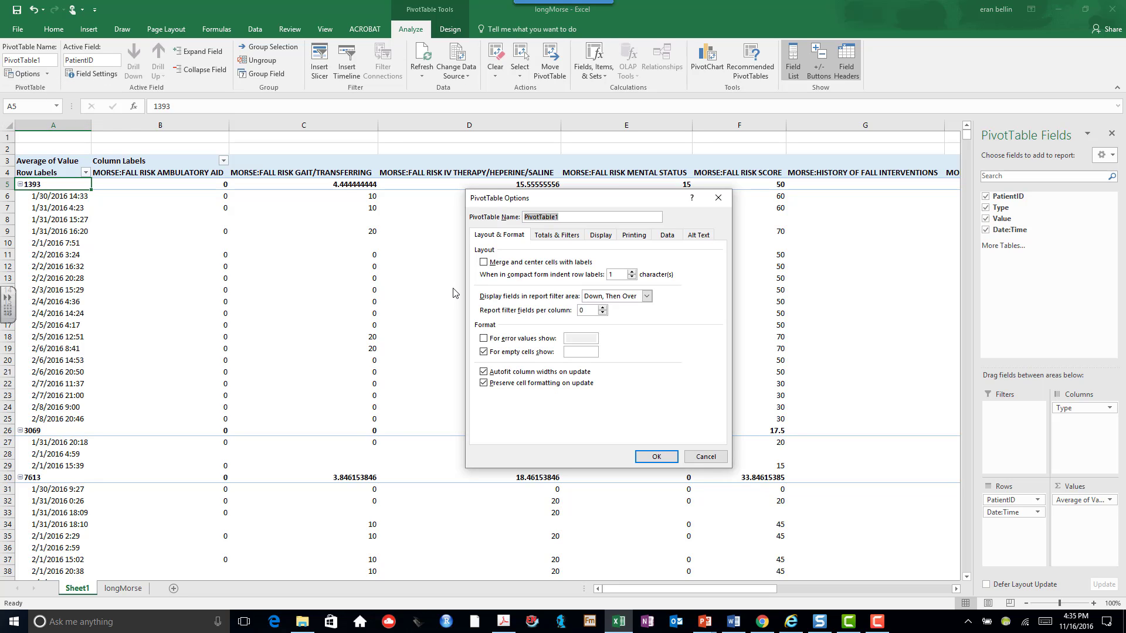
mouse_move(559, 246)
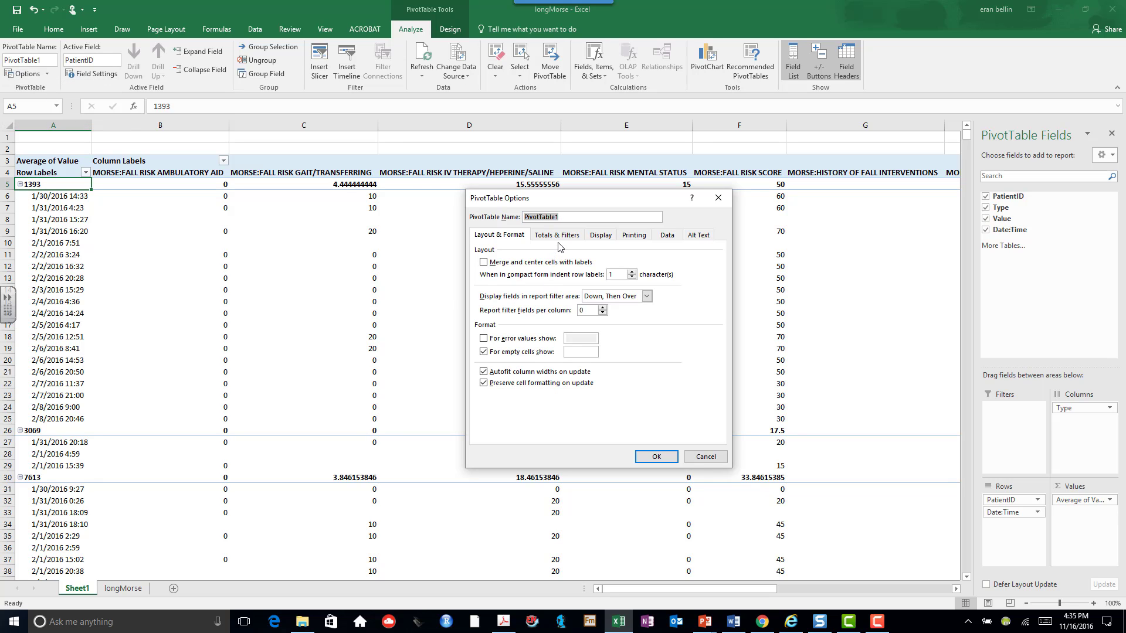
mouse_move(188, 209)
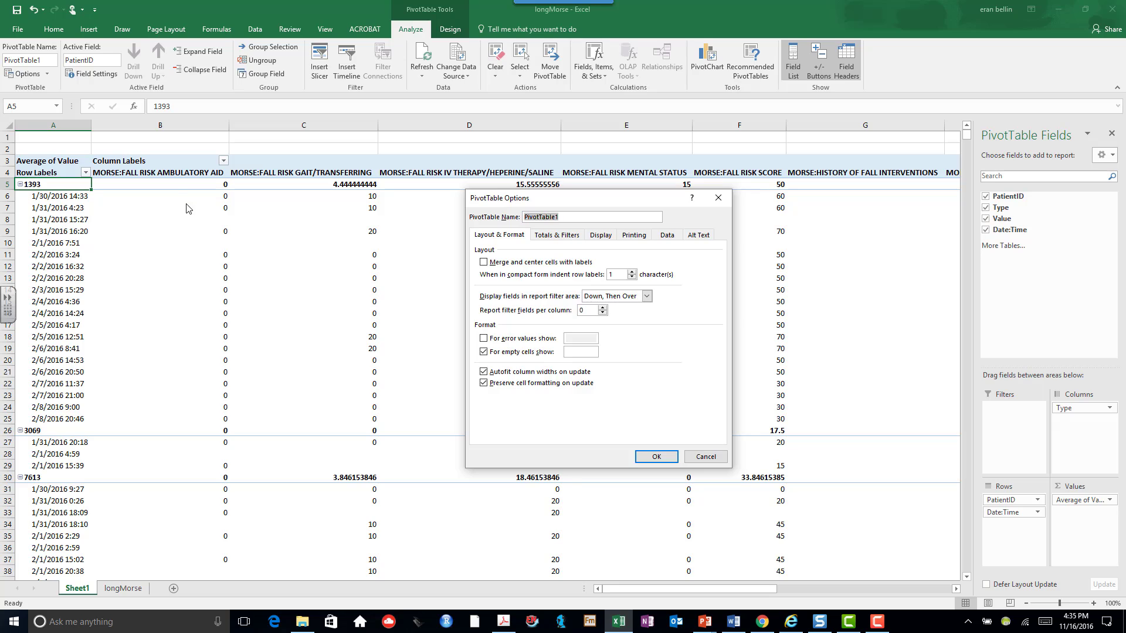
mouse_move(260, 468)
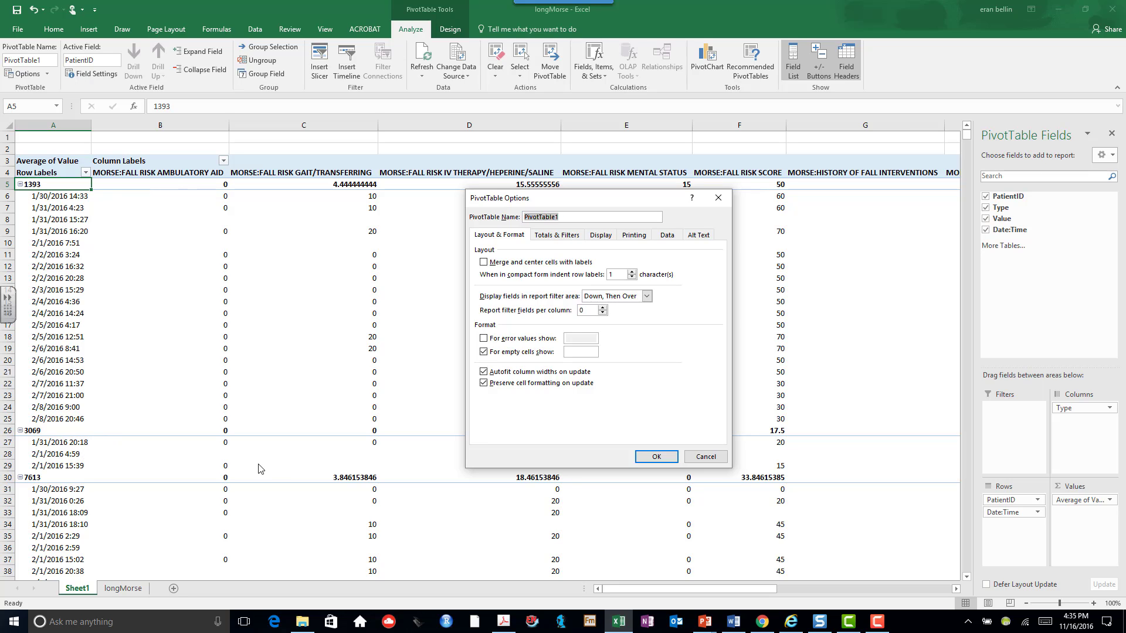
mouse_move(490, 204)
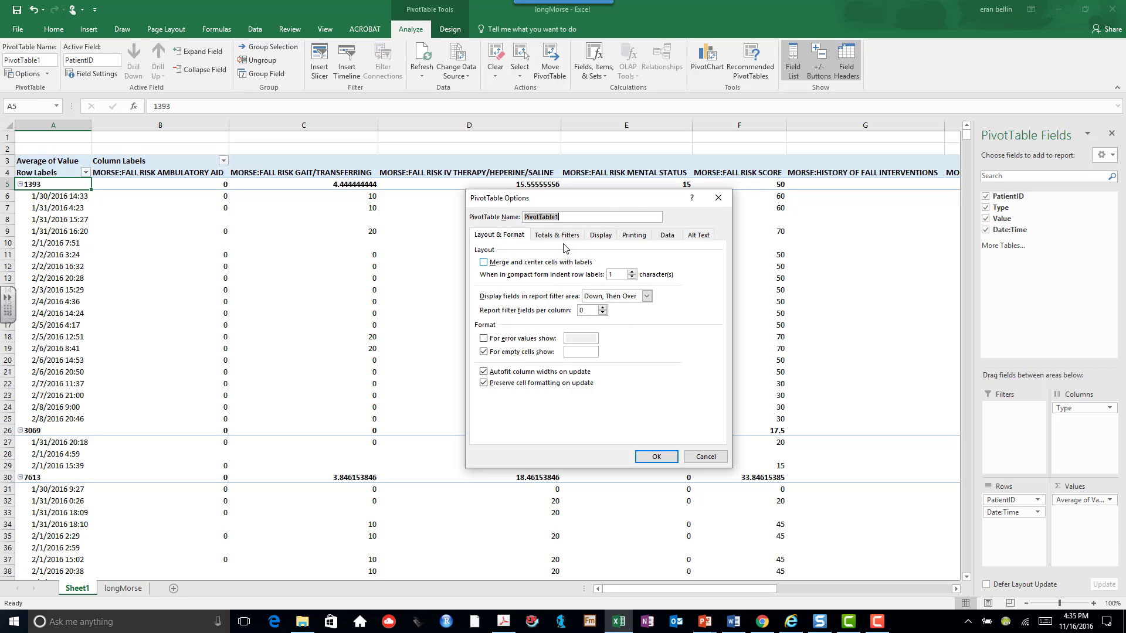
click(557, 235)
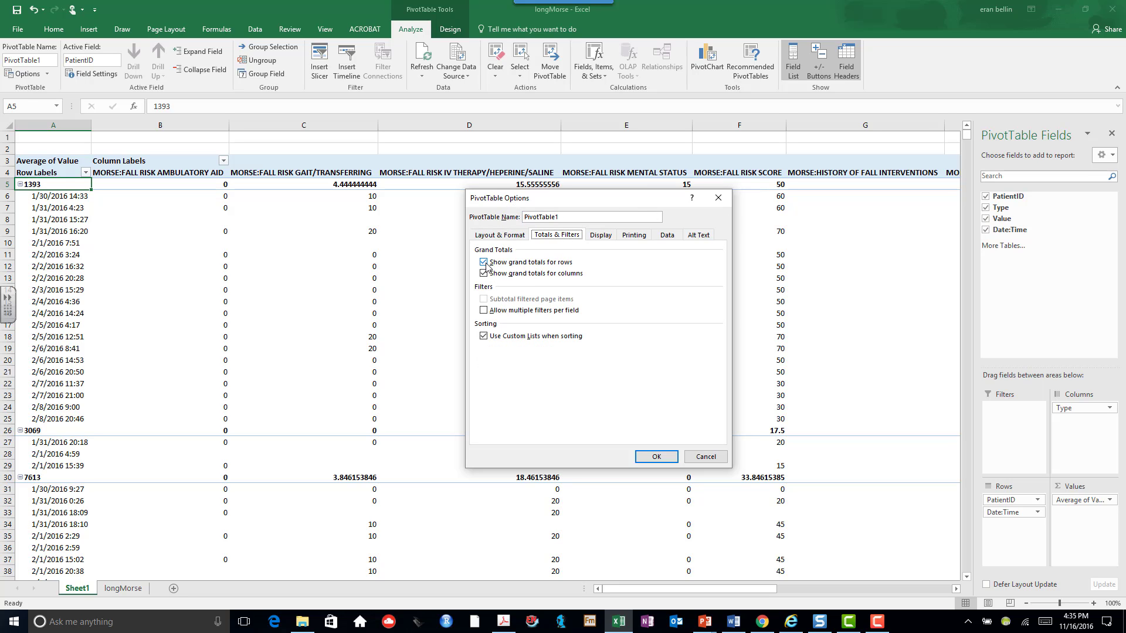
click(483, 262)
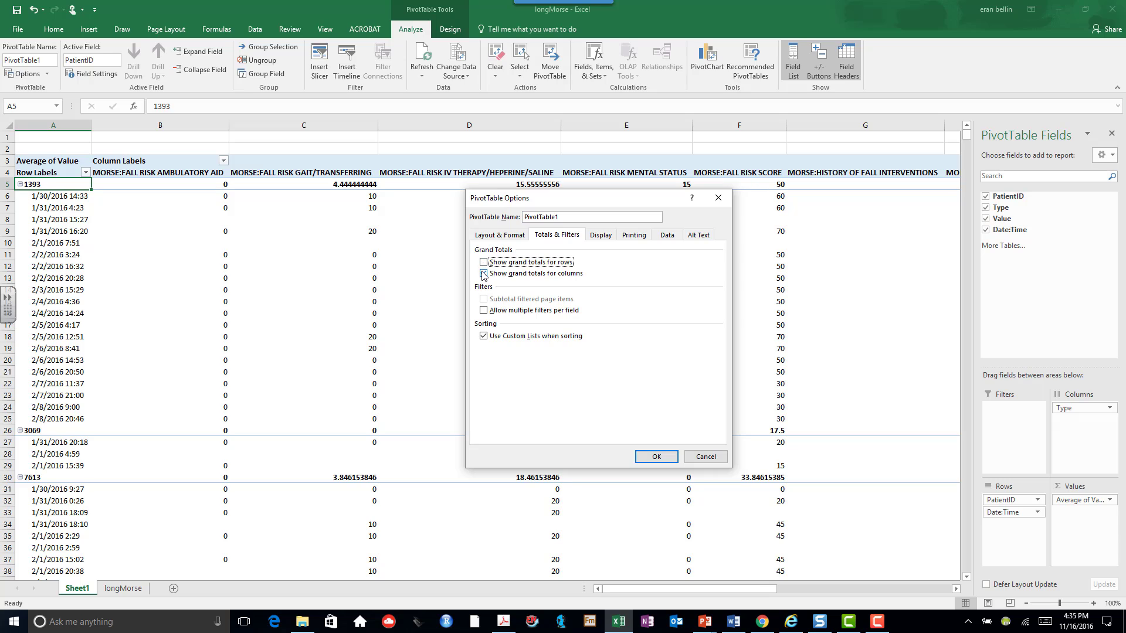
click(483, 273)
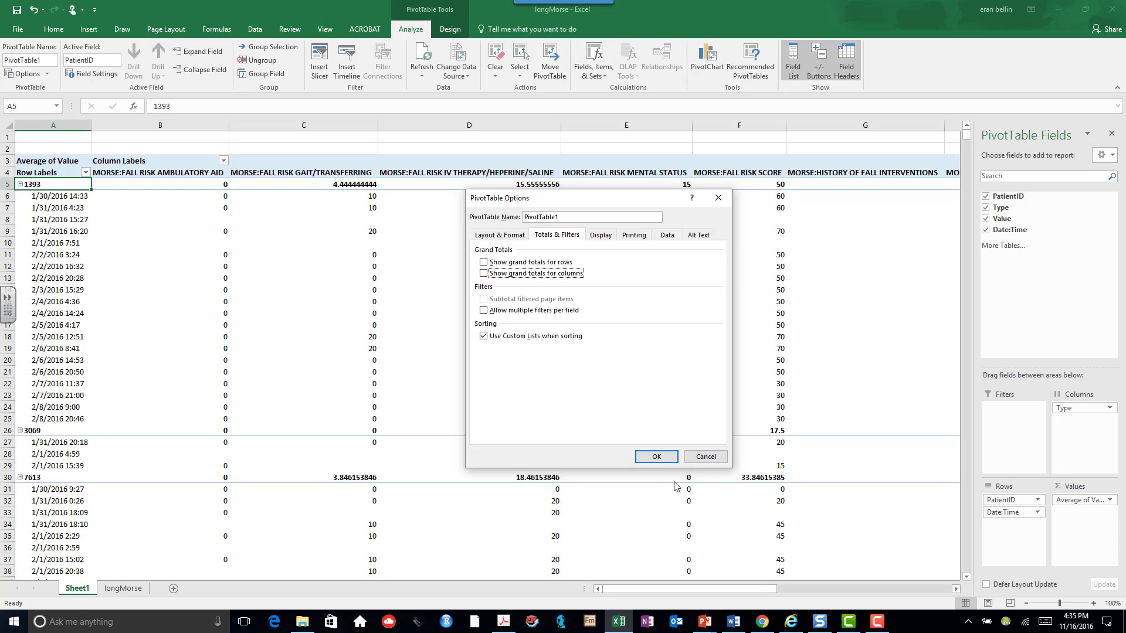
click(656, 457)
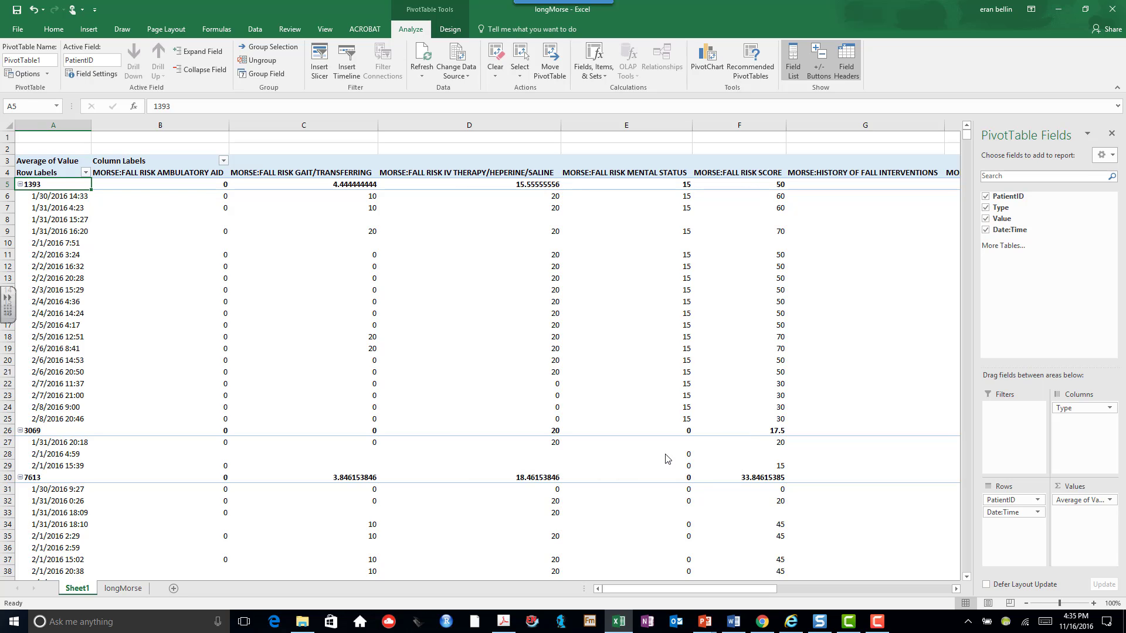
mouse_move(346, 260)
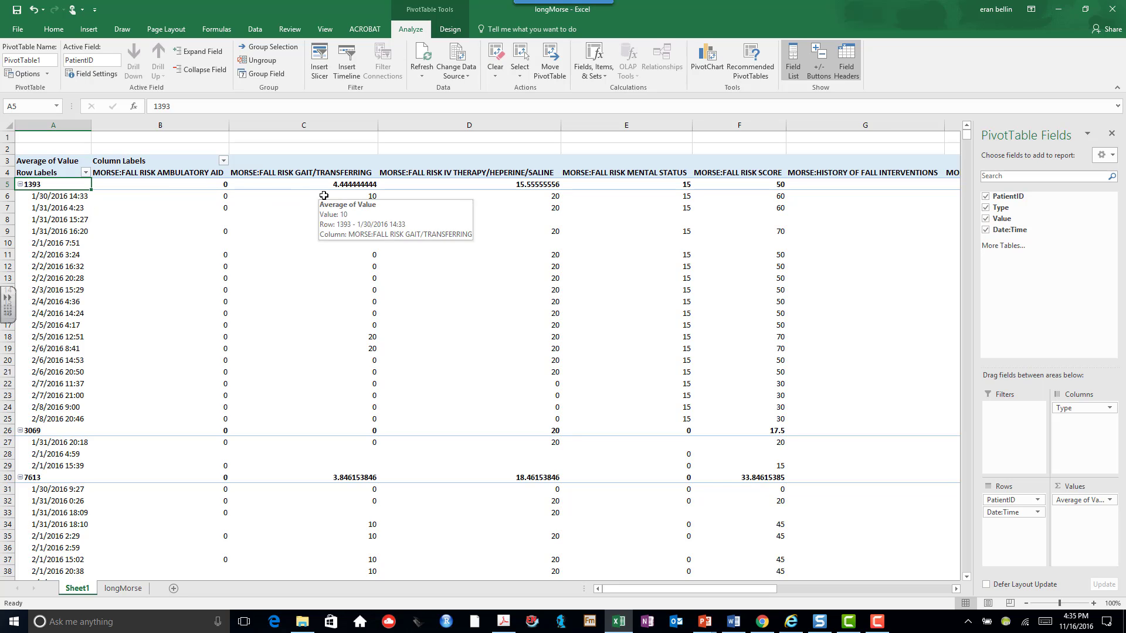
mouse_move(124, 179)
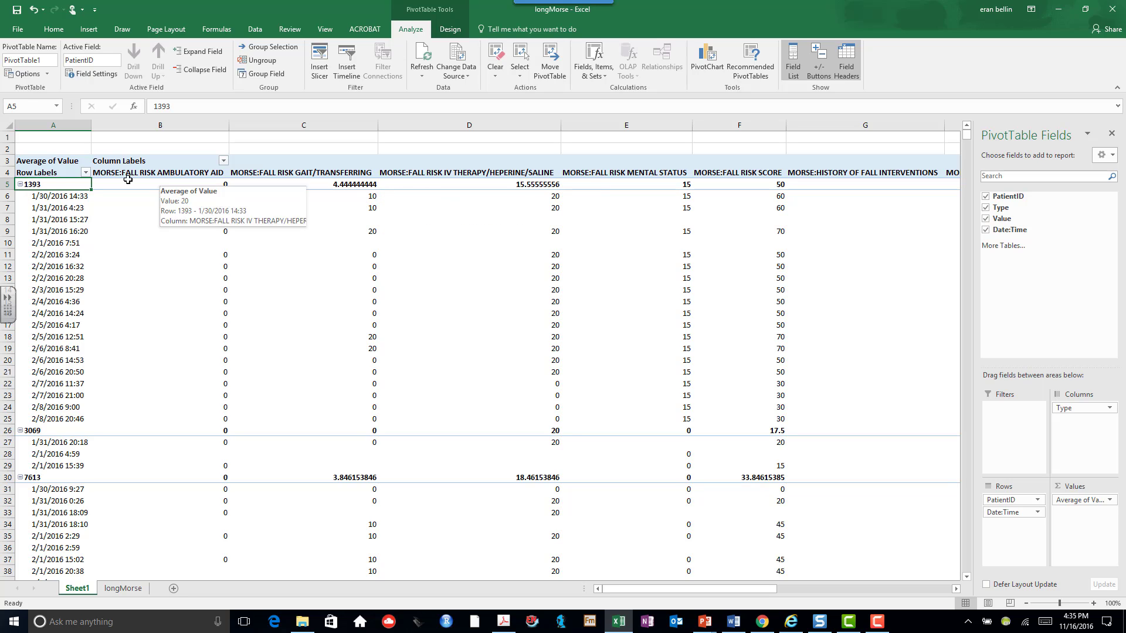
mouse_move(44, 183)
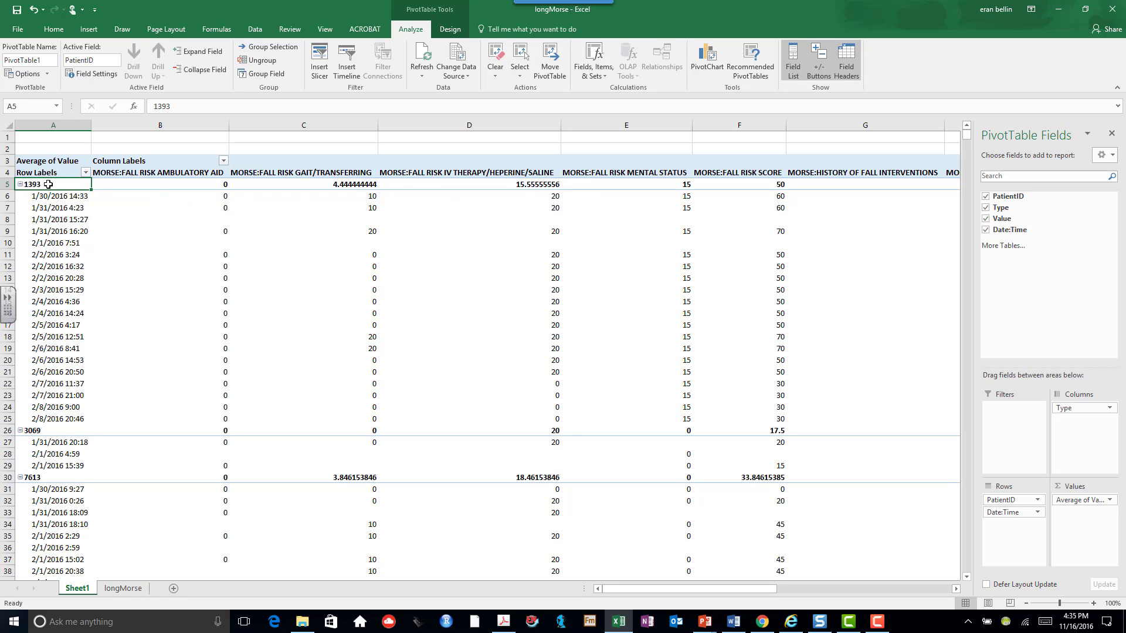
Bring up the context menu for the PatientID row label
right_click(34, 184)
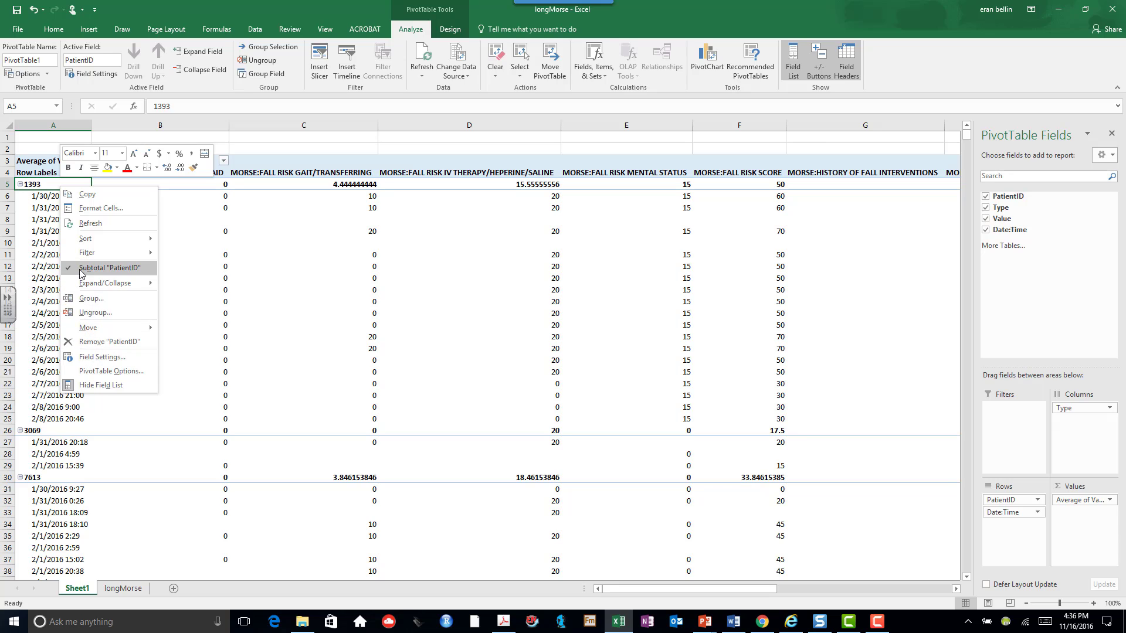
mouse_move(73, 270)
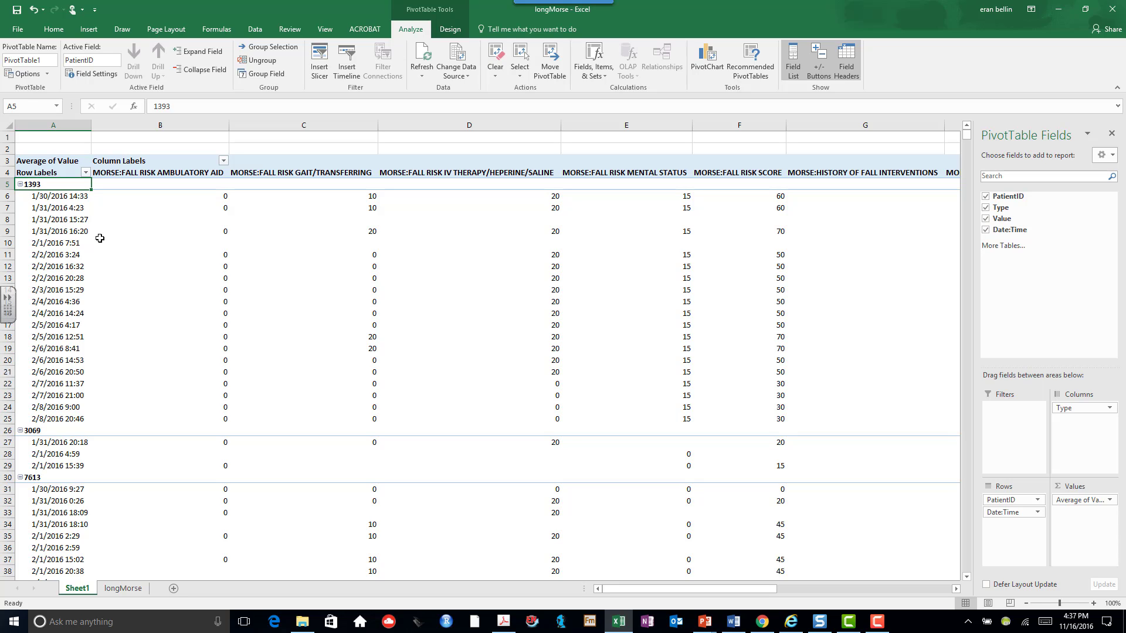
mouse_move(606, 237)
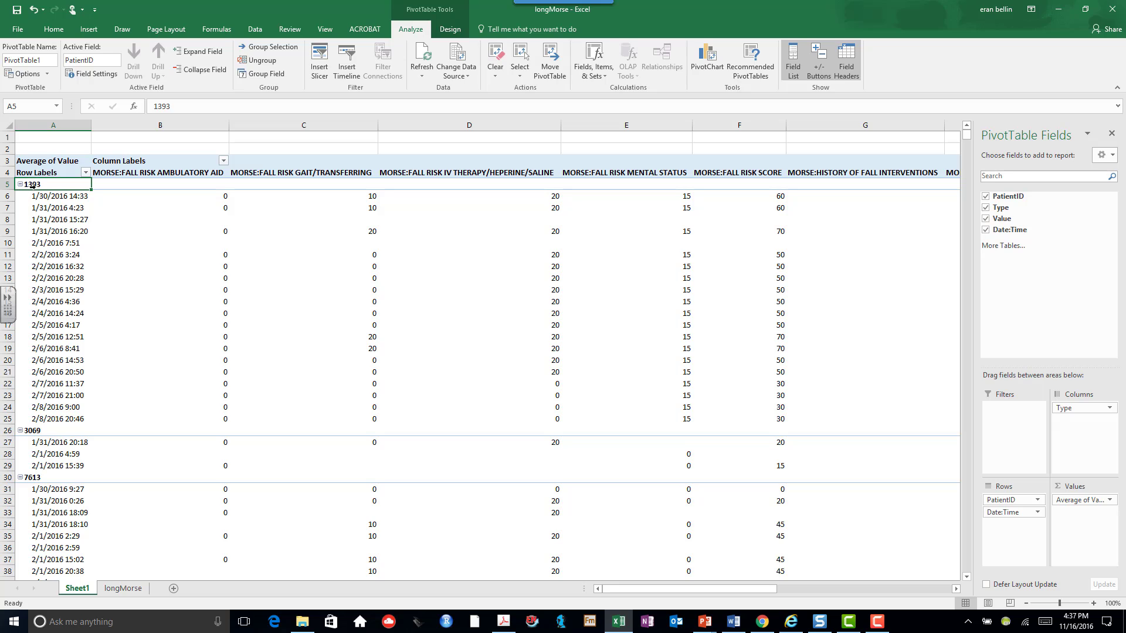
In PatientID Field Settings, show item labels in tabular form and repeat item labels
right_click(32, 184)
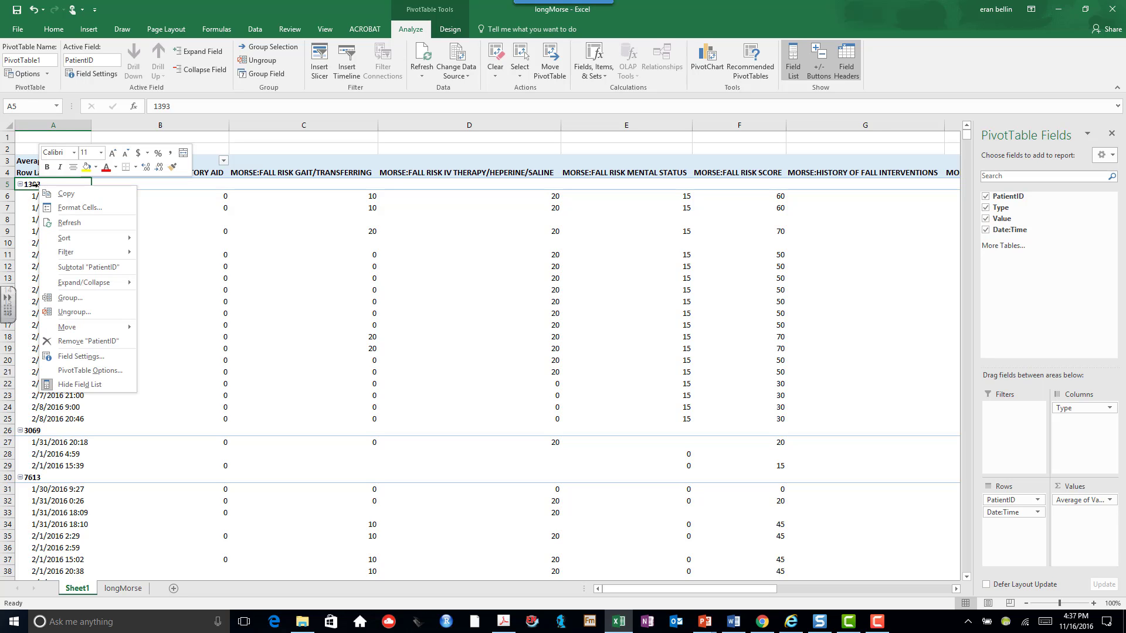
mouse_move(62, 346)
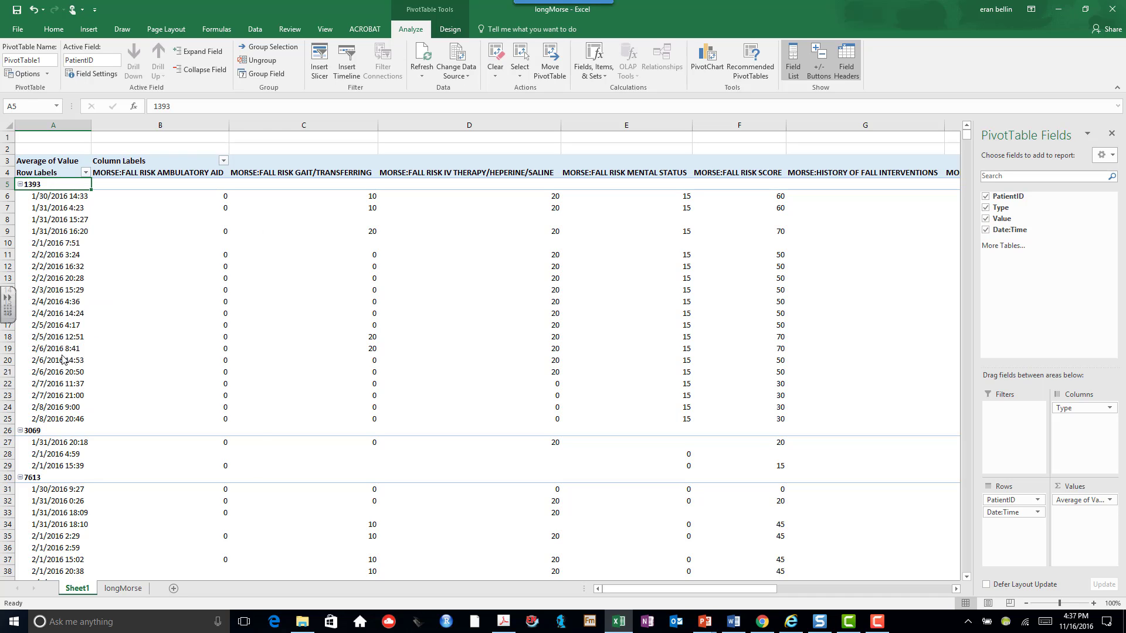
click(75, 75)
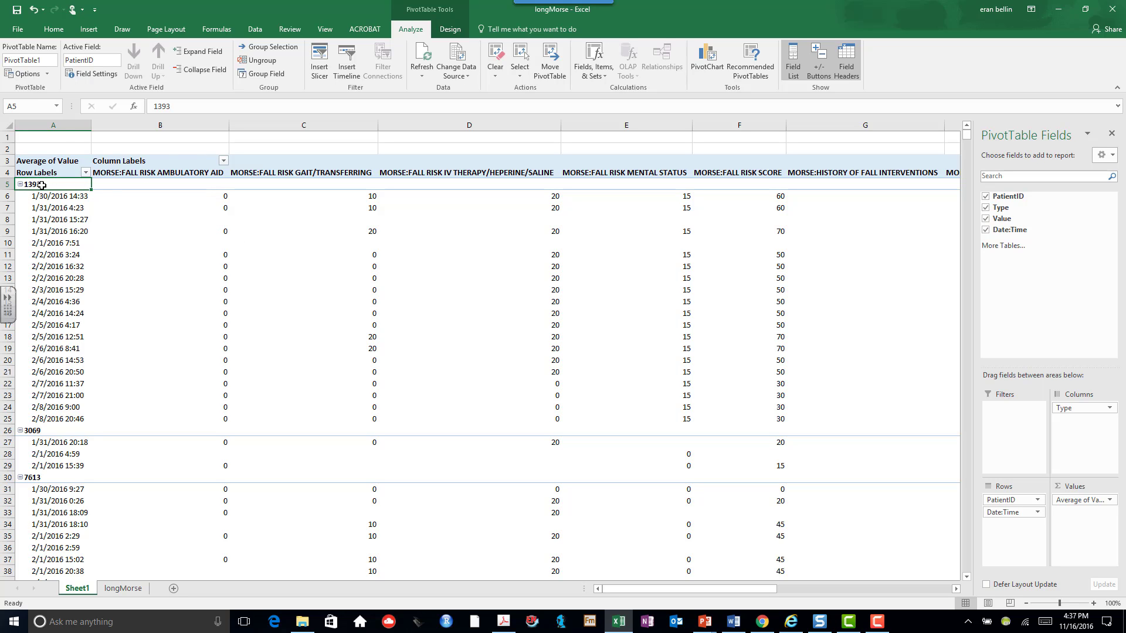
right_click(29, 184)
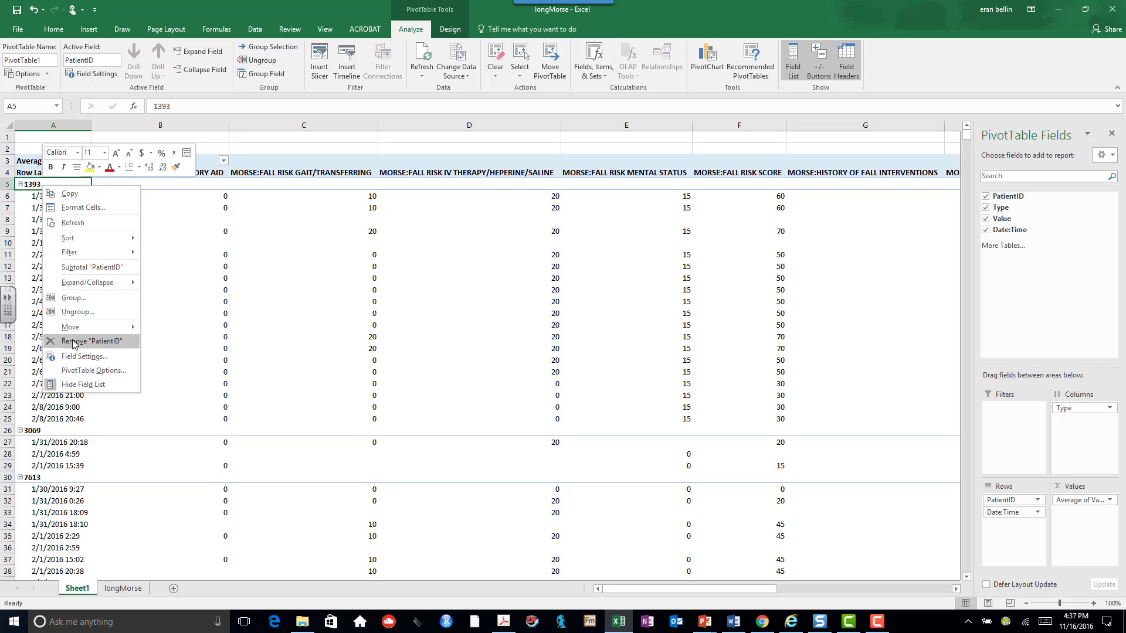
click(85, 356)
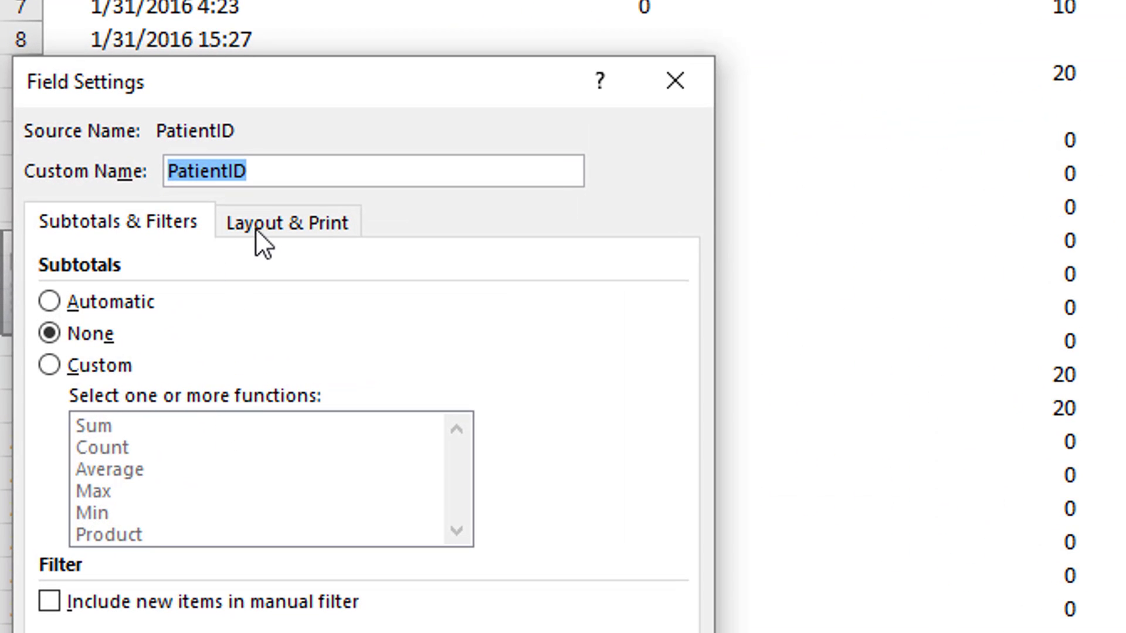
click(282, 221)
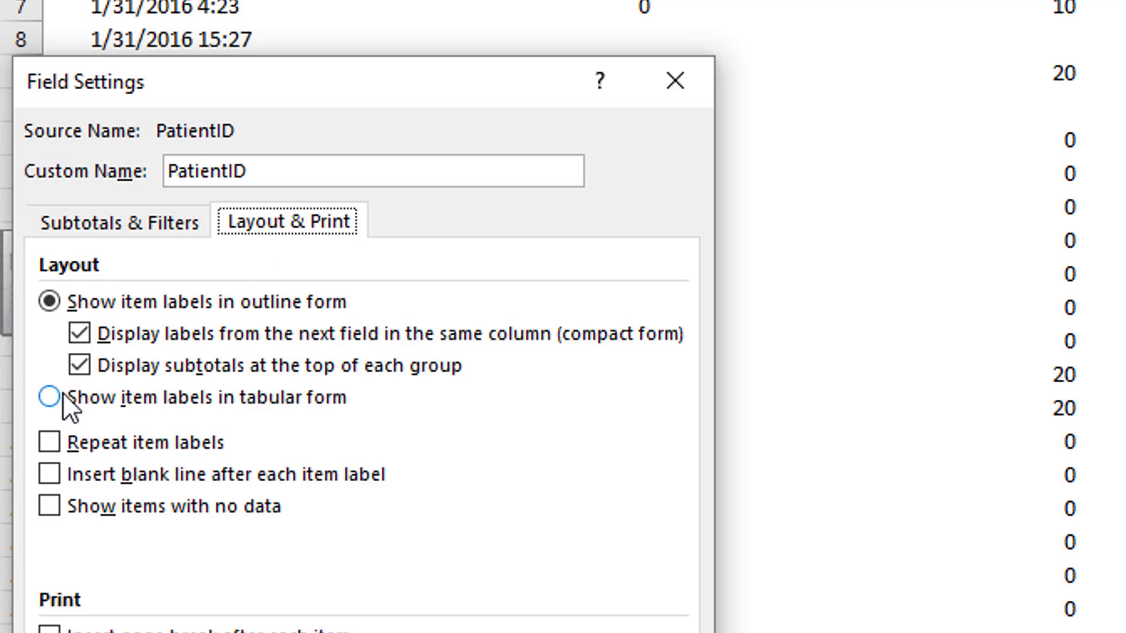
click(47, 412)
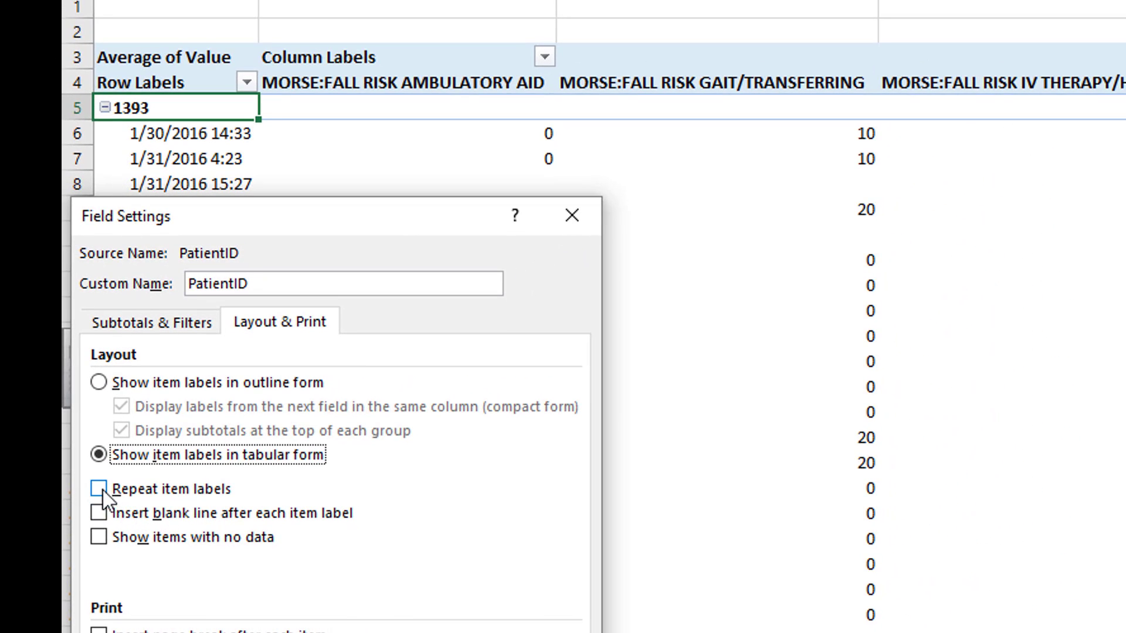
click(102, 489)
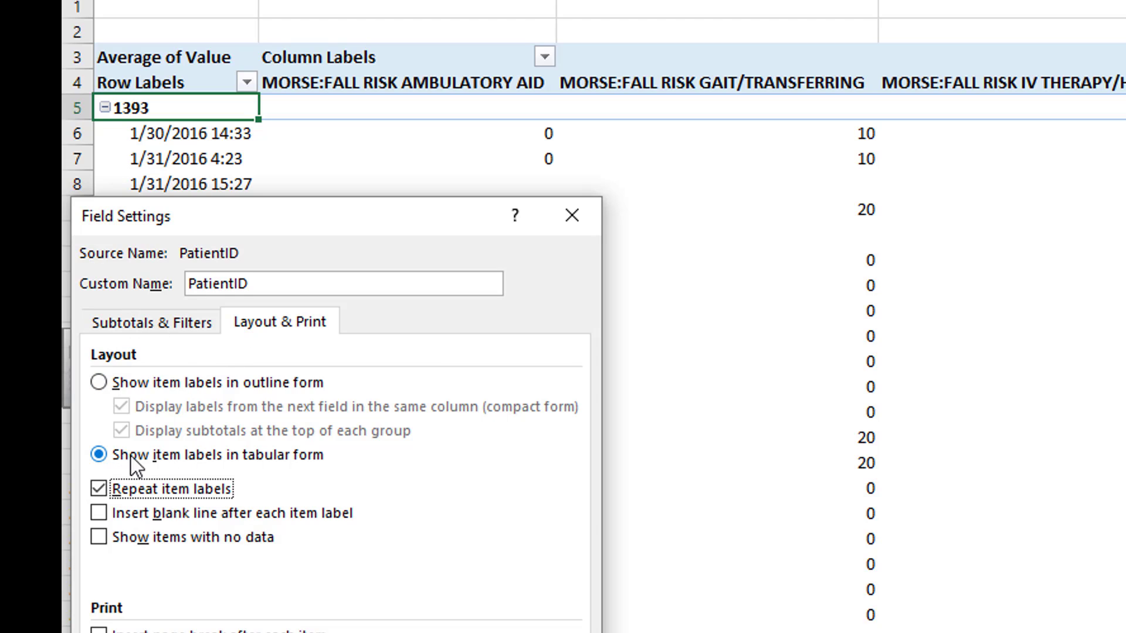
mouse_move(256, 482)
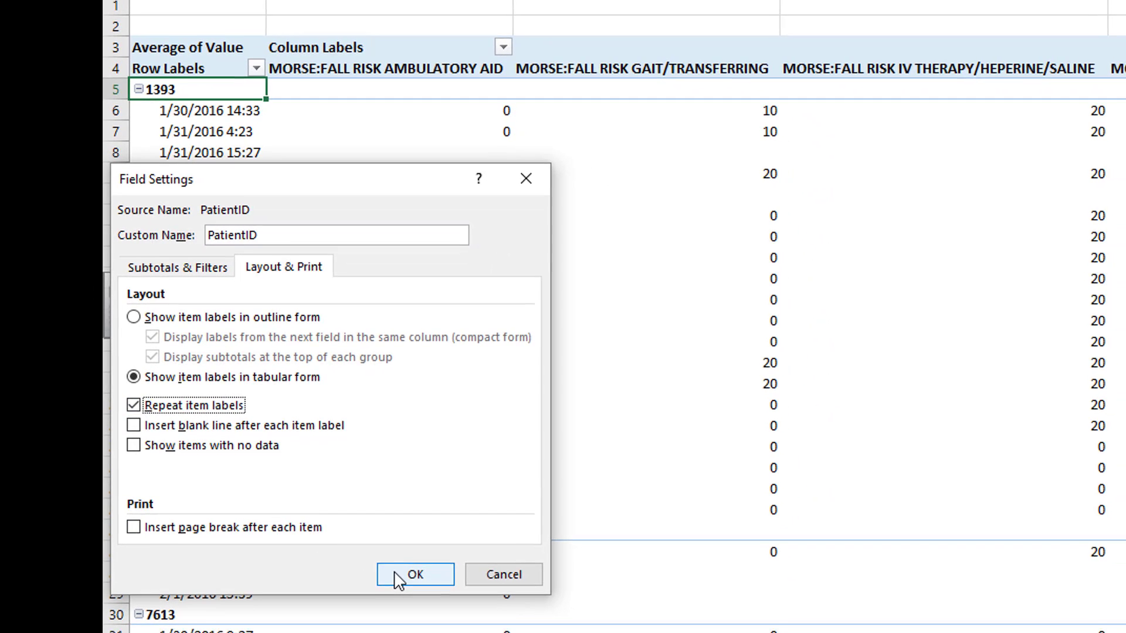
click(417, 574)
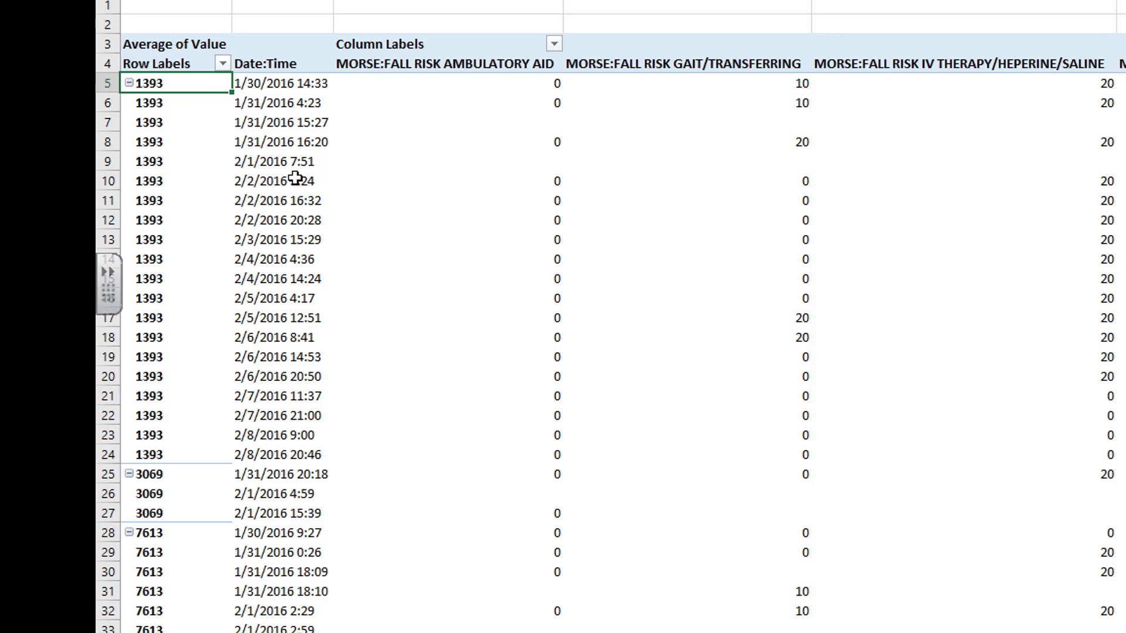
mouse_move(638, 129)
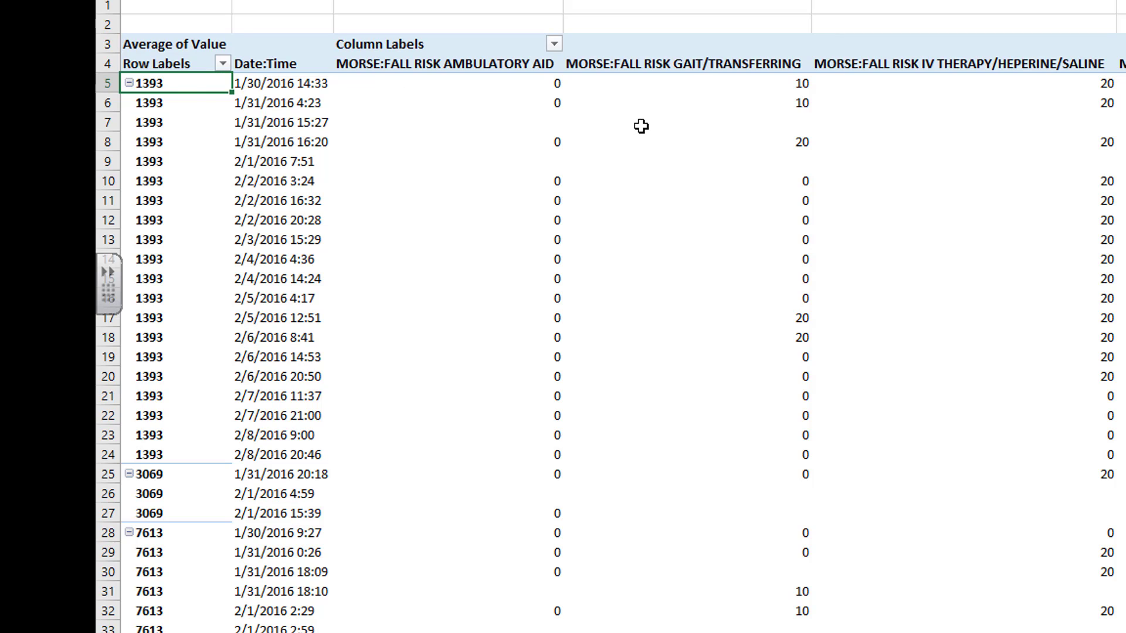
mouse_move(164, 87)
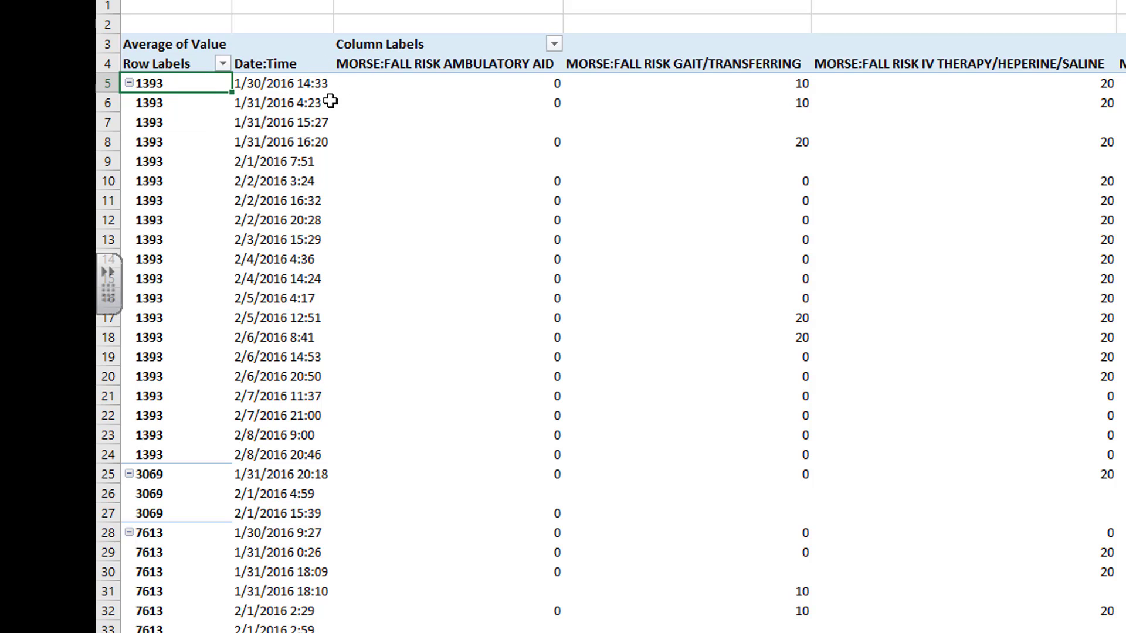
mouse_move(446, 53)
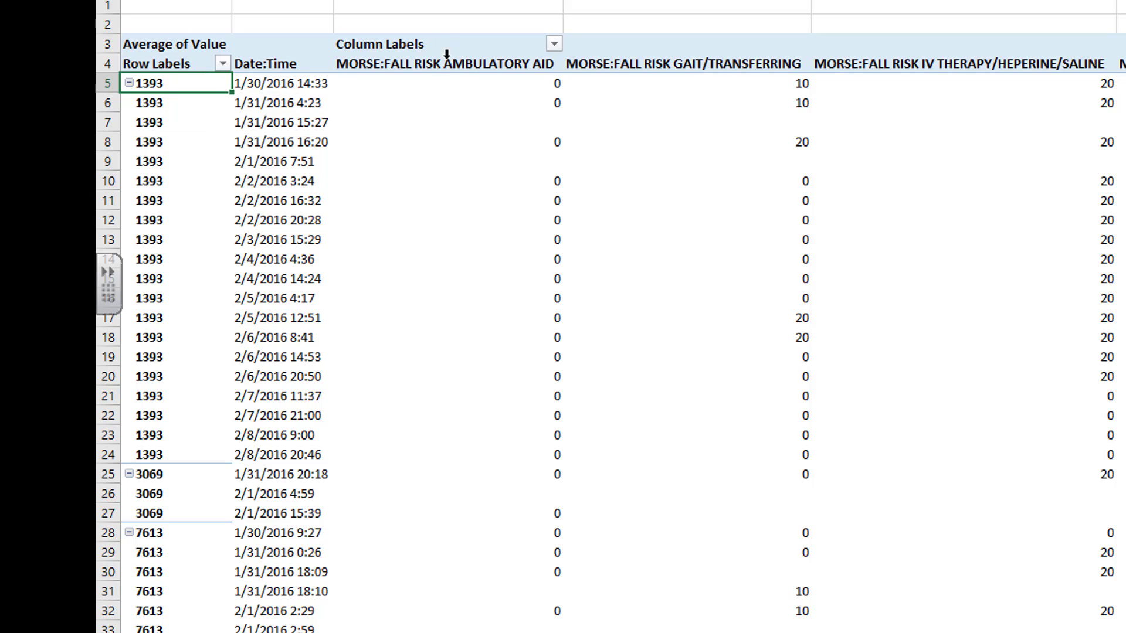
mouse_move(963, 48)
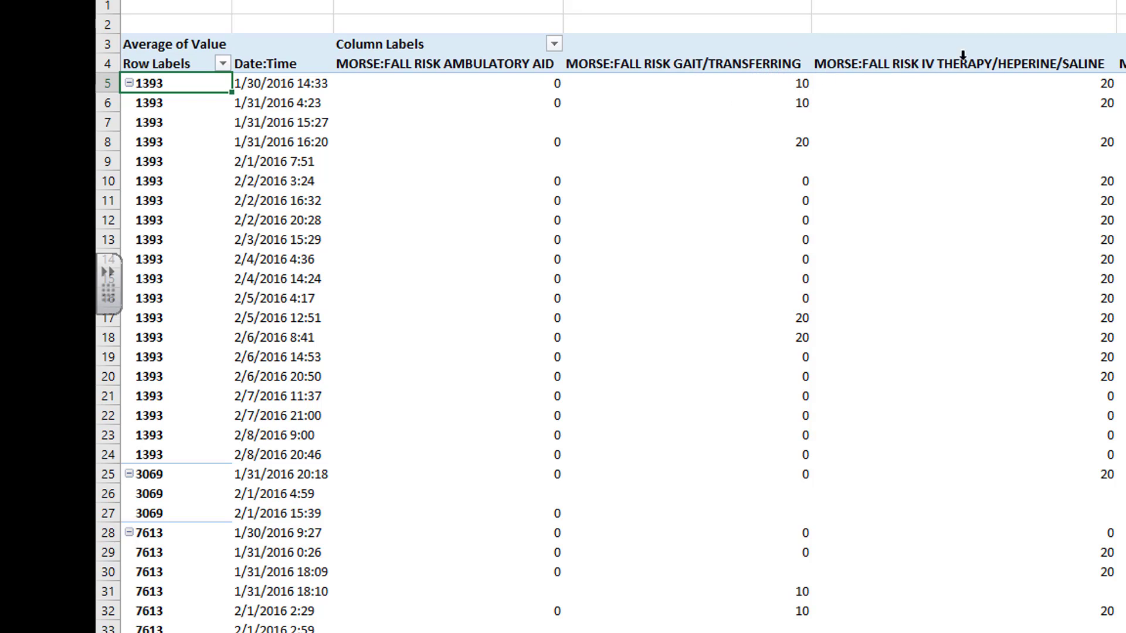
mouse_move(961, 55)
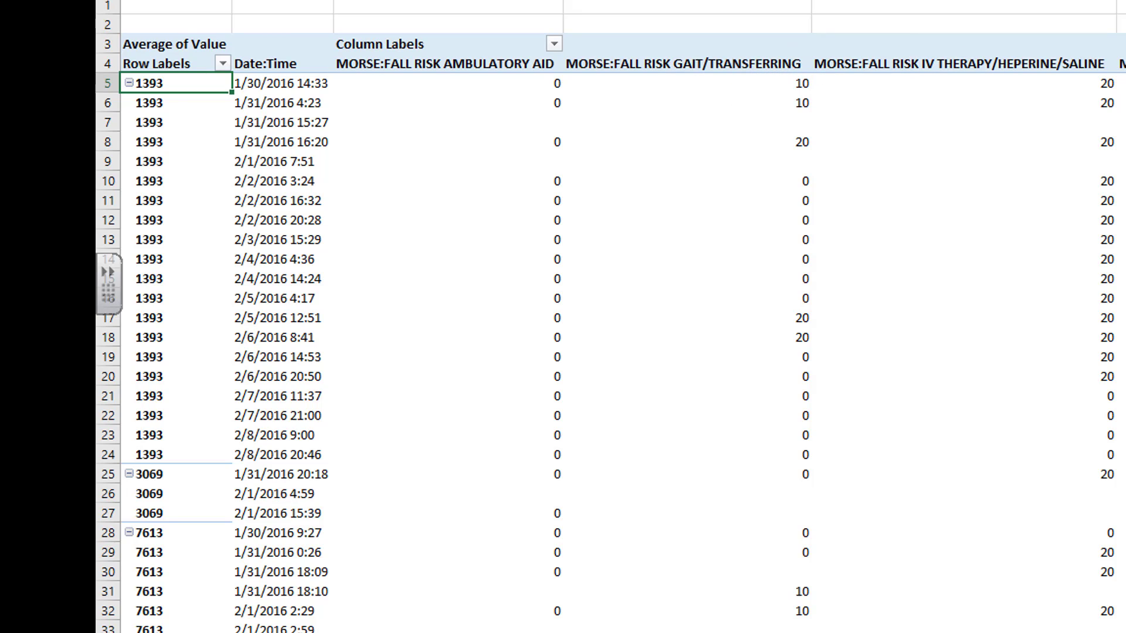
mouse_move(818, 43)
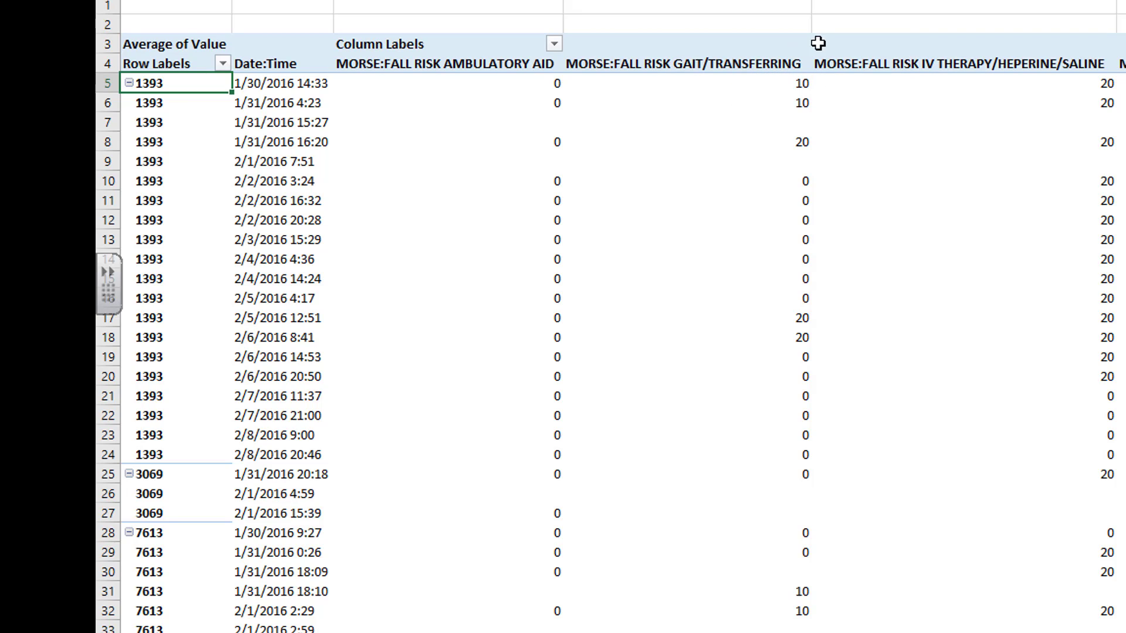
mouse_move(461, 98)
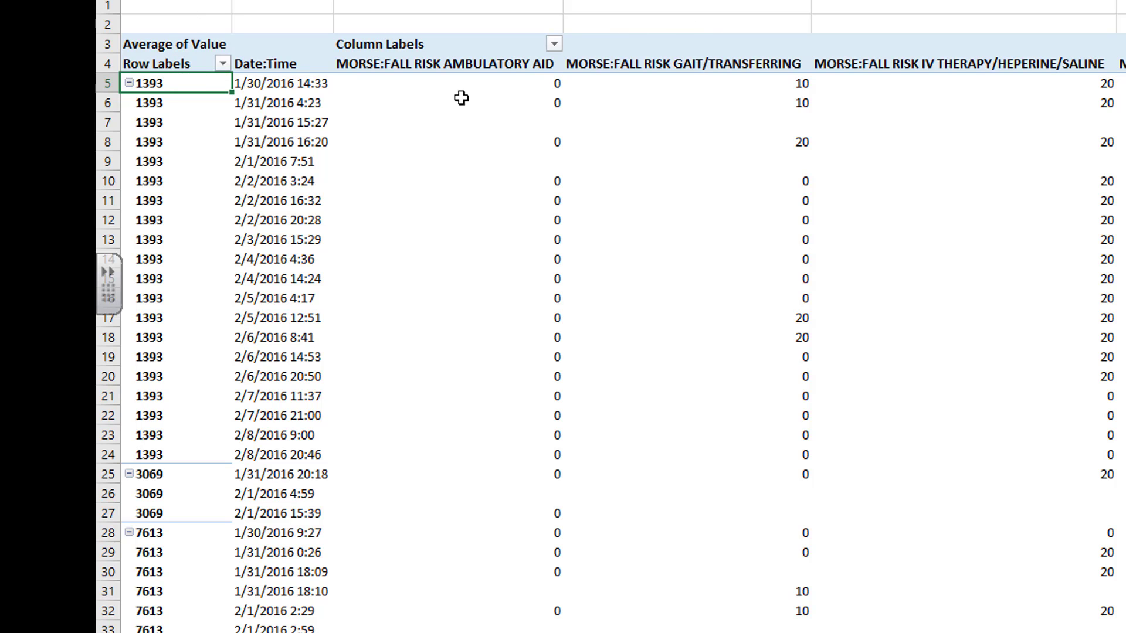
mouse_move(450, 271)
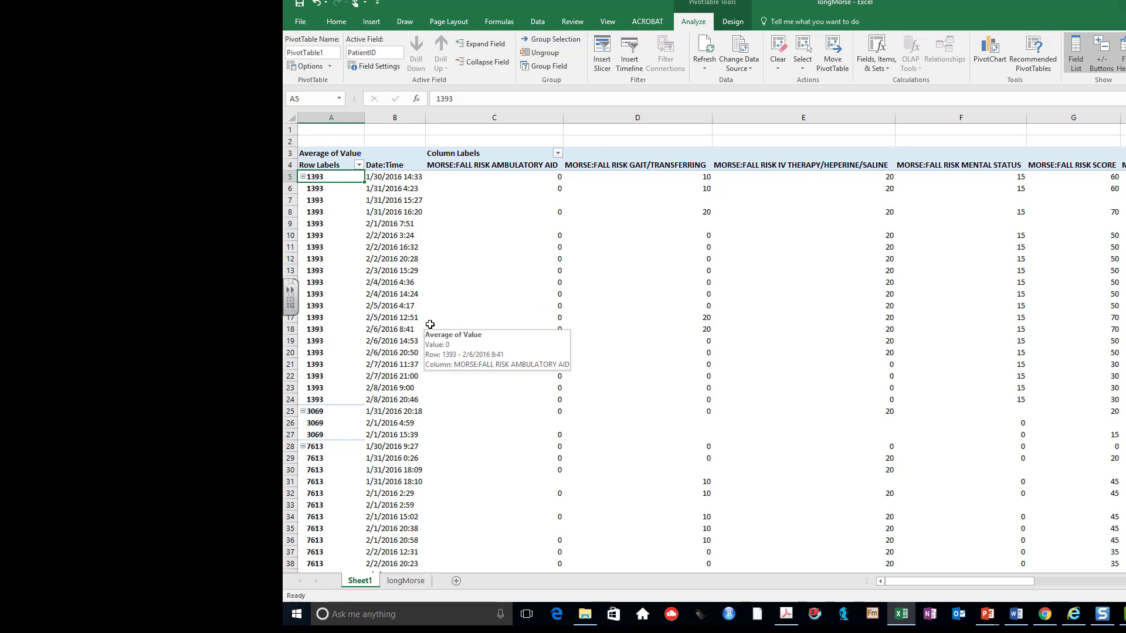
mouse_move(490, 187)
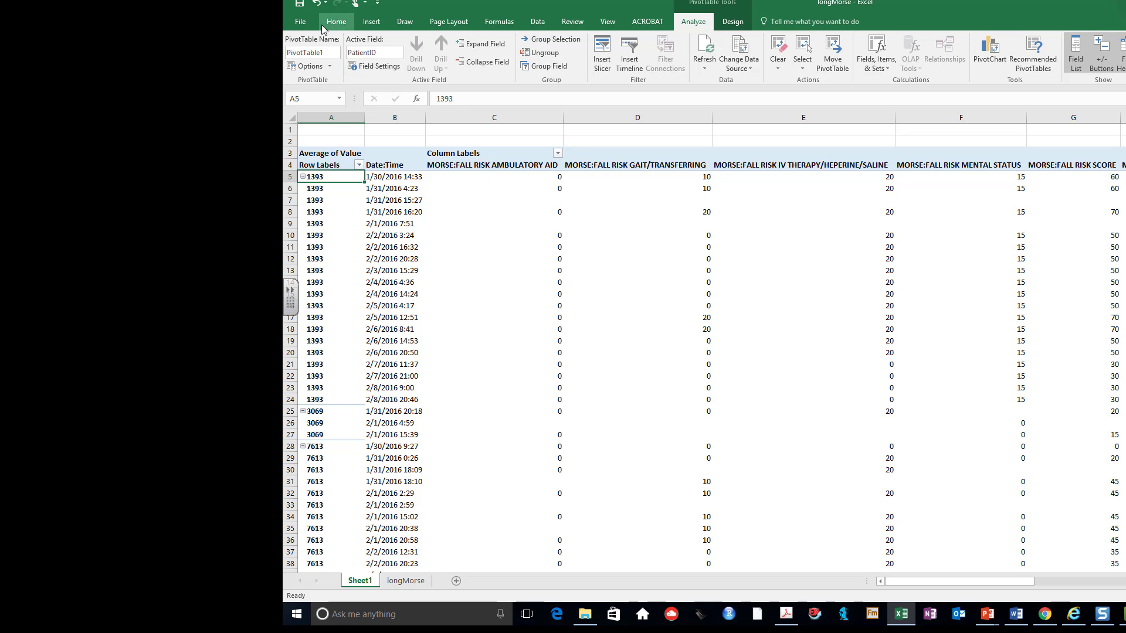
Save the pivot sheet as longMorse2 in CSV (Comma delimited), accepting both warnings
click(297, 21)
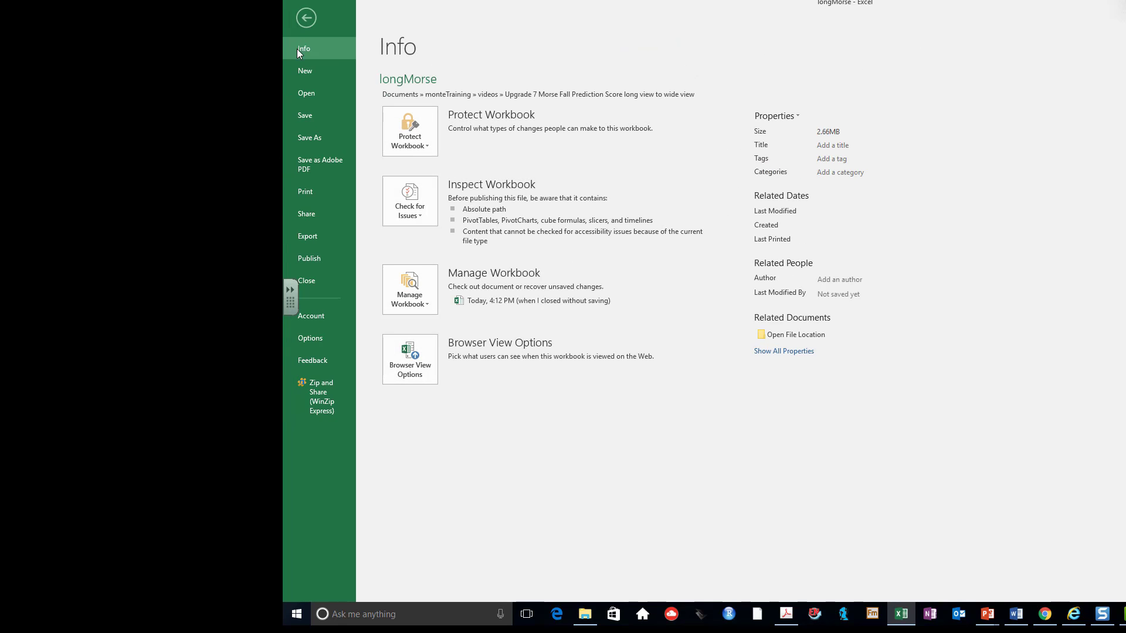
click(309, 137)
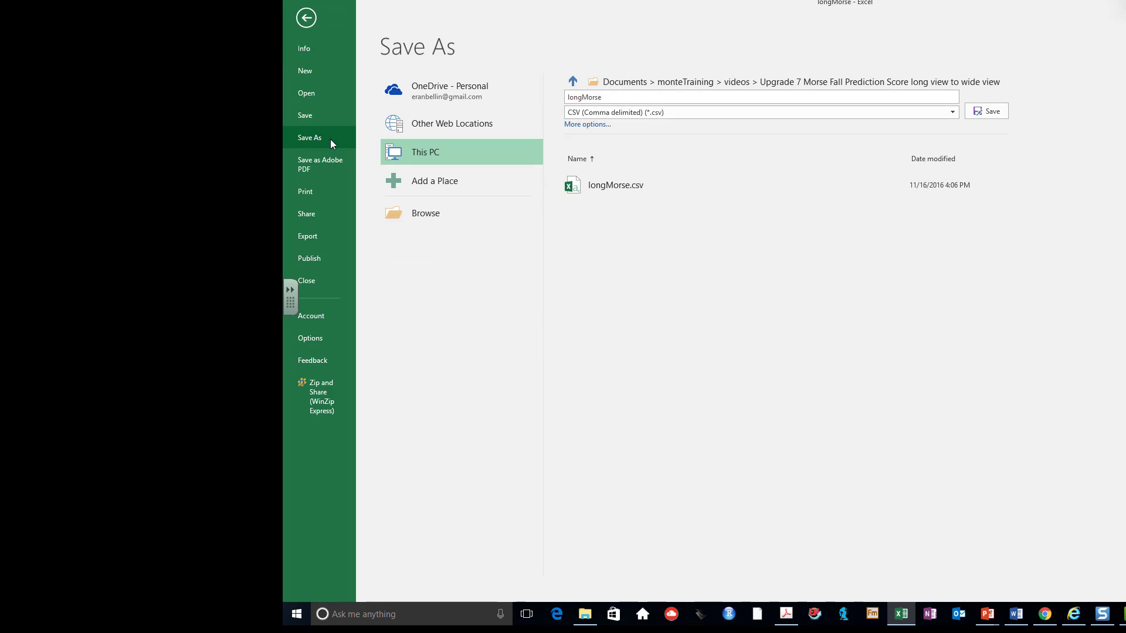
click(618, 97)
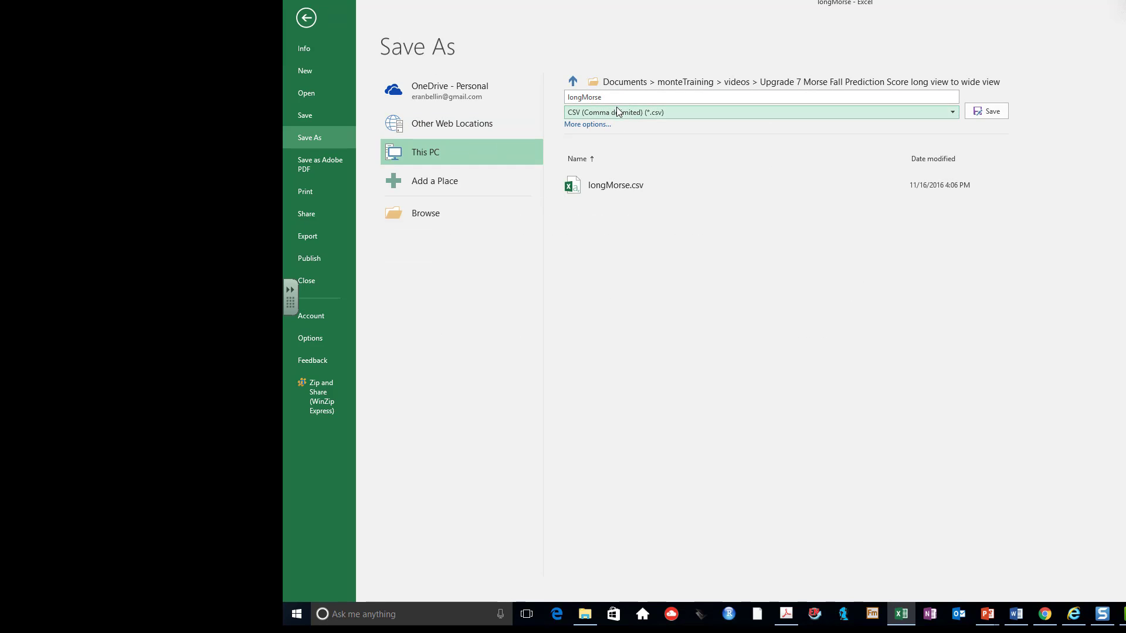
click(605, 97)
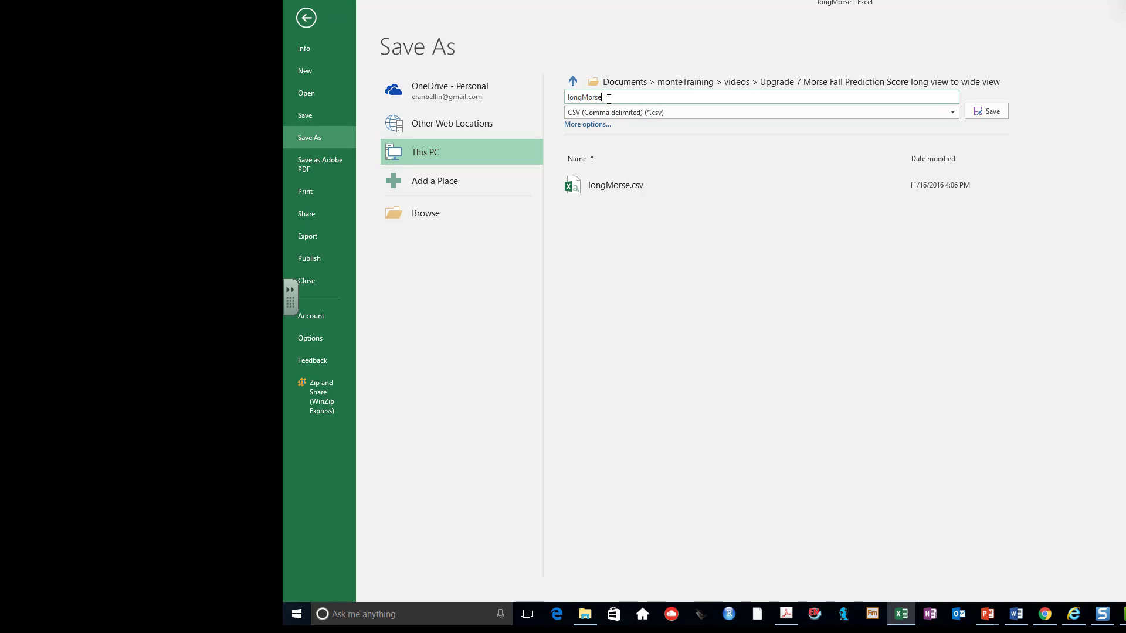
text(2)
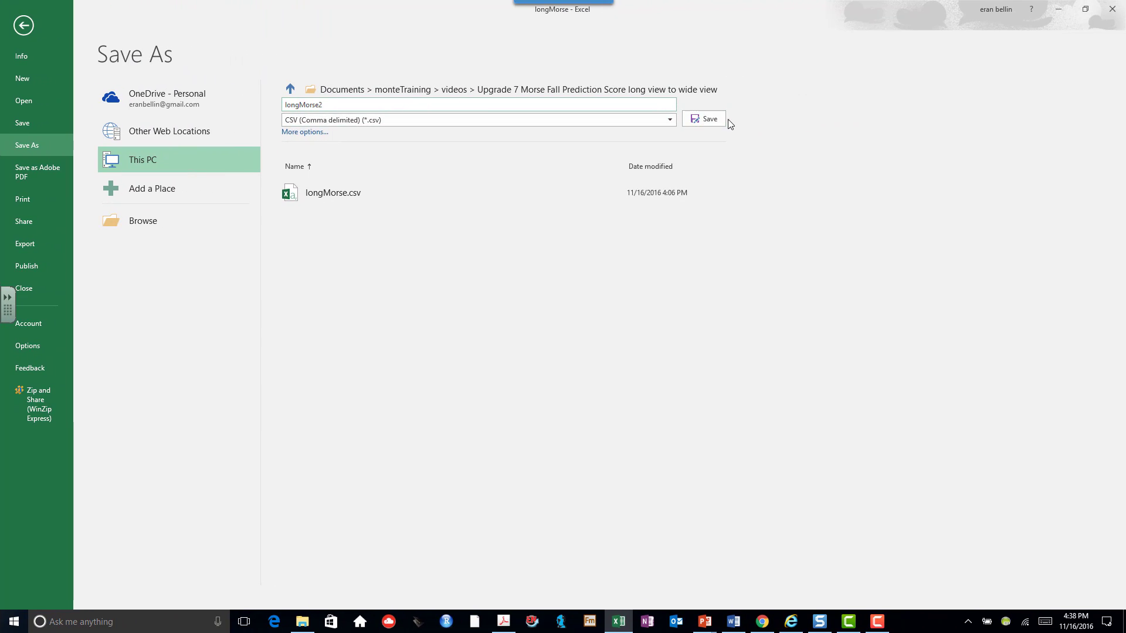
click(703, 118)
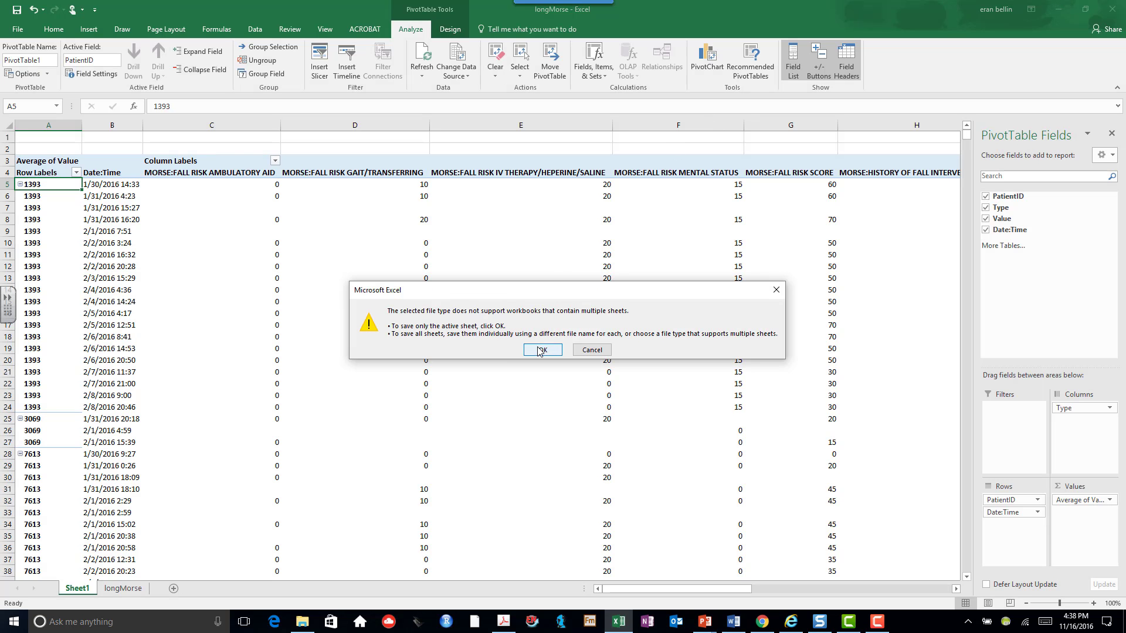
click(542, 350)
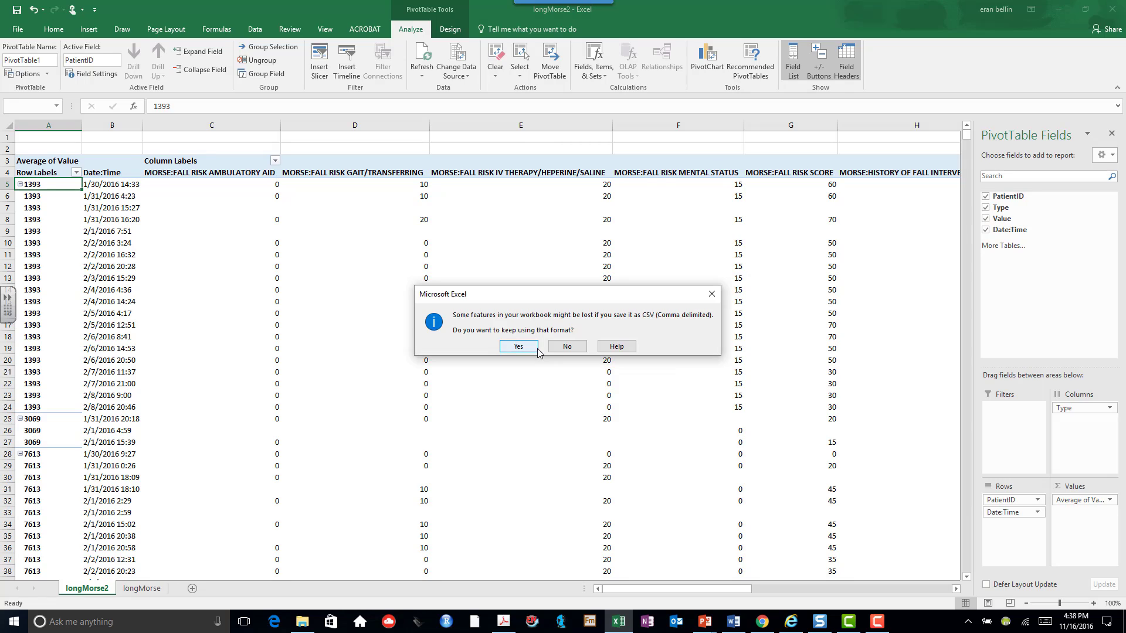
click(518, 346)
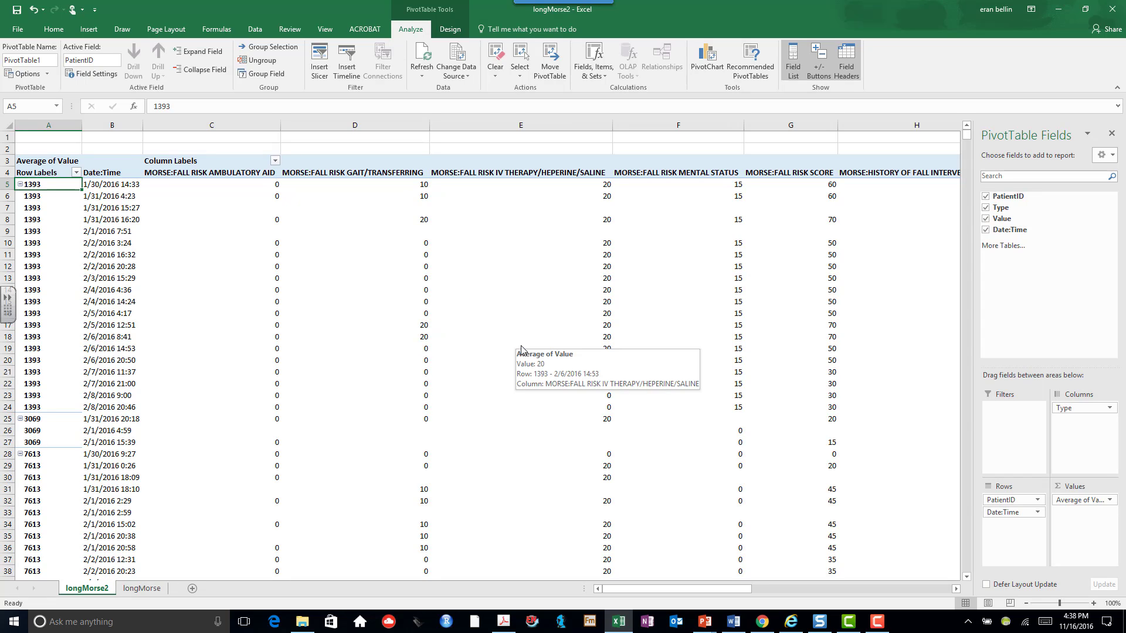
mouse_move(1057, 50)
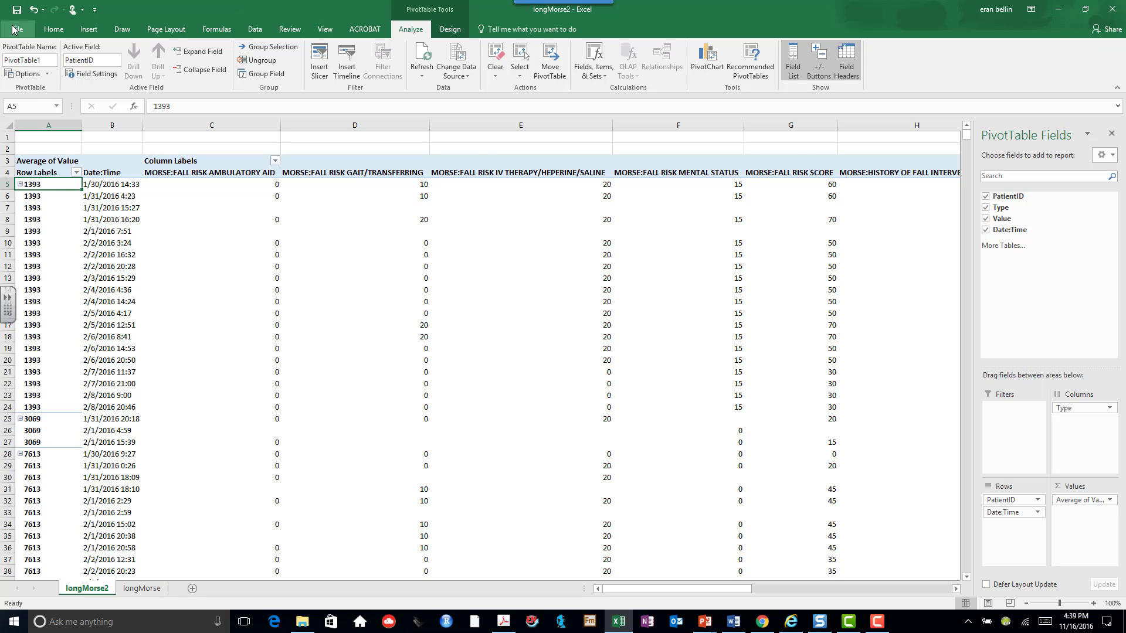
Close the workbook, answer the save prompt, and reopen longMorse2 from Recent files
click(12, 12)
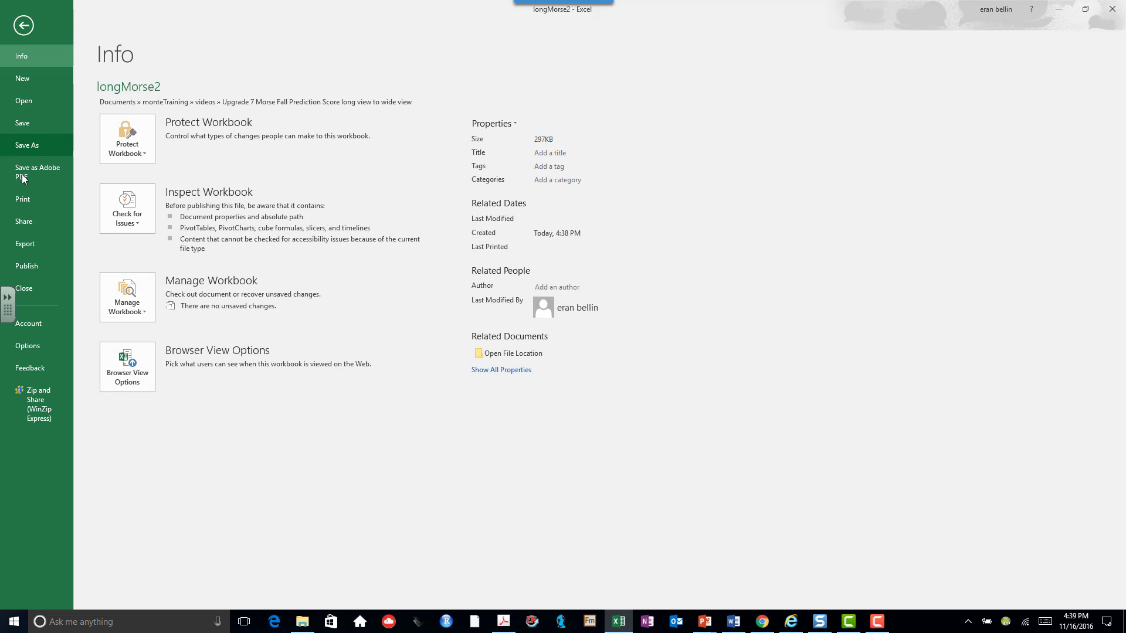
mouse_move(28, 266)
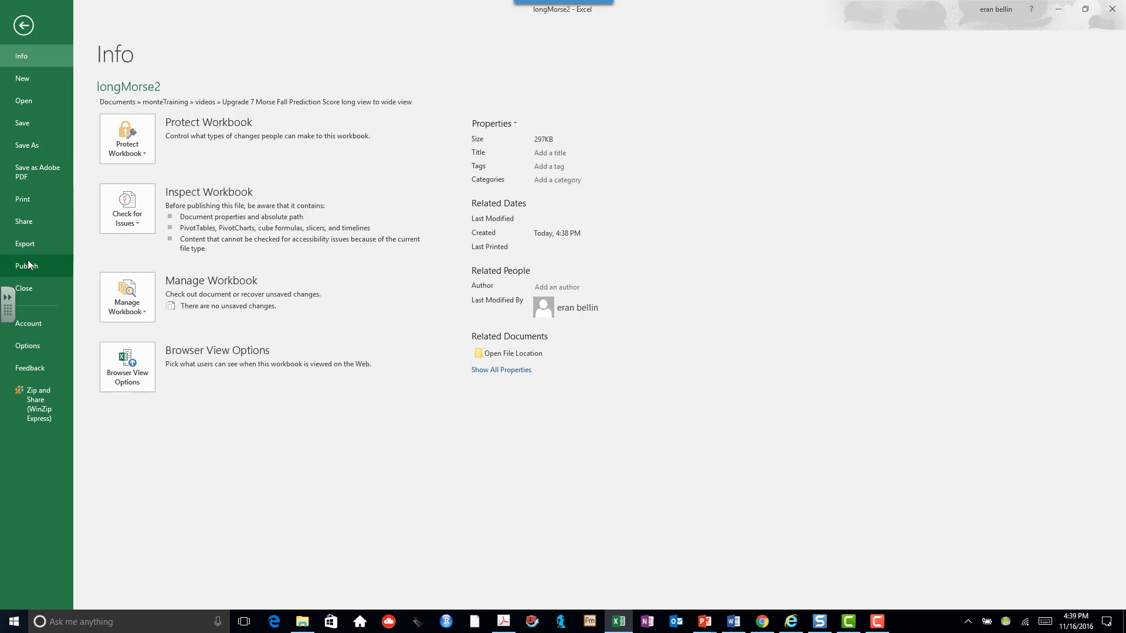
click(24, 25)
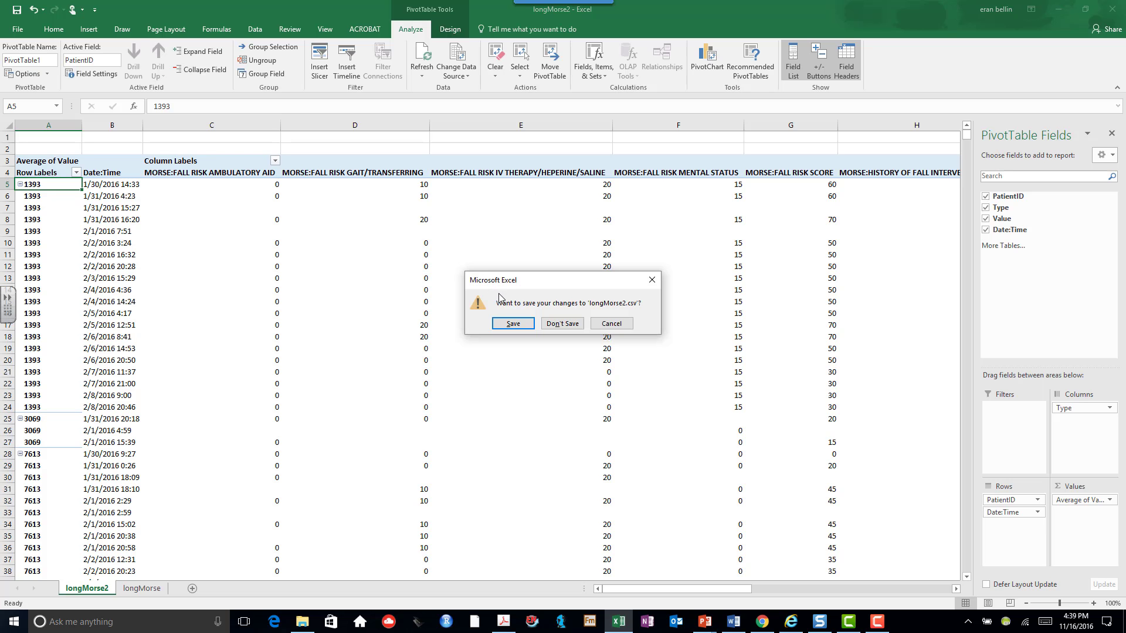
click(562, 323)
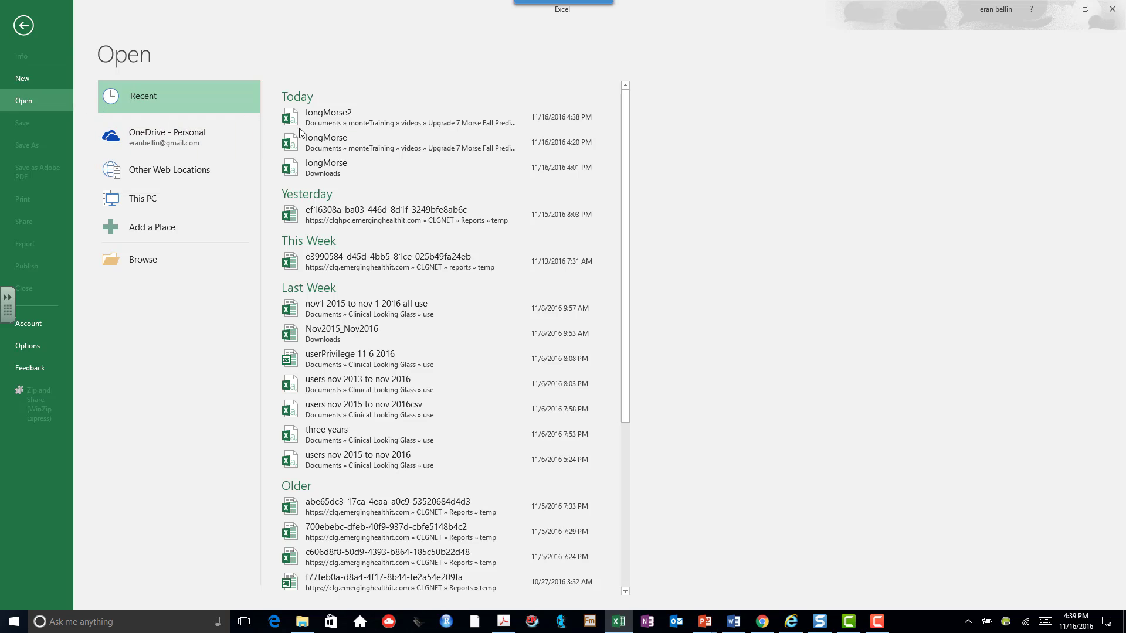
mouse_move(328, 132)
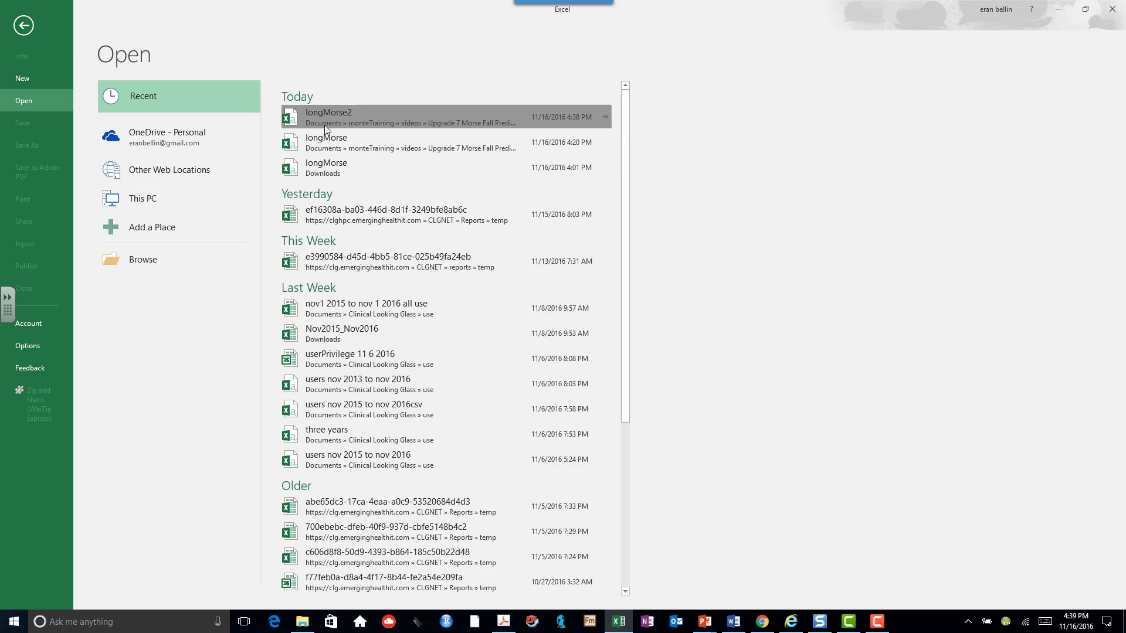
double_click(328, 117)
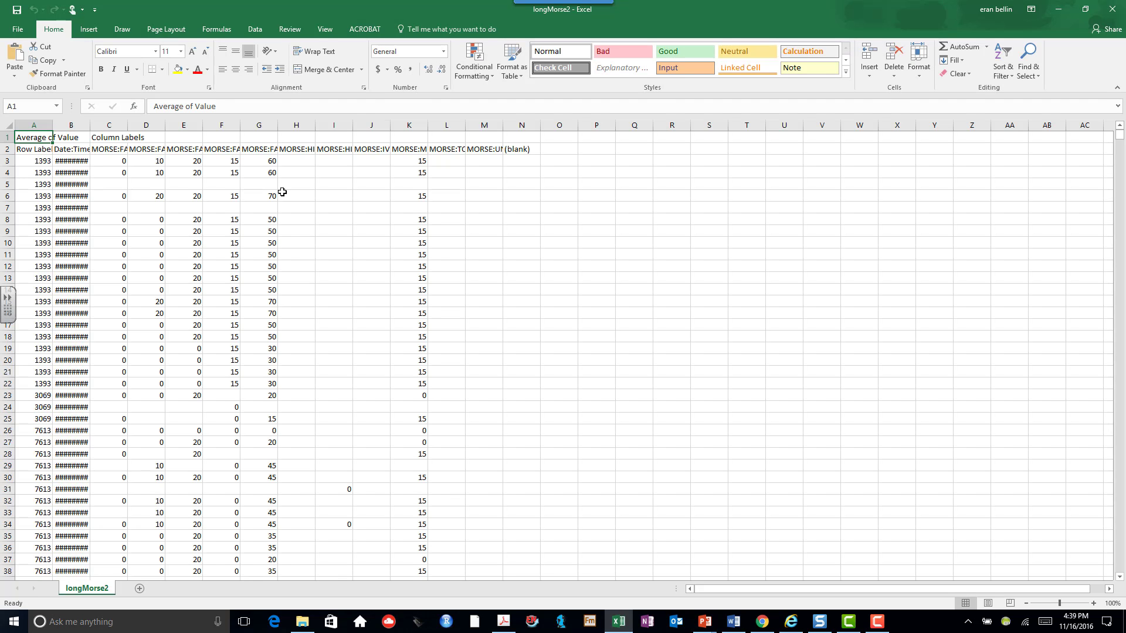